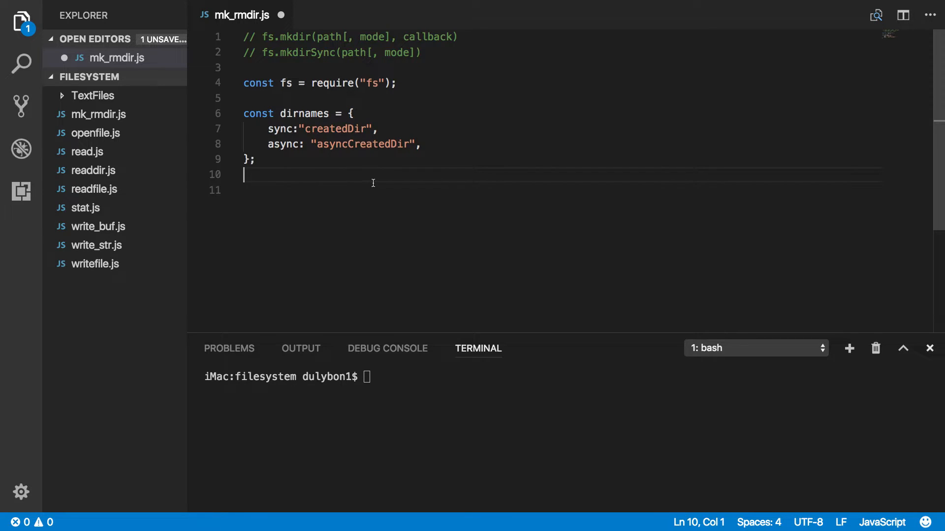
mouse_move(396, 195)
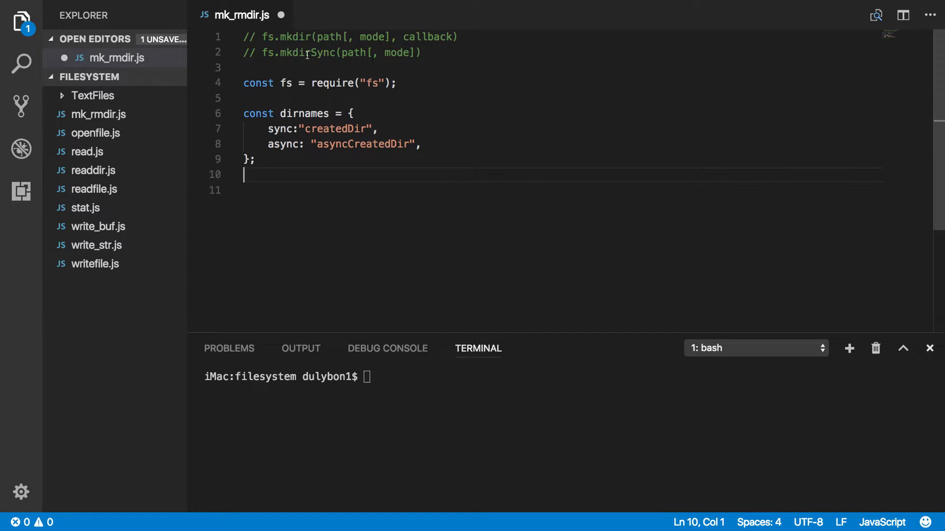
mouse_move(369, 83)
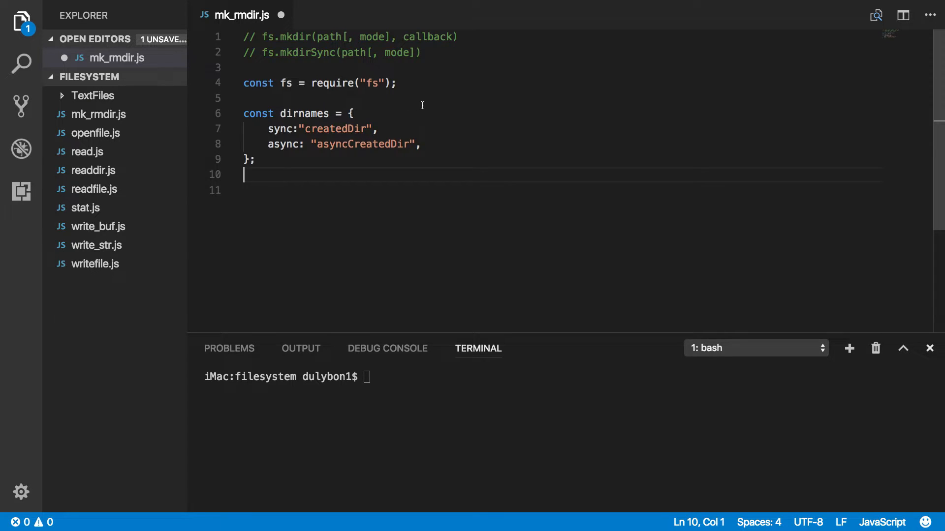
mouse_move(405, 100)
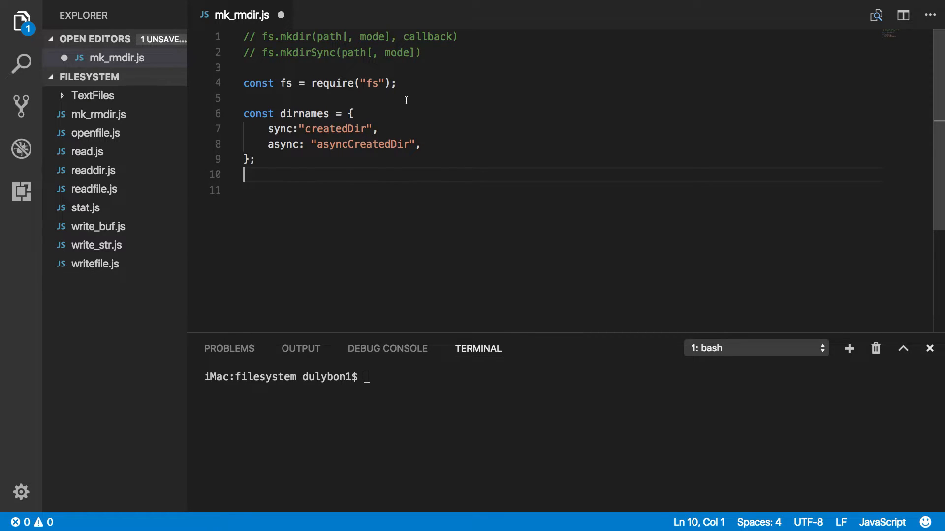
mouse_move(292, 38)
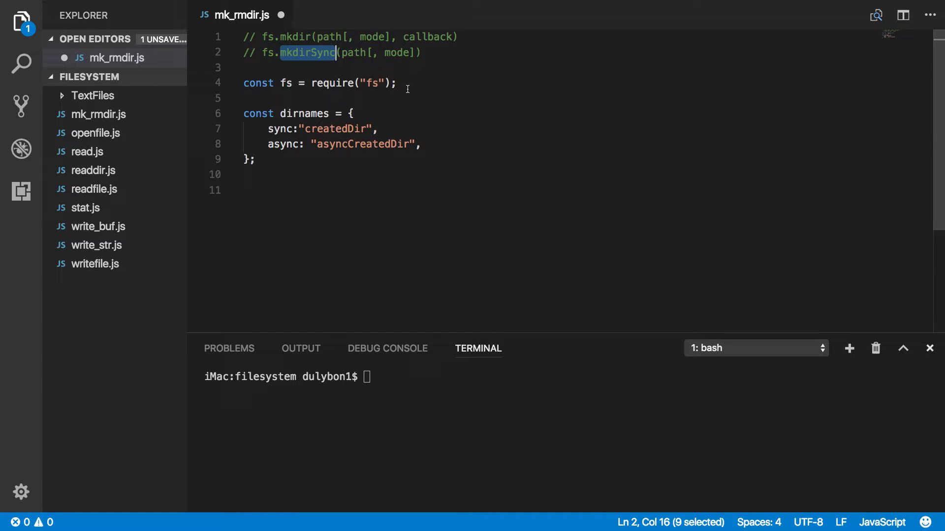
mouse_move(383, 113)
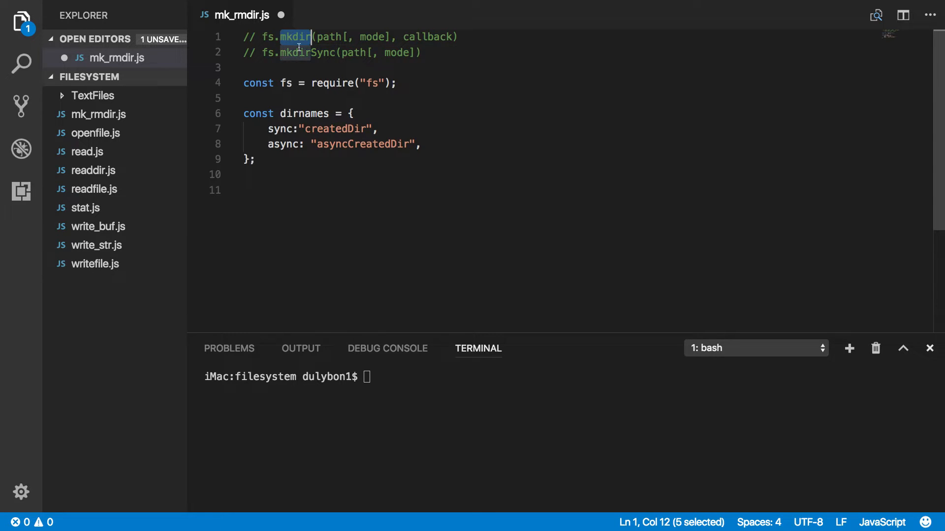
mouse_move(482, 100)
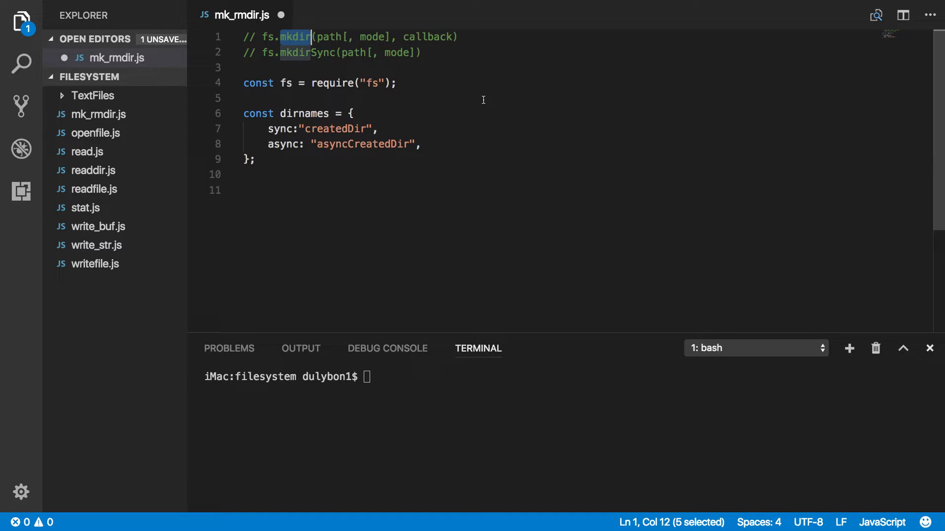
Review the fs.mkdir comment and the sync/async directory name entries in mk_rmdir.js.
left_click(326, 36)
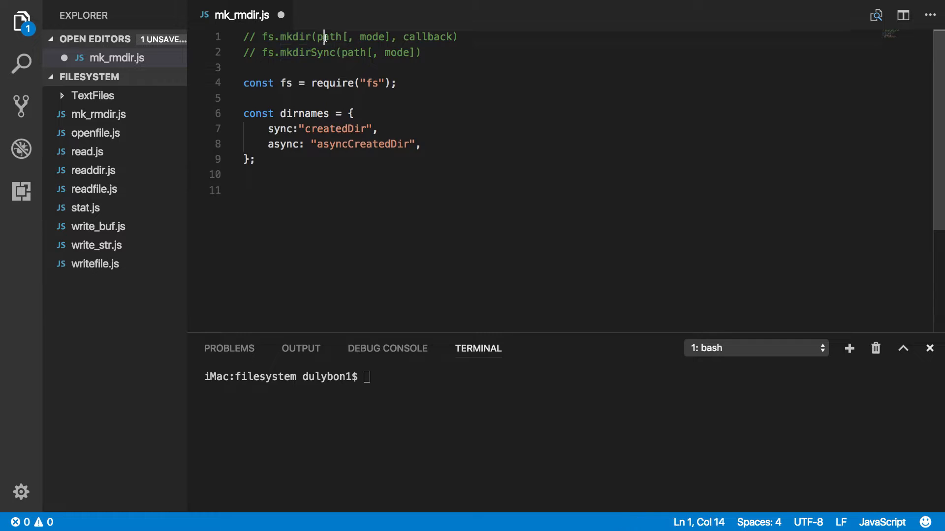
double_click(331, 36)
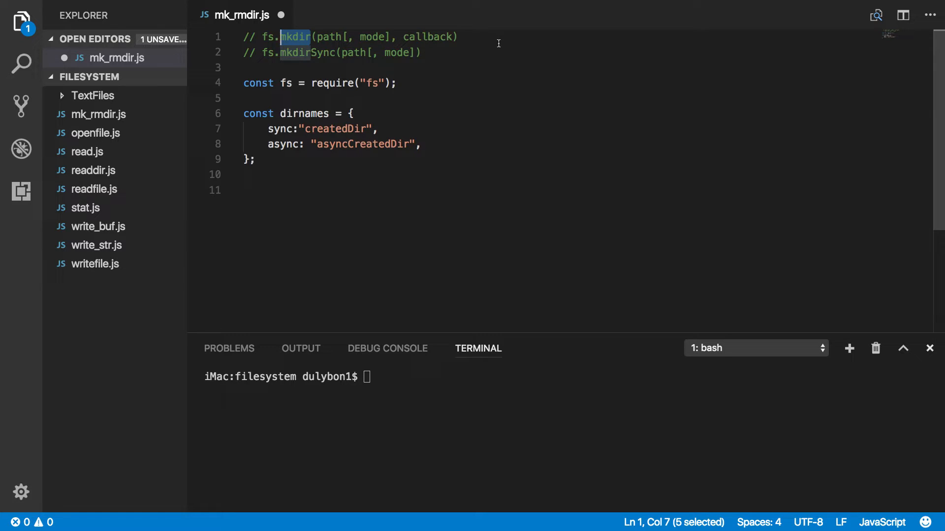
mouse_move(463, 44)
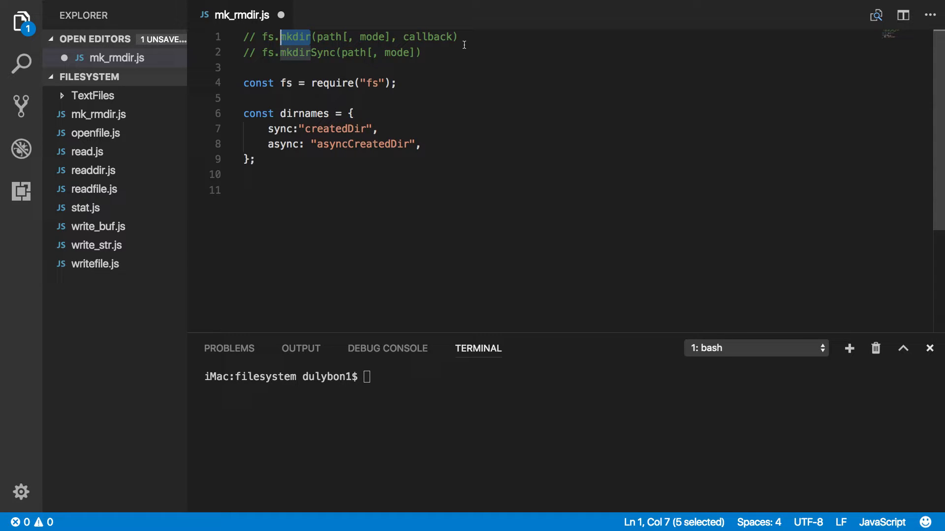
mouse_move(281, 57)
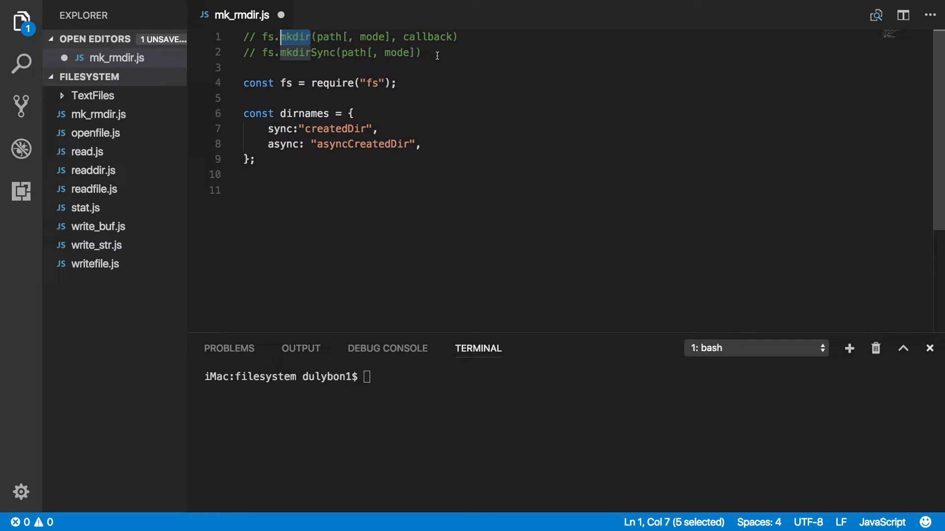
left_click(420, 52)
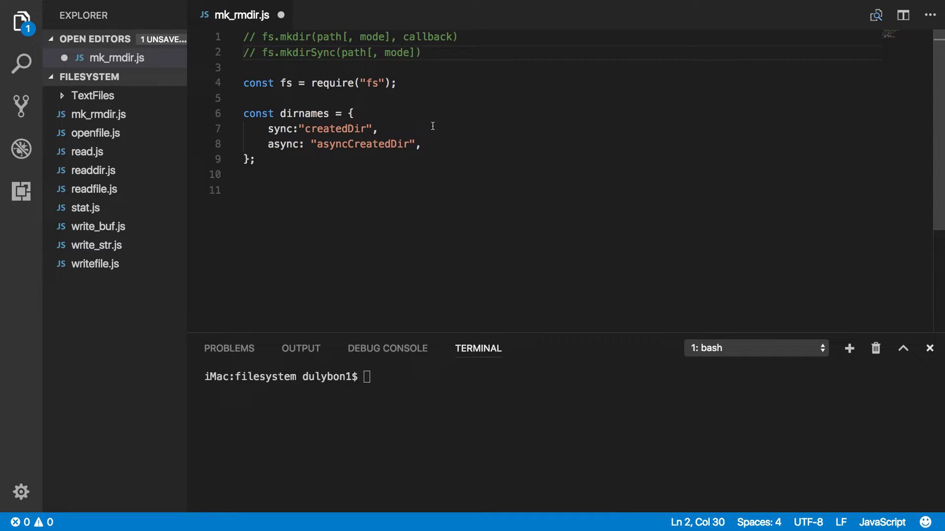
mouse_move(409, 67)
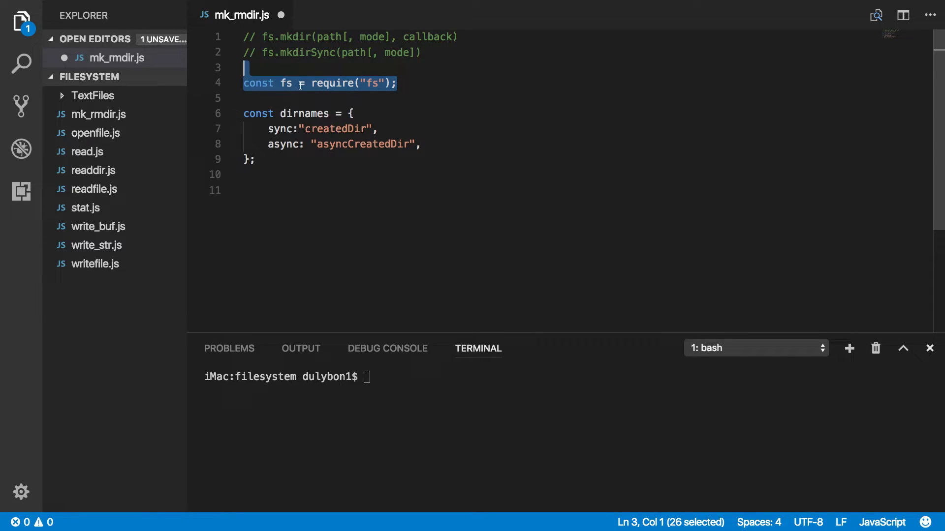
mouse_move(338, 83)
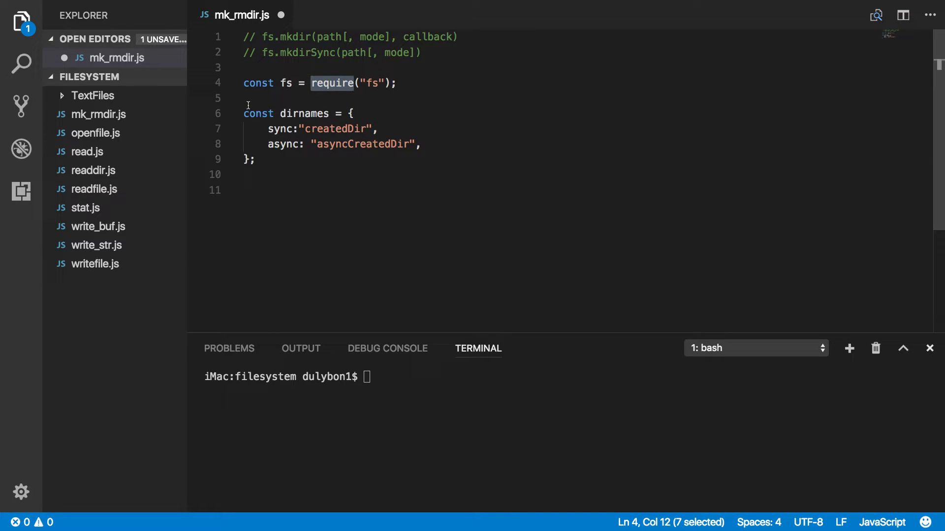
left_click_drag(244, 99, 255, 160)
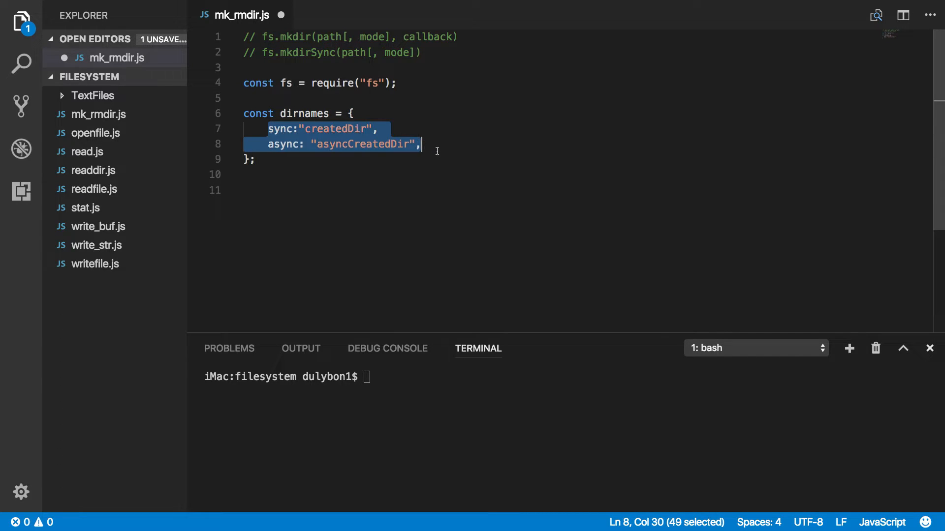
mouse_move(355, 139)
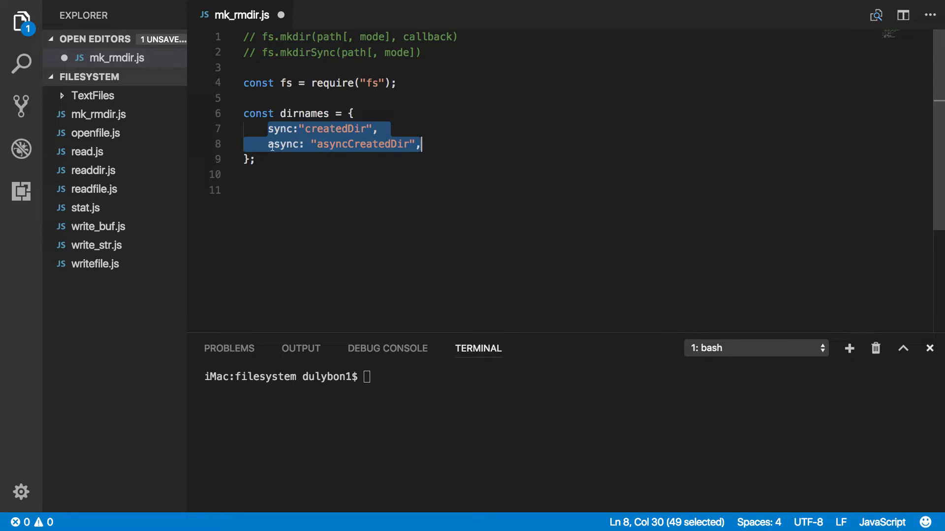
left_click(324, 175)
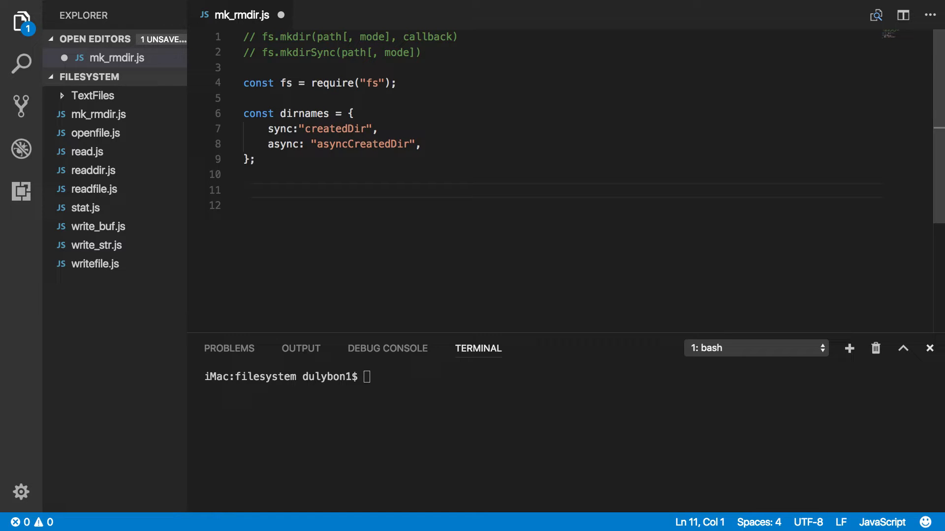
Write fs.mkdirSync(dirnames.sync, 0o776); on a new line, checking the overloads, and save.
type("fs.")
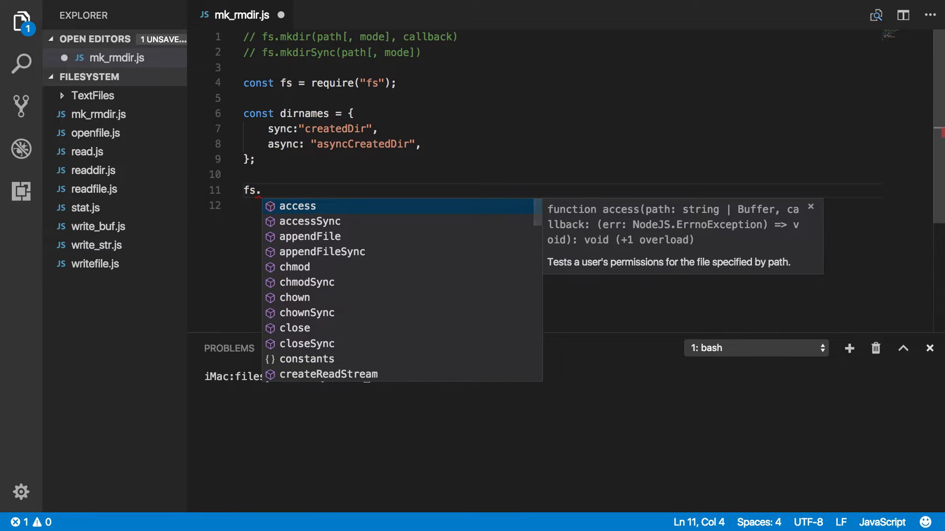
type("mkdirSync(")
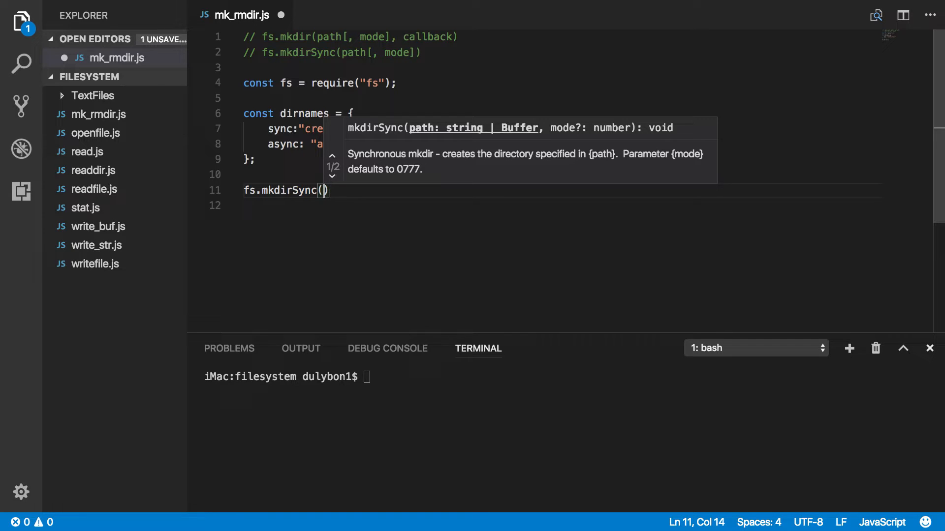
type("dirnames")
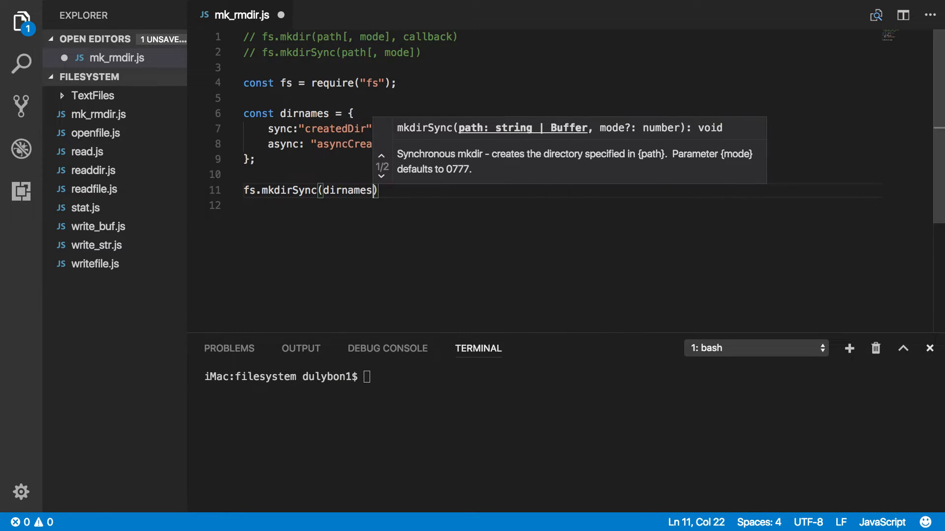
type(".sync,")
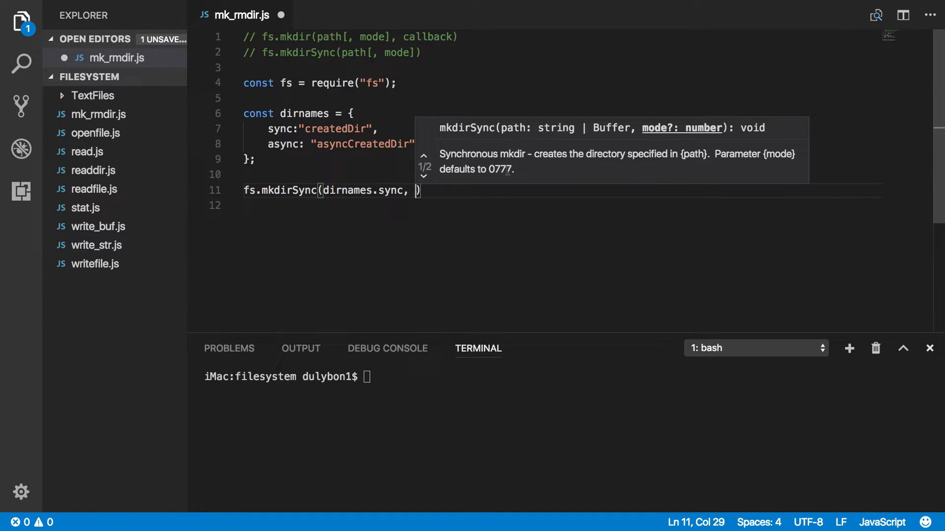
left_click(423, 154)
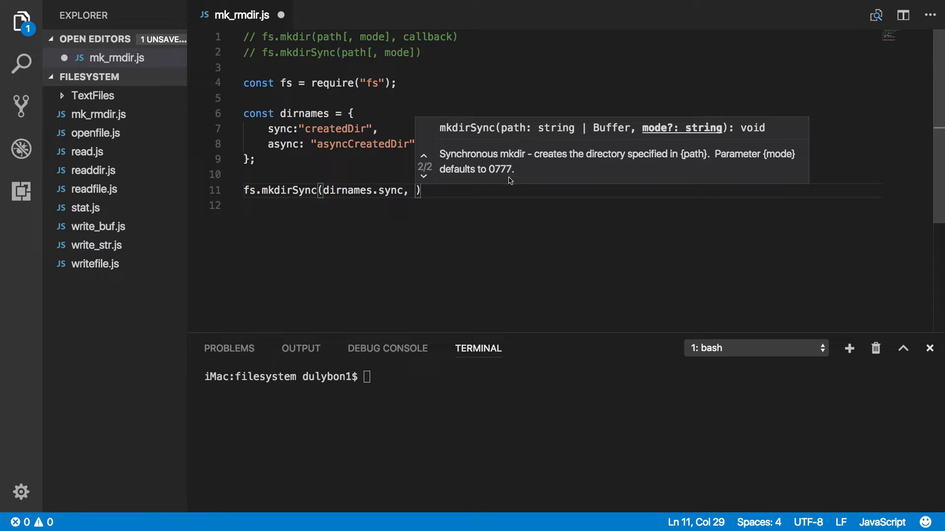
mouse_move(509, 180)
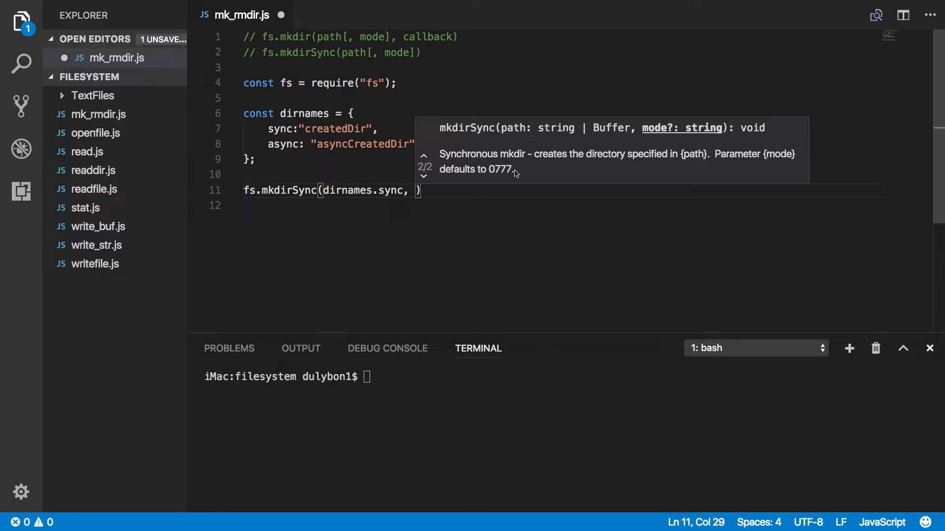
mouse_move(408, 195)
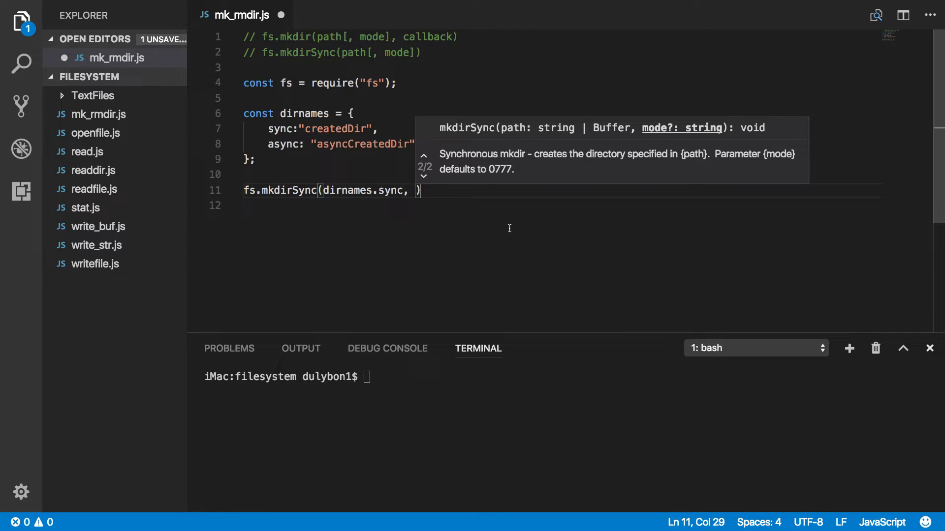
type("0o")
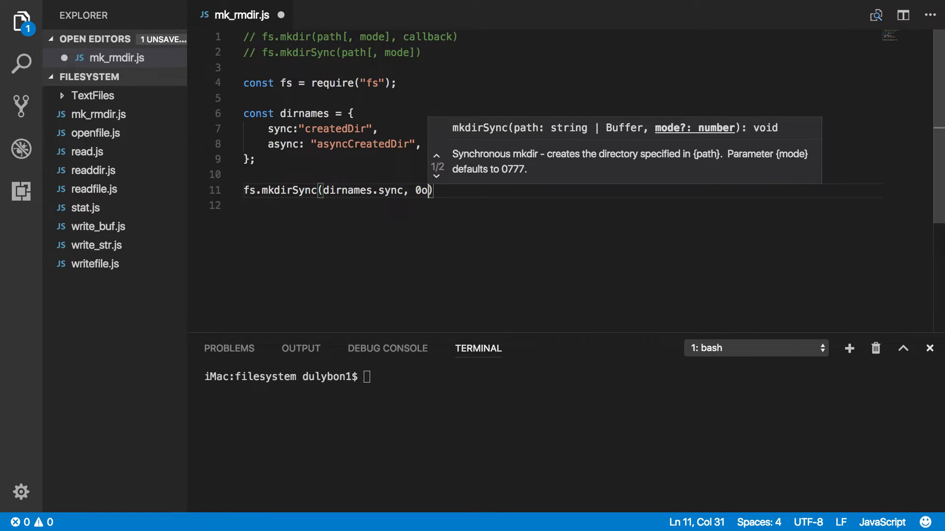
type("7")
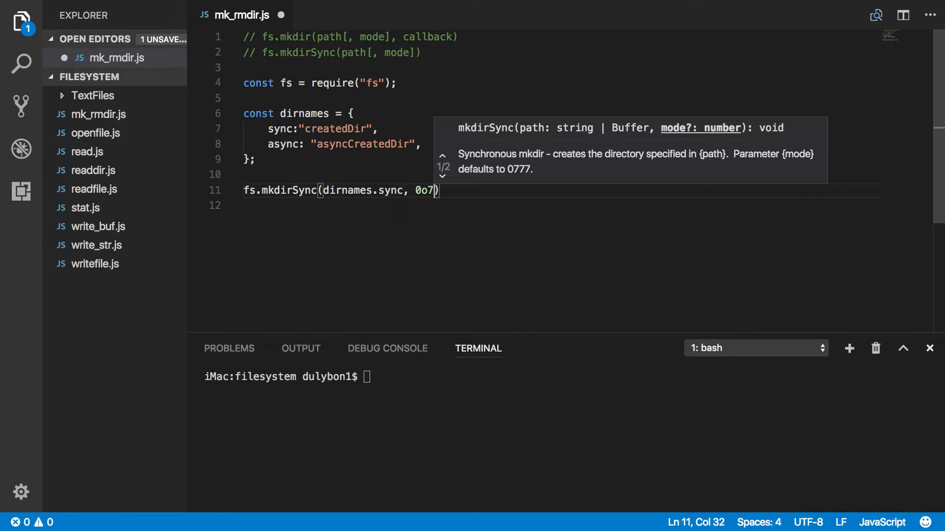
type("7")
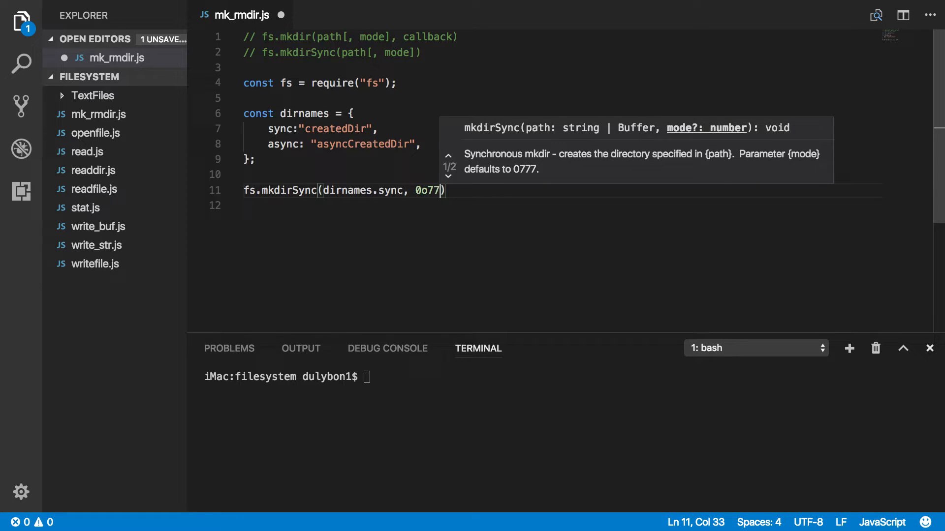
type("6")
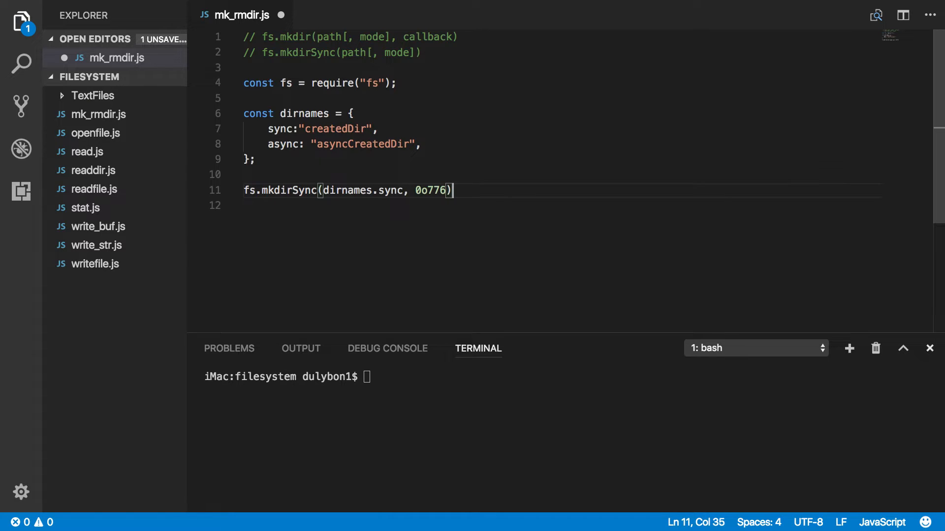
type(";")
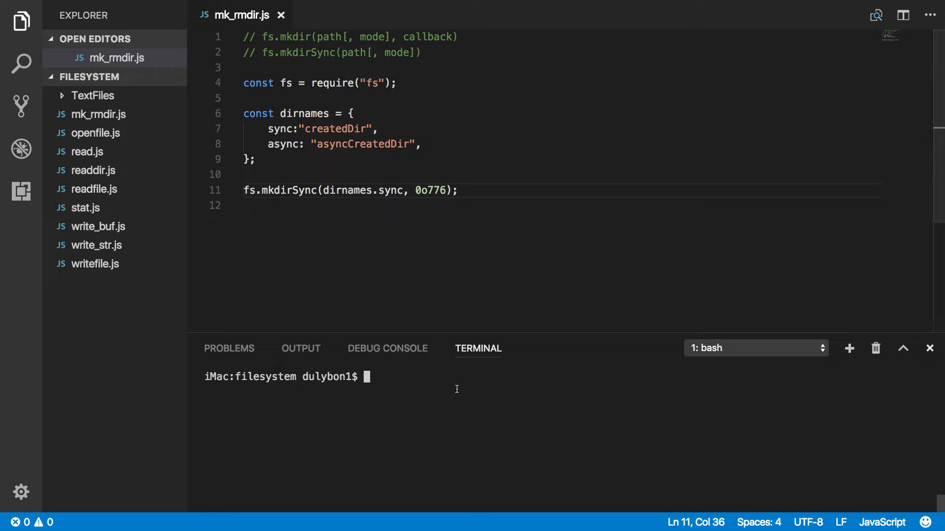
Run node mk_rmdir.js to create createdDir, rerun it to hit EEXIST, then trash createdDir.
type("node mk_rmdir.js")
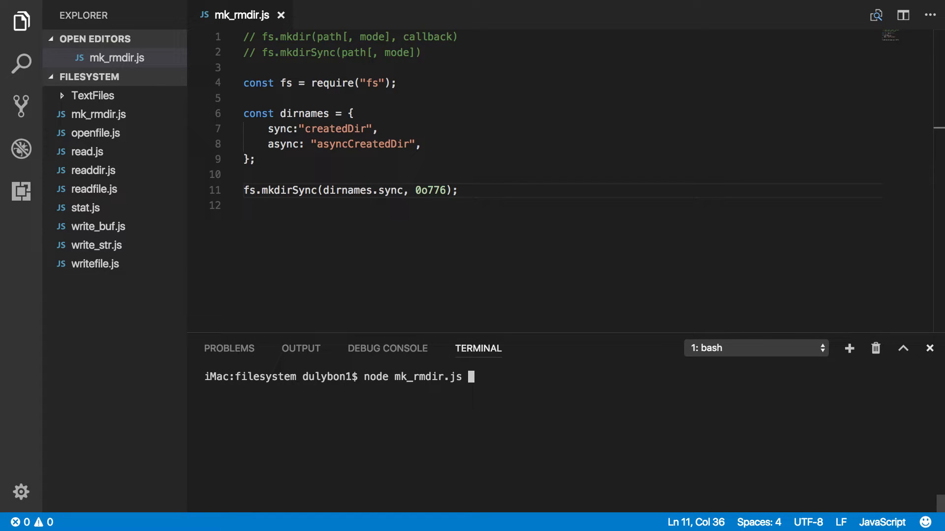
key("Return")
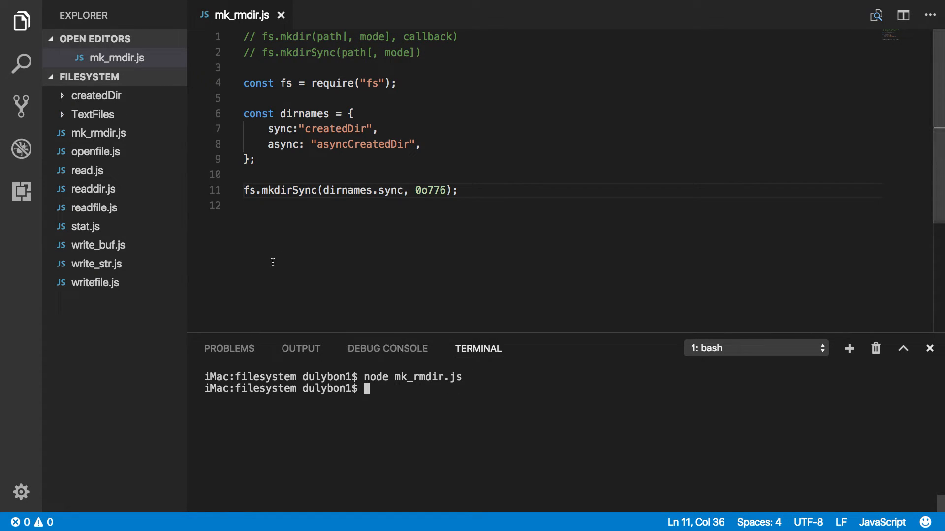
left_click(96, 95)
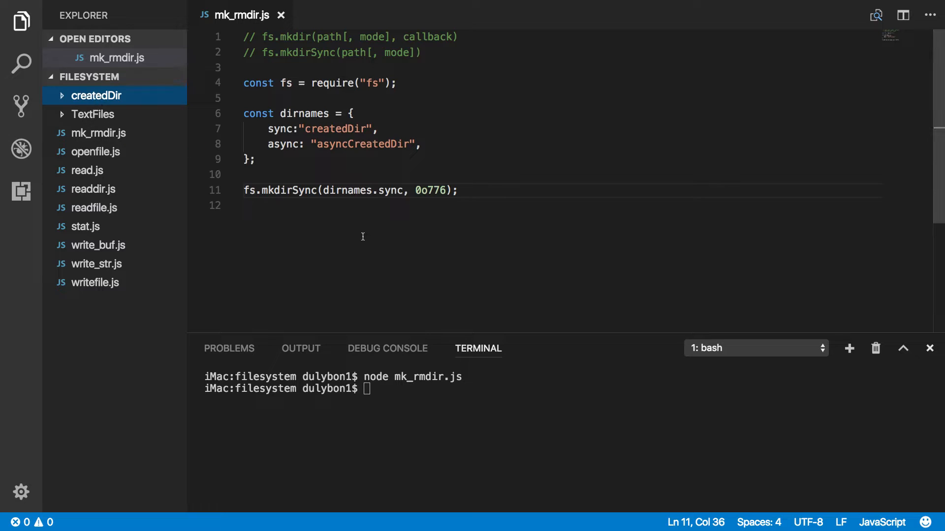
mouse_move(95, 95)
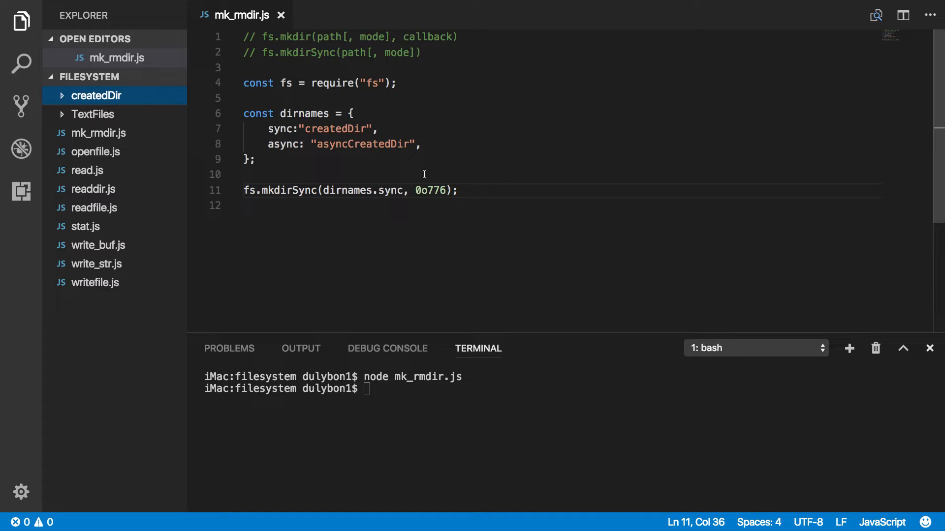
mouse_move(105, 96)
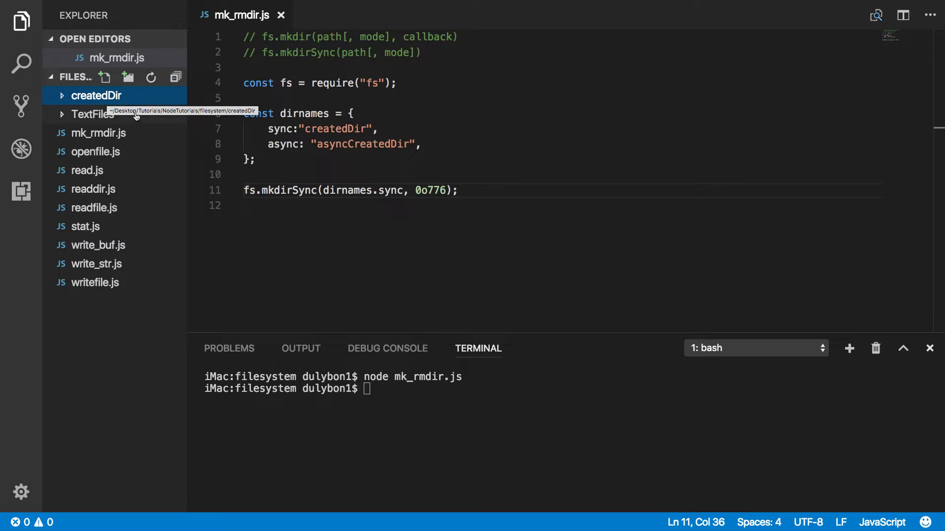
mouse_move(452, 394)
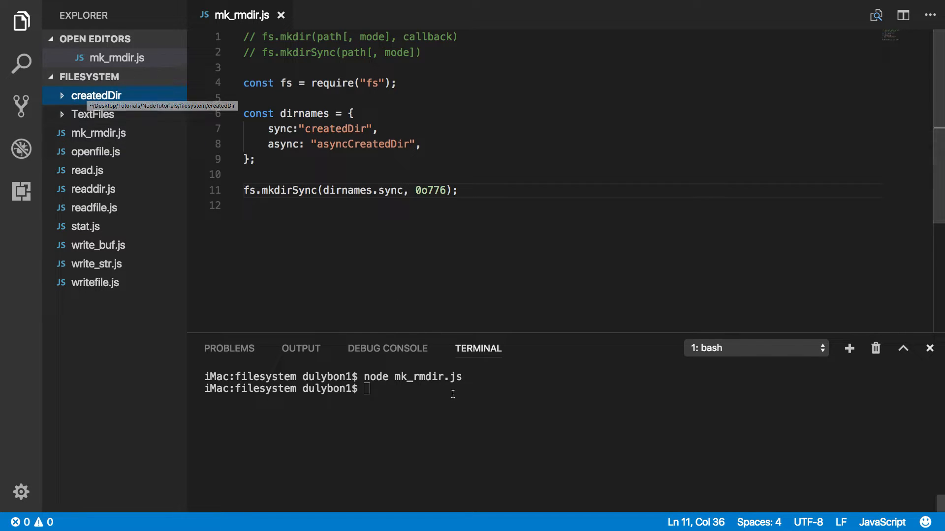
key("Return")
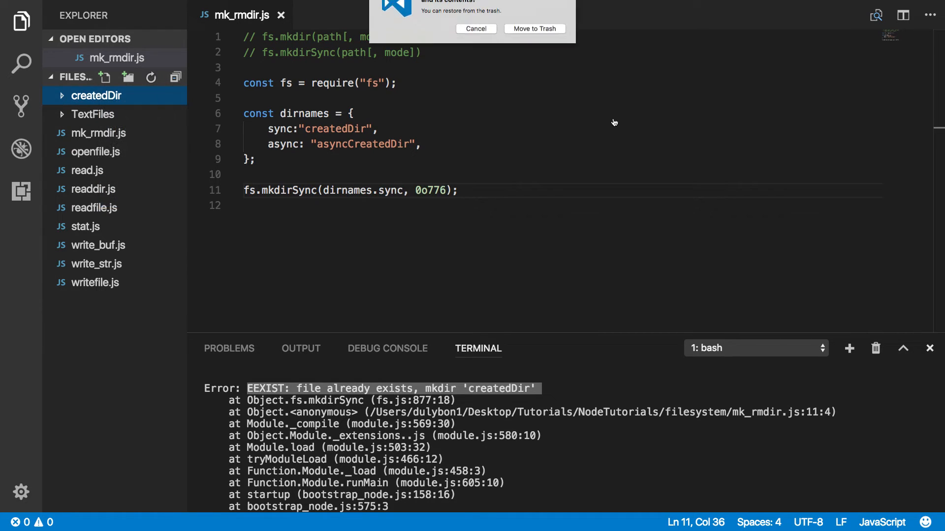
left_click(533, 29)
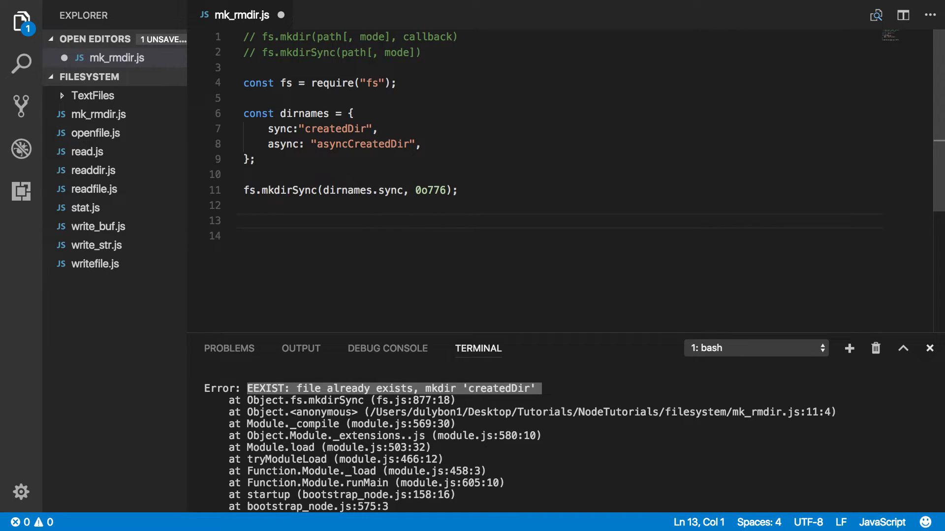
Write fs.writeFileSync(`${dirnames.sync}/file.js`, leaving the data argument open.
type("f")
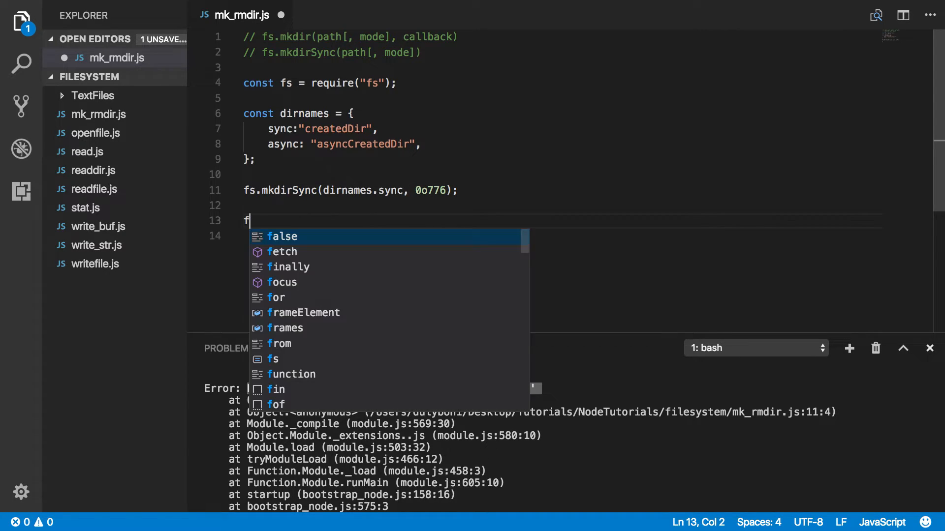
type("s.c")
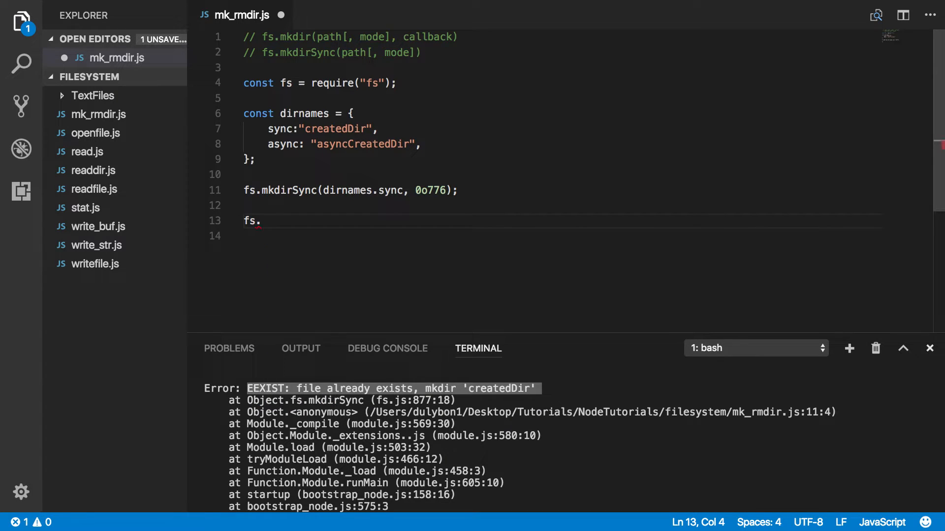
type("writeFileSync")
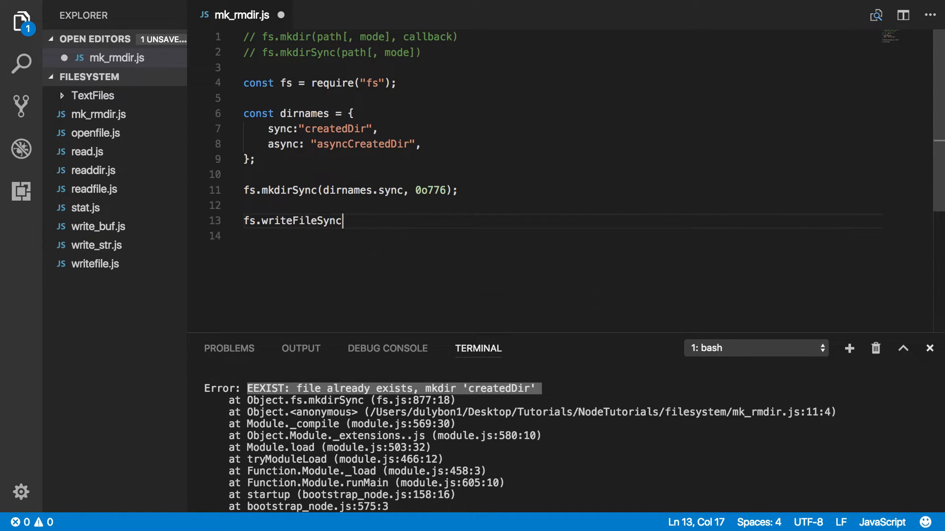
type("(")
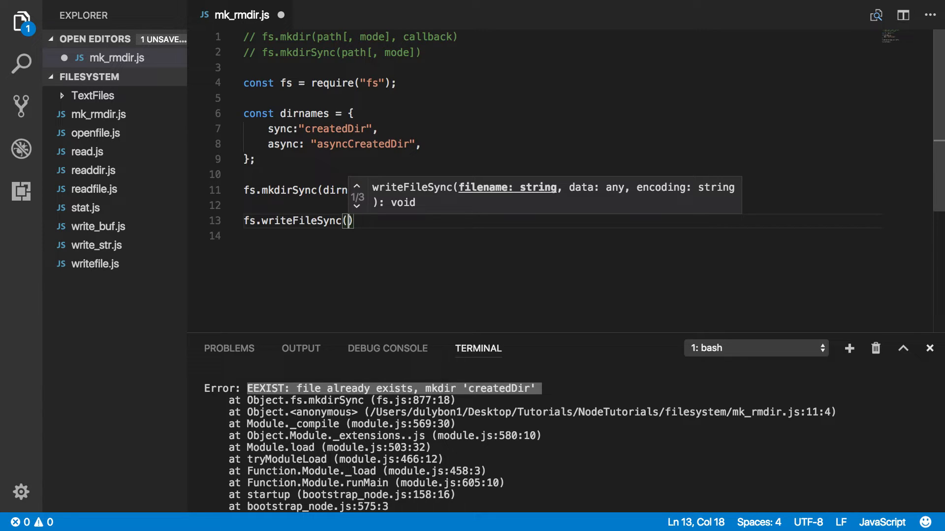
type("`")
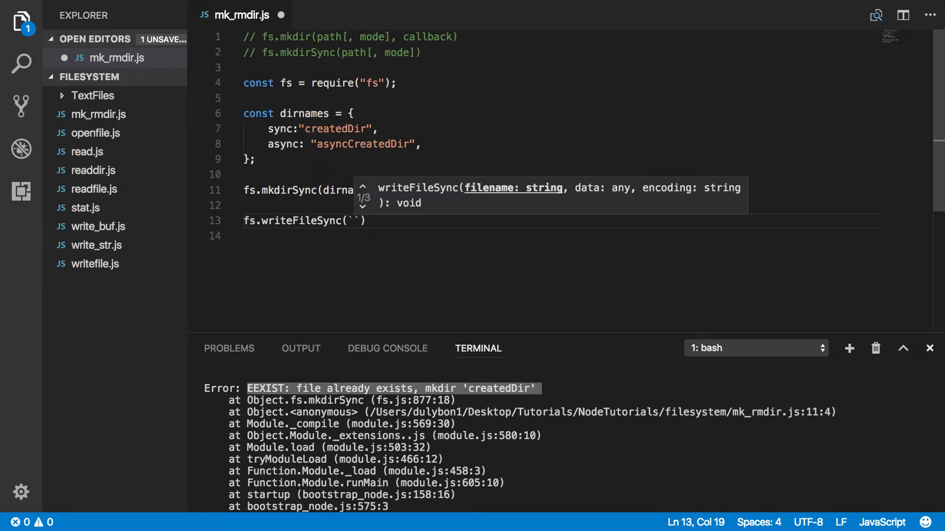
type("${")
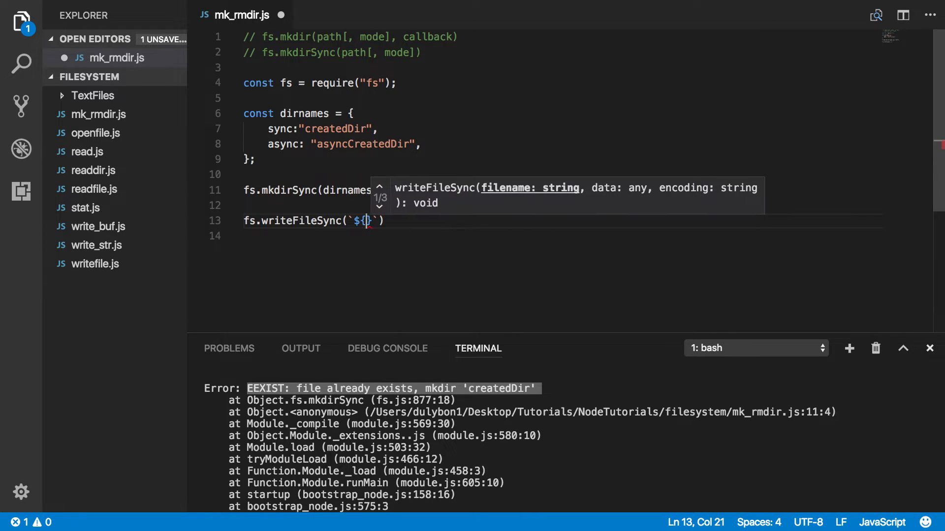
type("dirnames.sync")
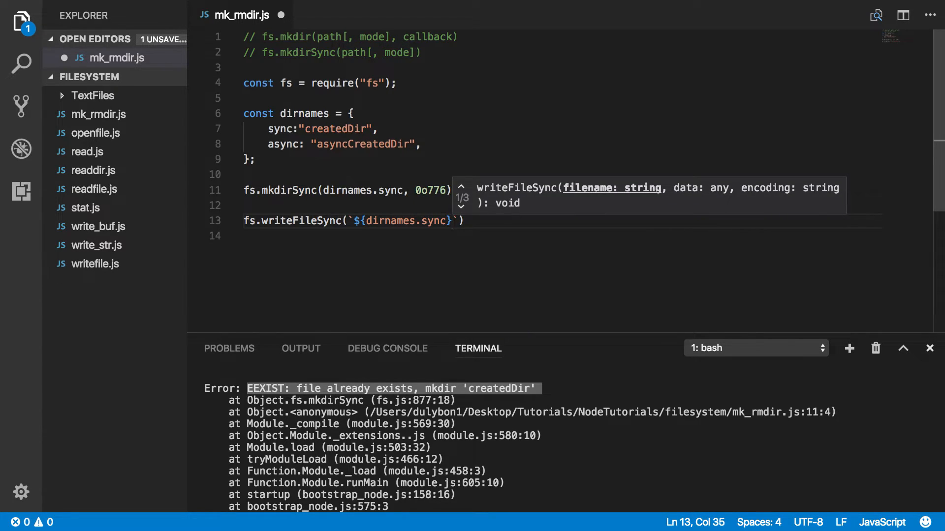
type("/fi")
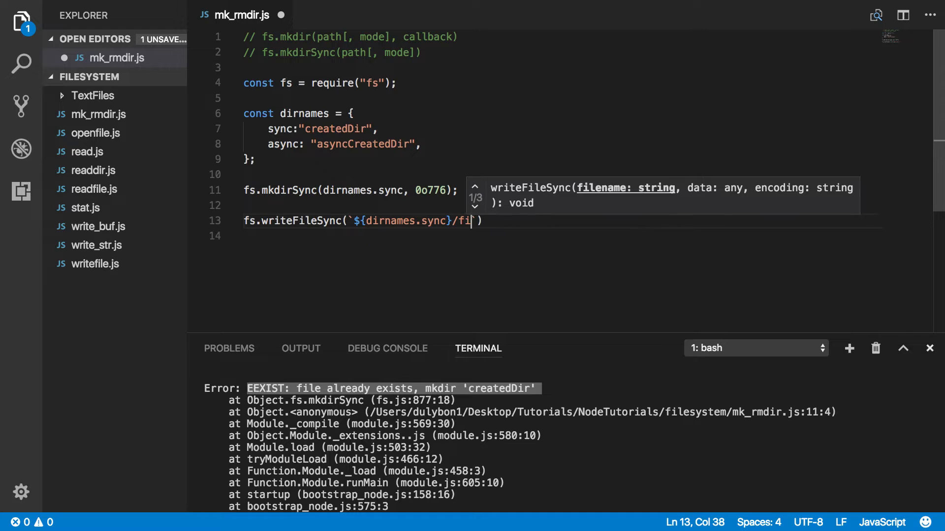
type("le.js")
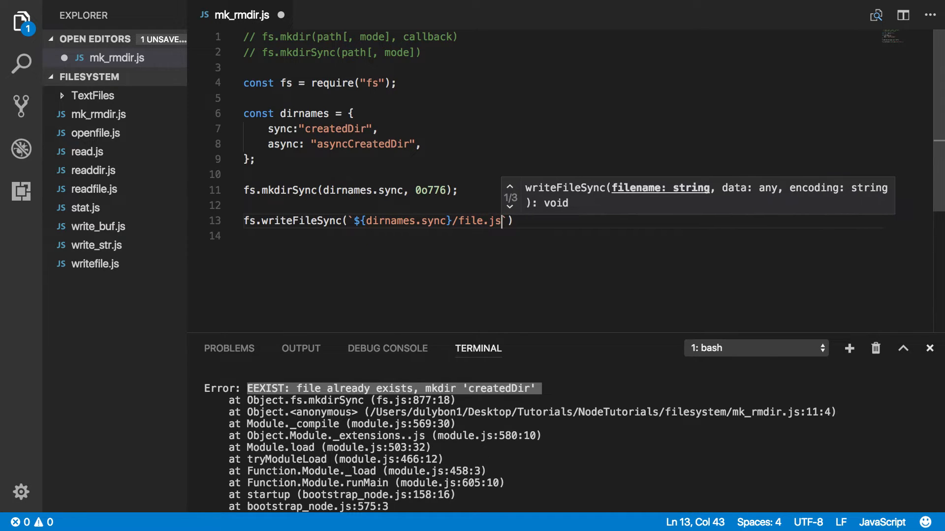
type("`")
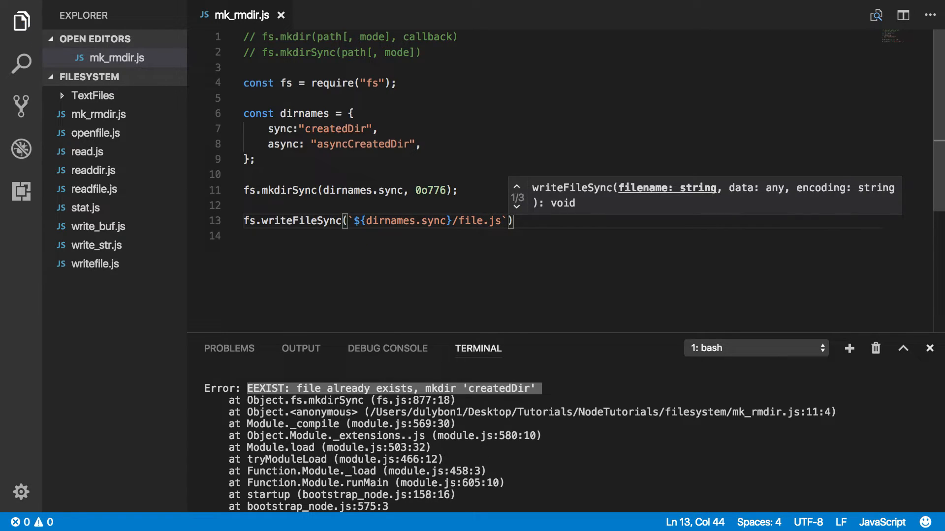
type(",")
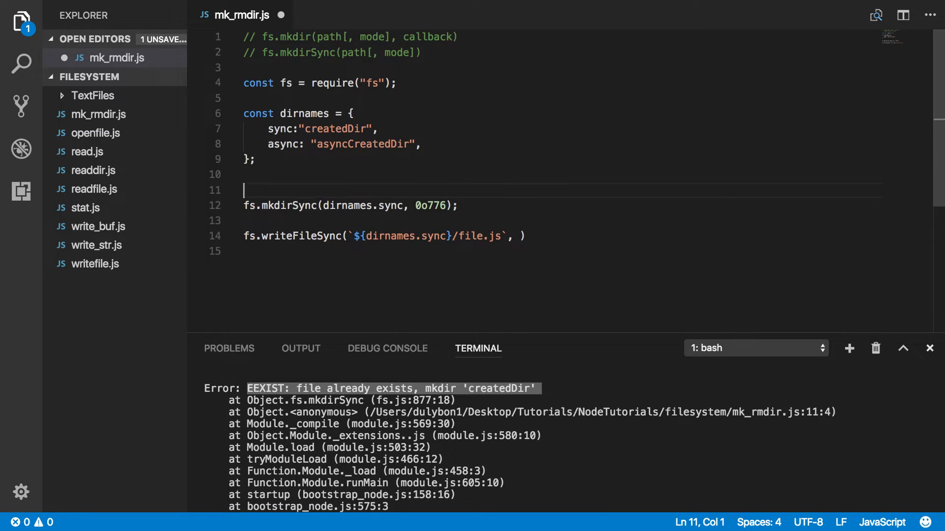
Define function printBoom() whose body is console.log("Boom");.
type("function")
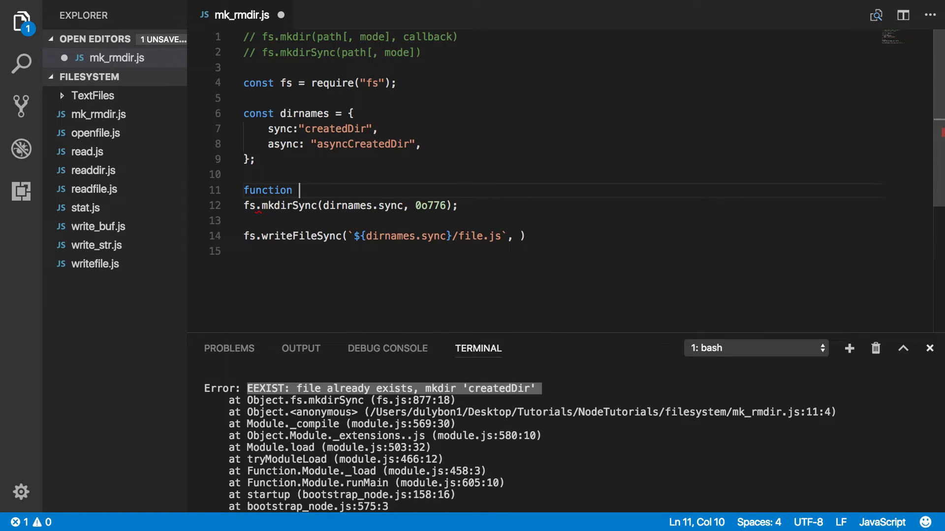
type("print")
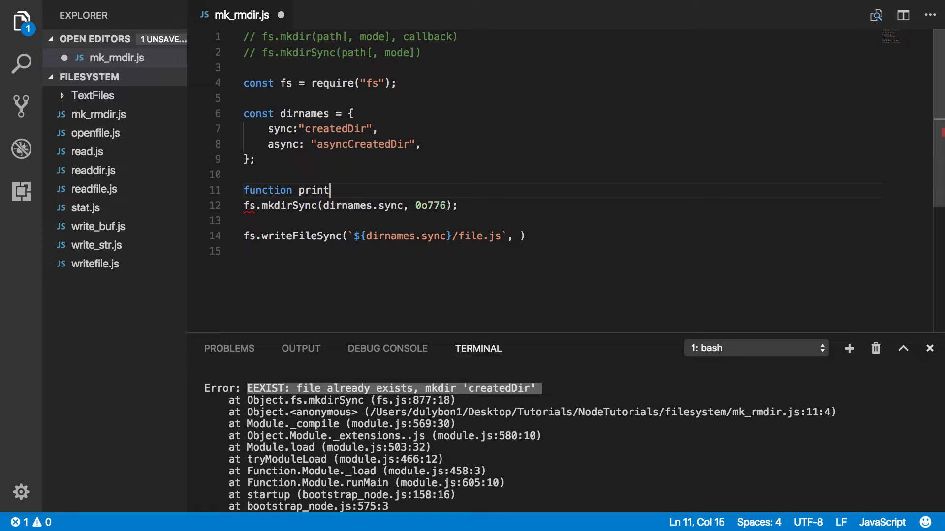
type("Bomm")
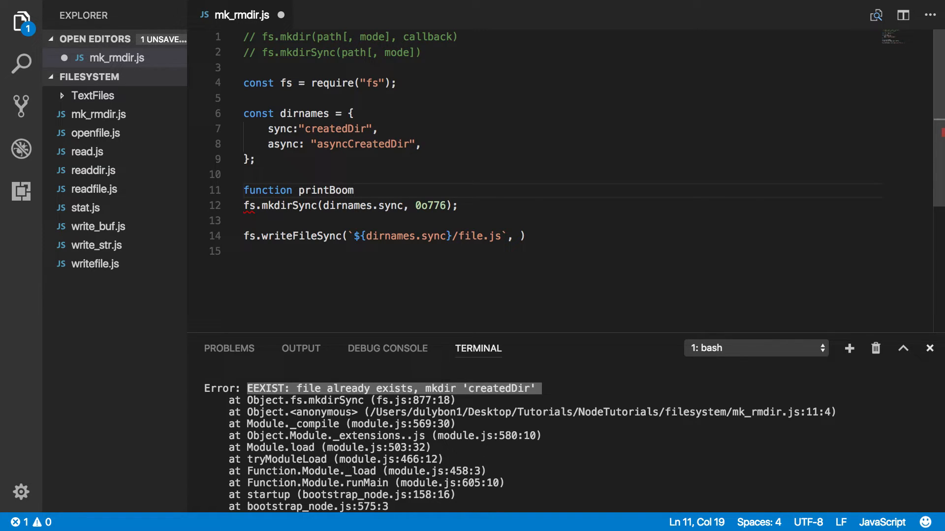
type("(){")
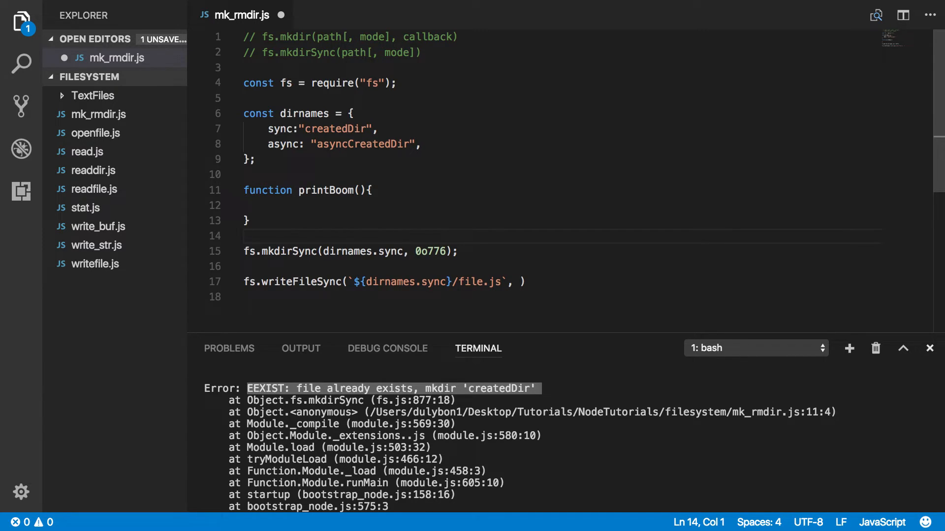
left_click(269, 206)
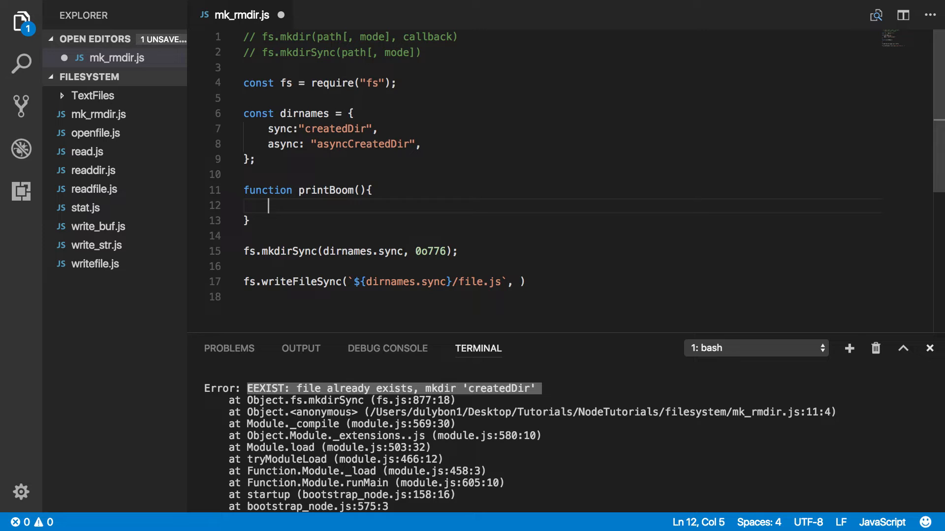
type("console")
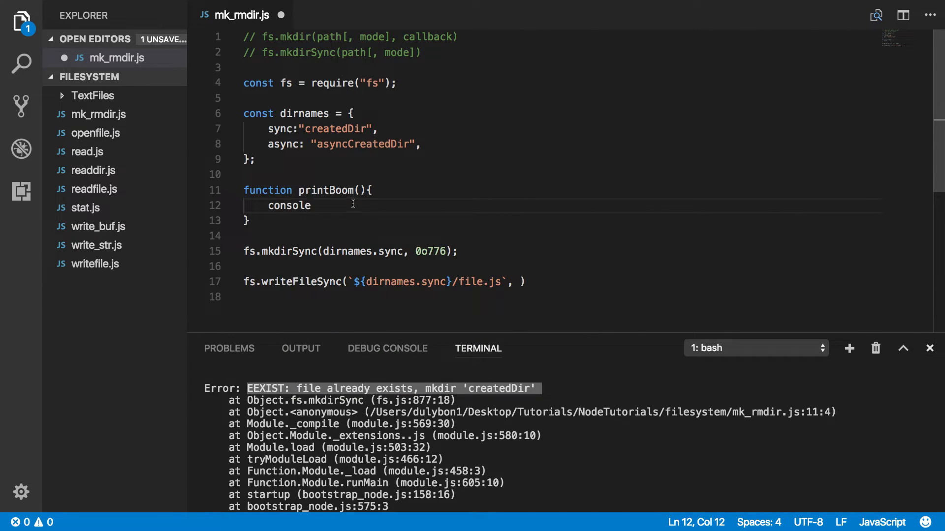
type("(")
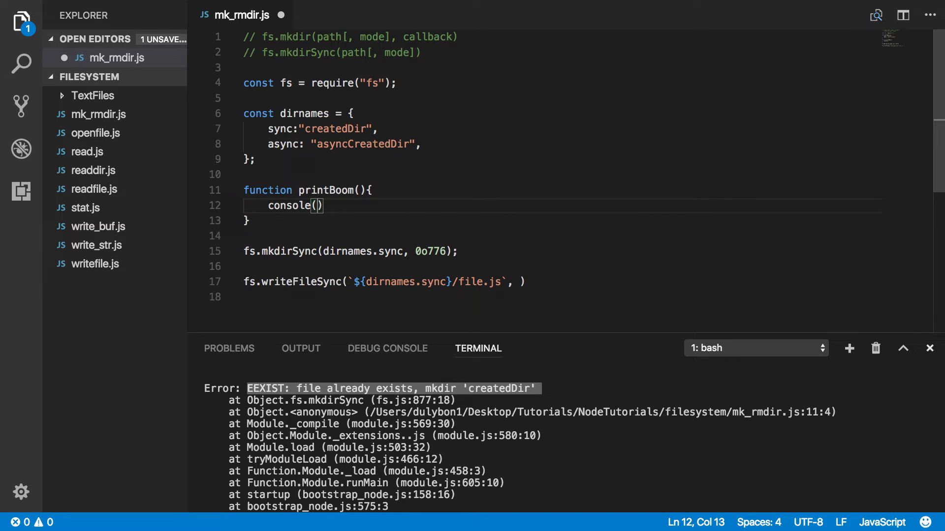
type("log")
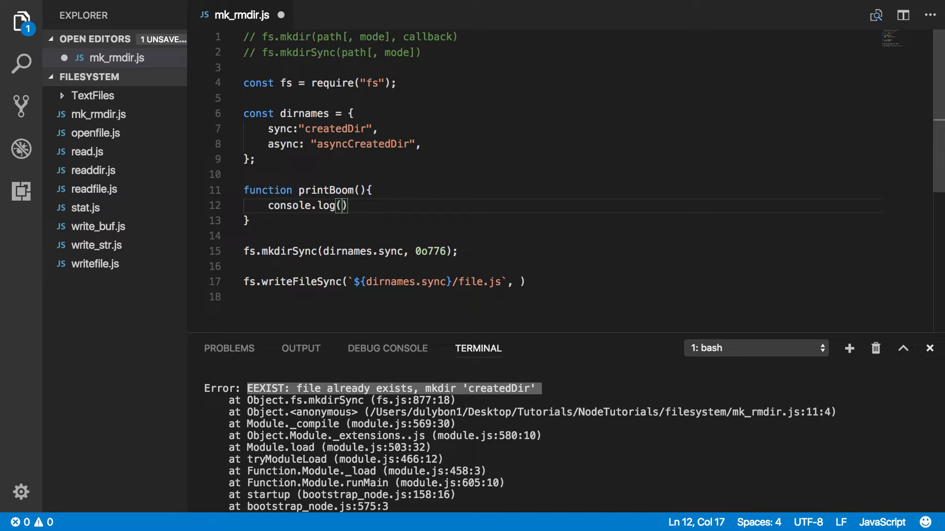
type("\"B")
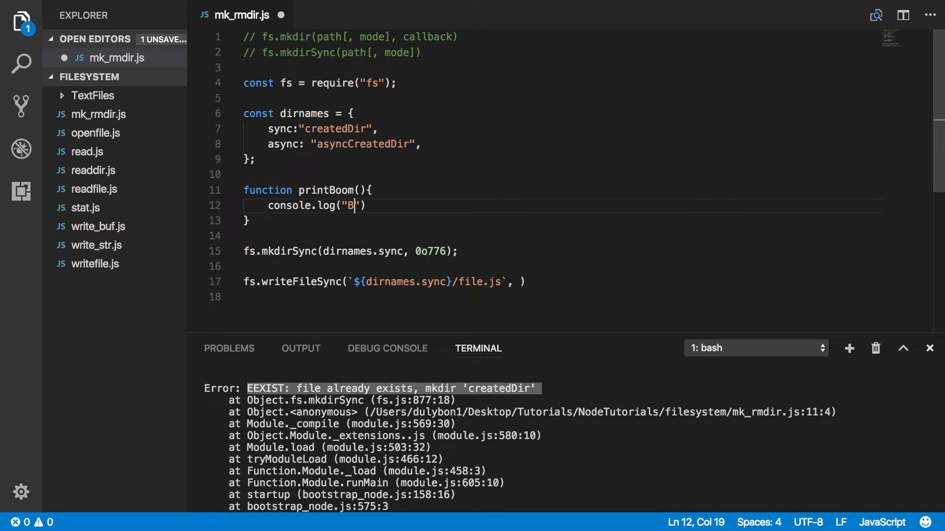
type("omm\\")
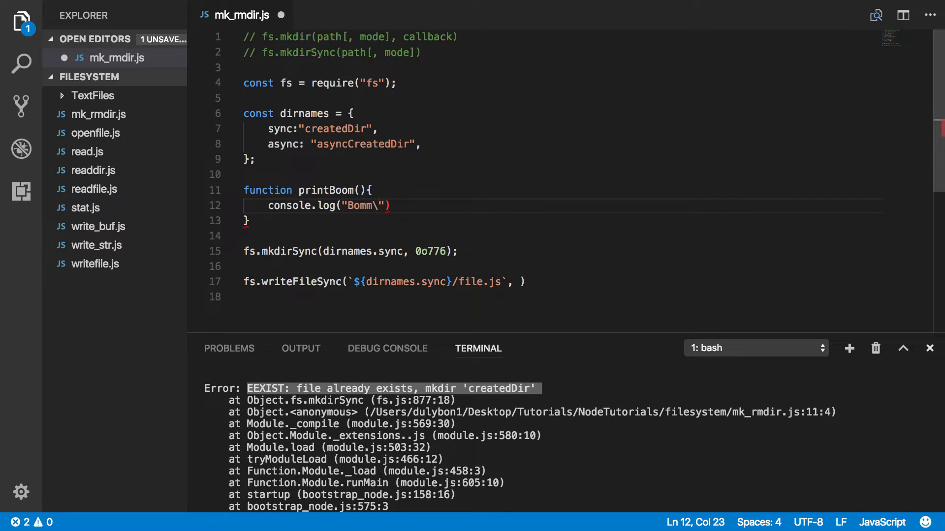
key("Backspace")
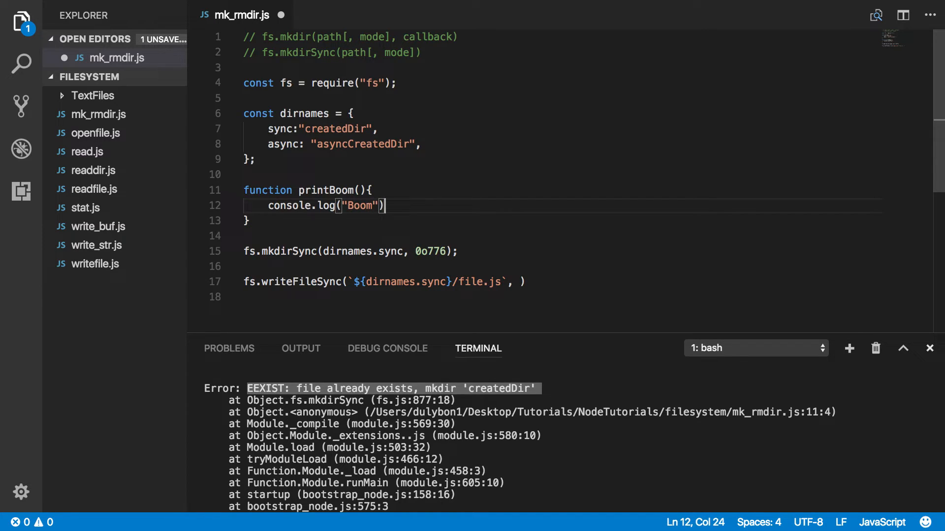
type(";")
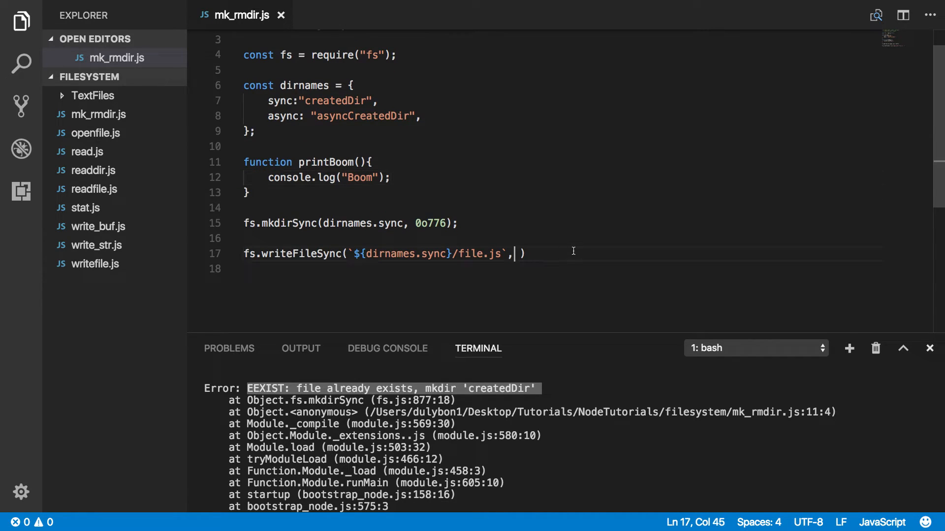
Complete writeFileSync's data as `(${printBoom.toString()})()`; and save mk_rmdir.js.
type("`")
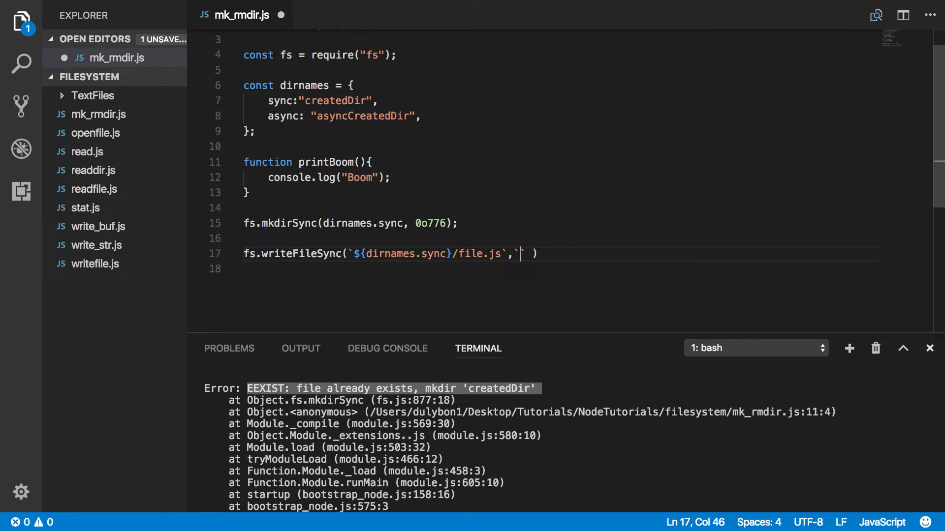
type("${}")
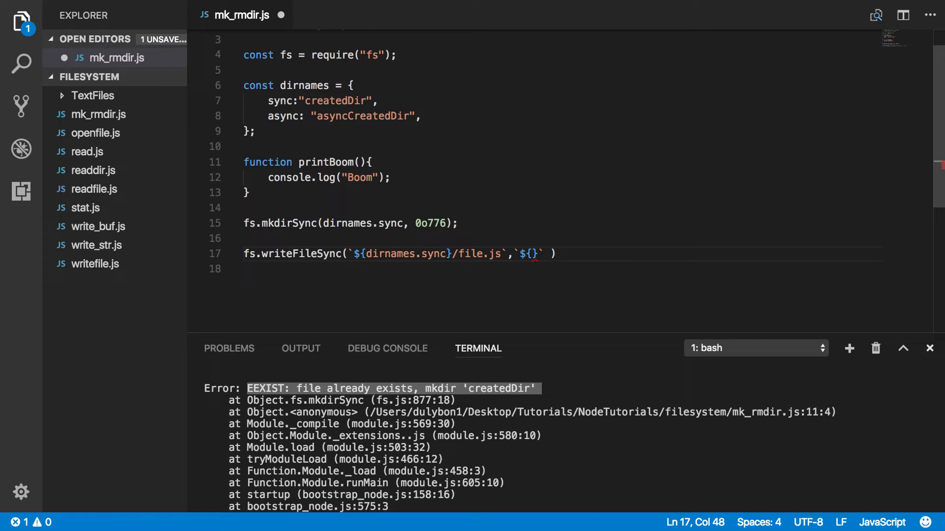
type("p")
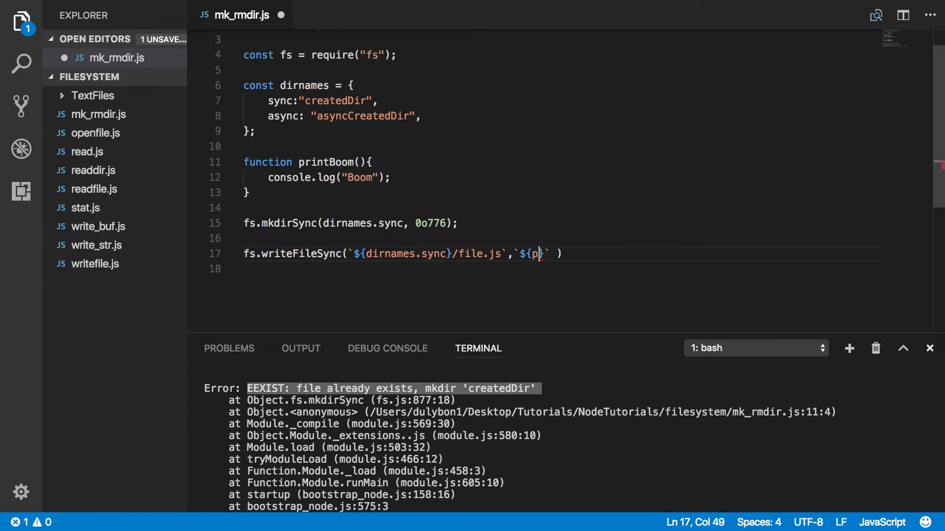
type("rintBoom.toString(")
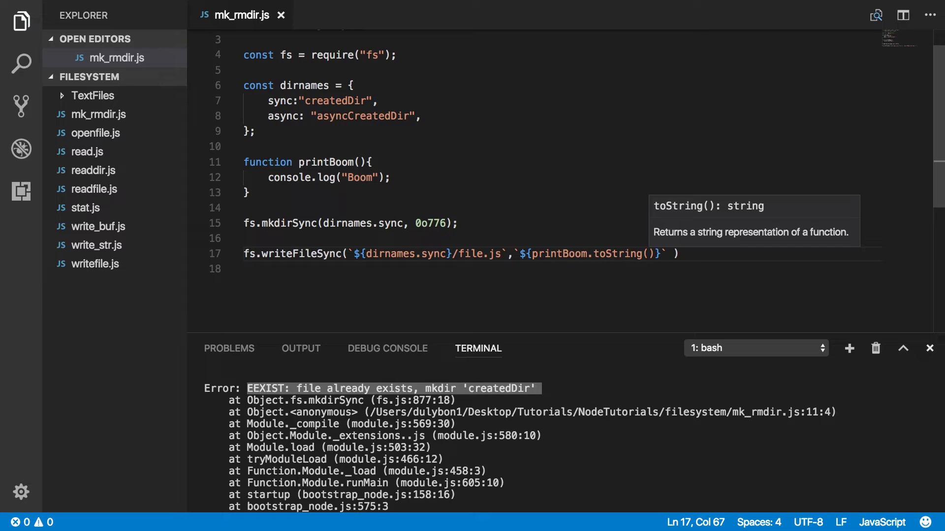
left_click(522, 253)
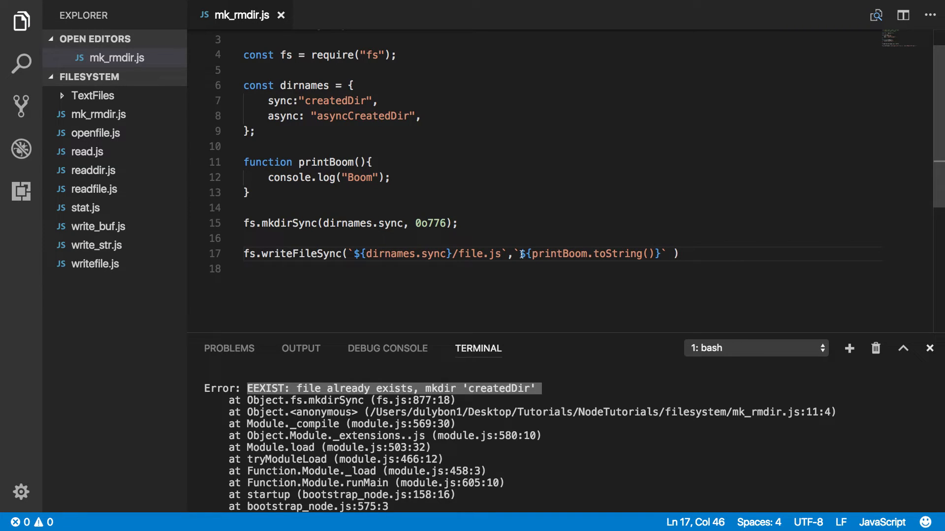
type("(")
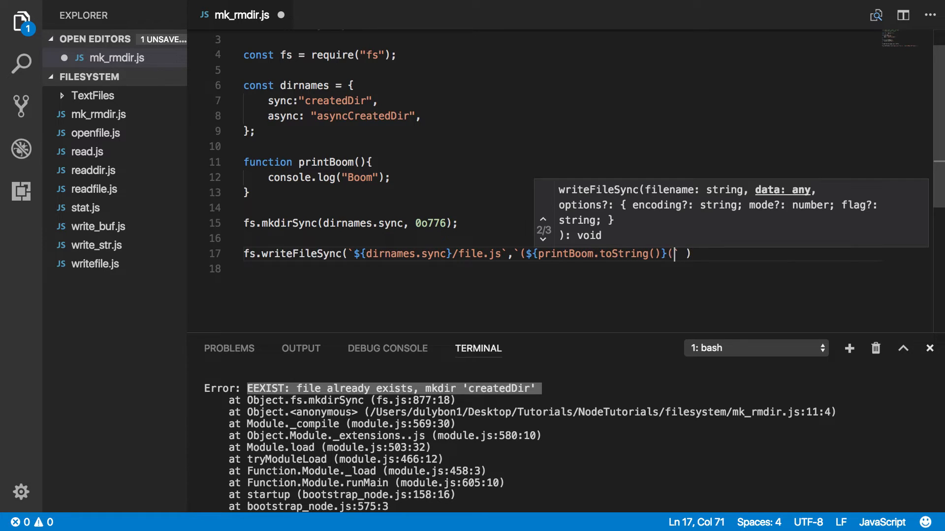
type("()")
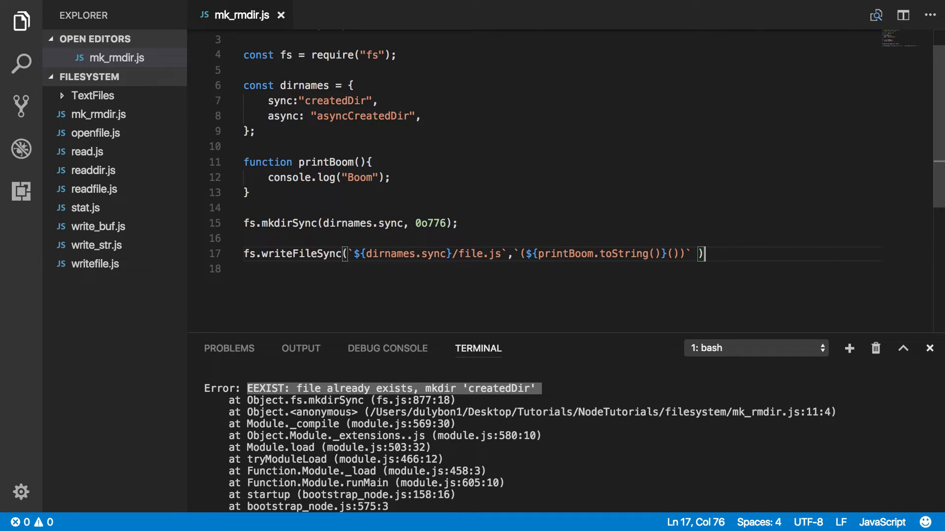
key("Backspace")
type(";")
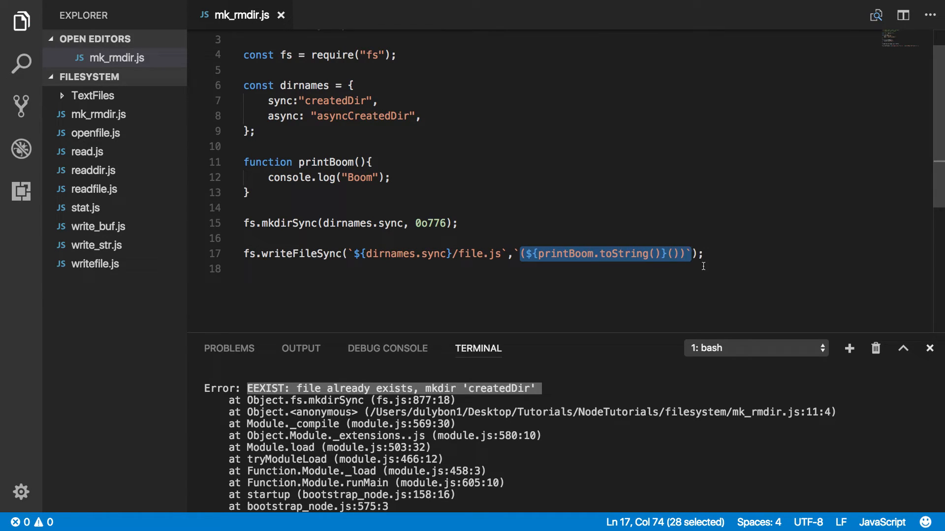
left_click(442, 269)
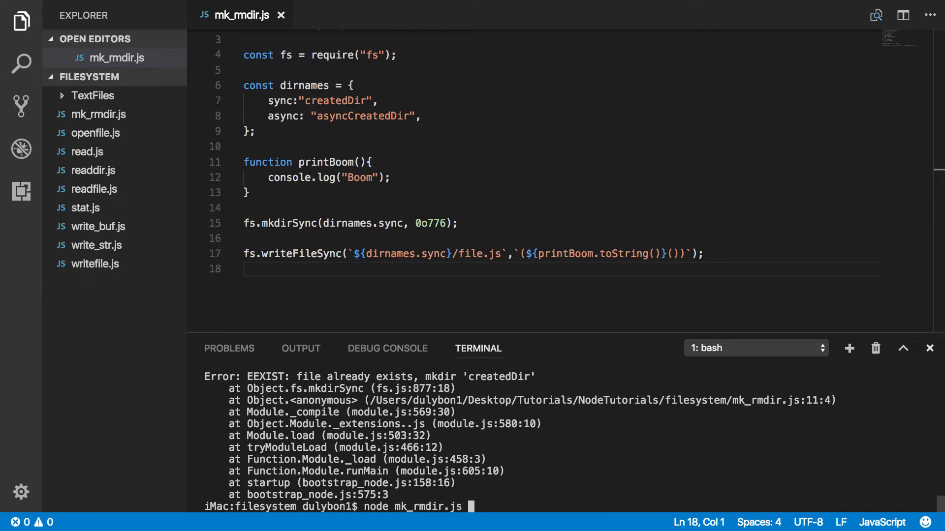
Run node mk_rmdir.js, inspect createdDir/file.js, then run node createdDir/file.js to print Boom.
key("Return")
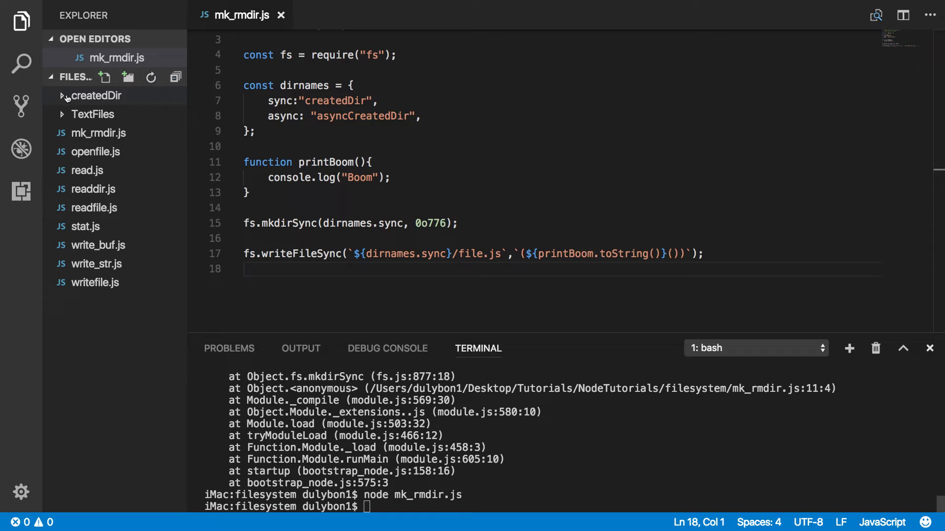
left_click(96, 96)
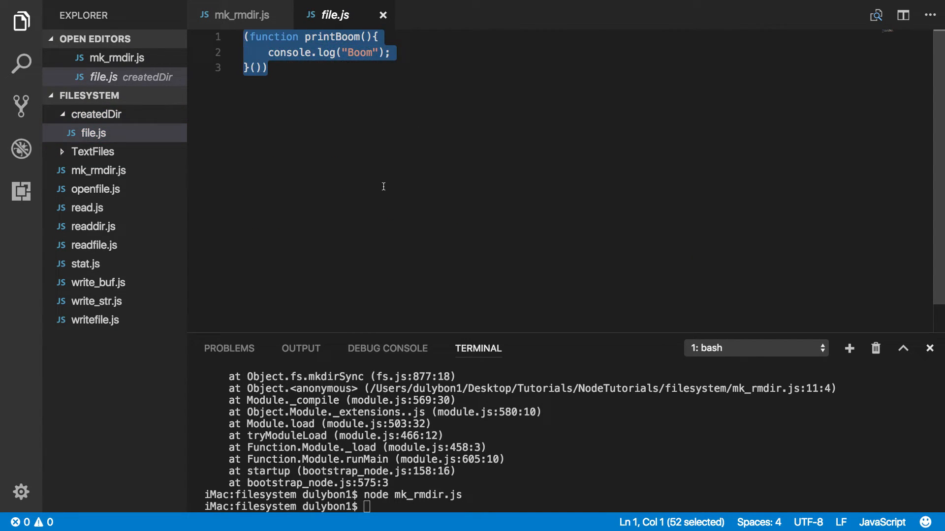
mouse_move(308, 88)
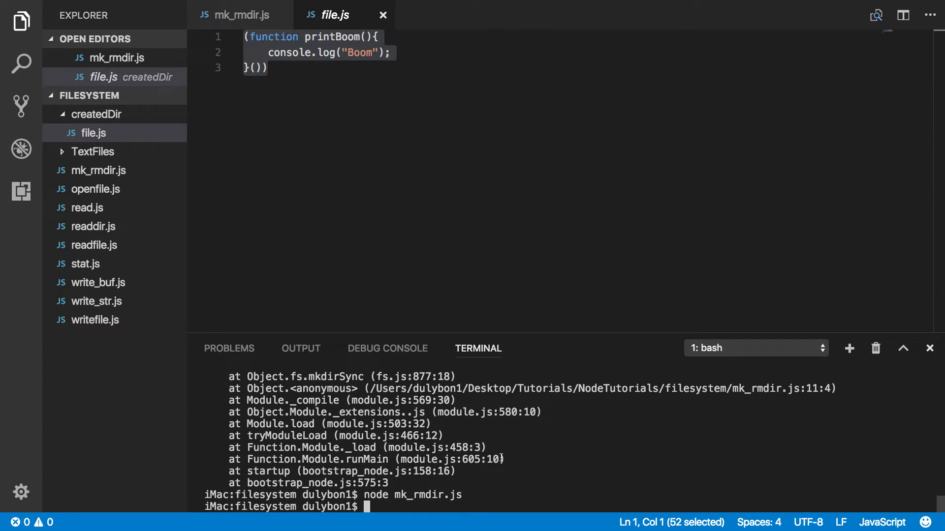
type("node")
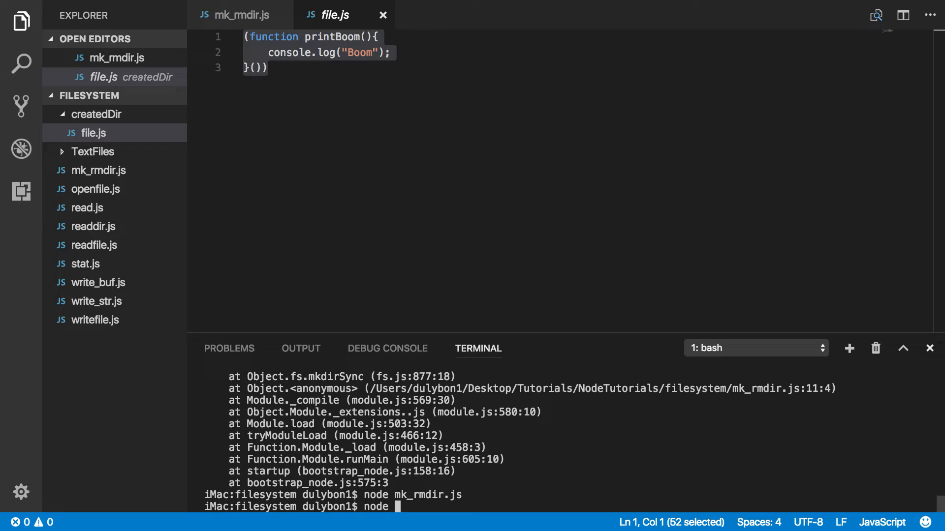
type("c")
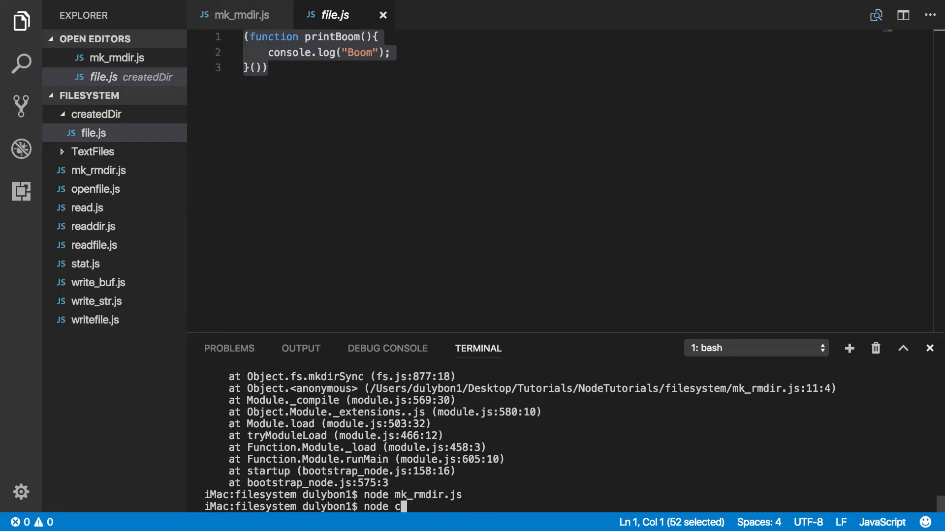
type("reatedDir/f")
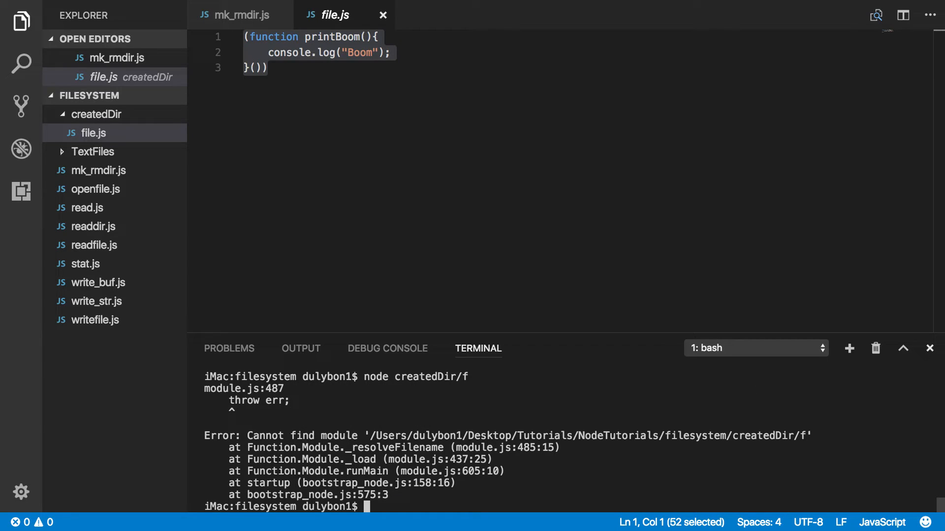
type("node createdDir/file.js")
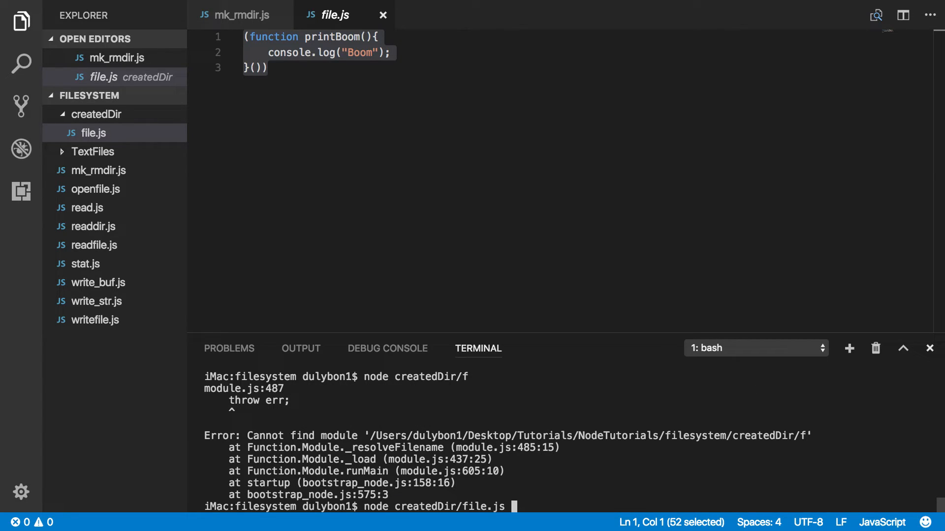
key("Return")
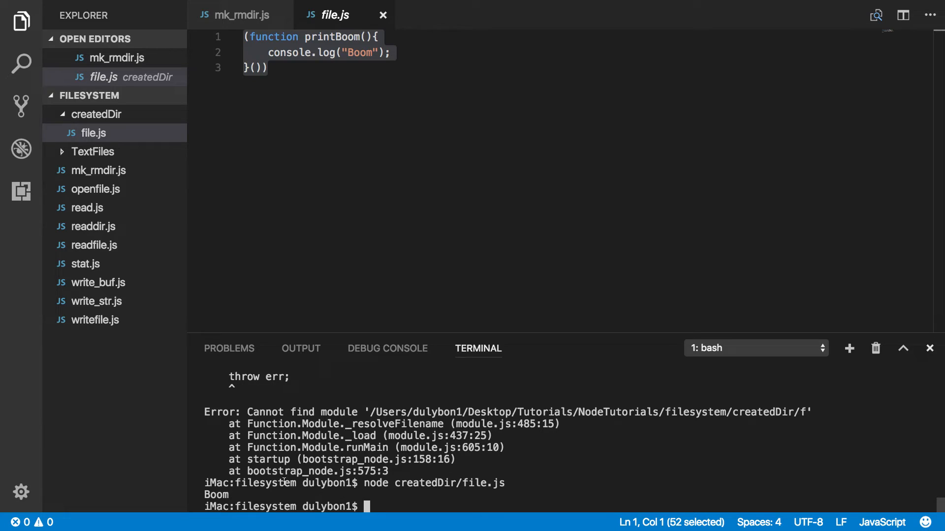
double_click(215, 495)
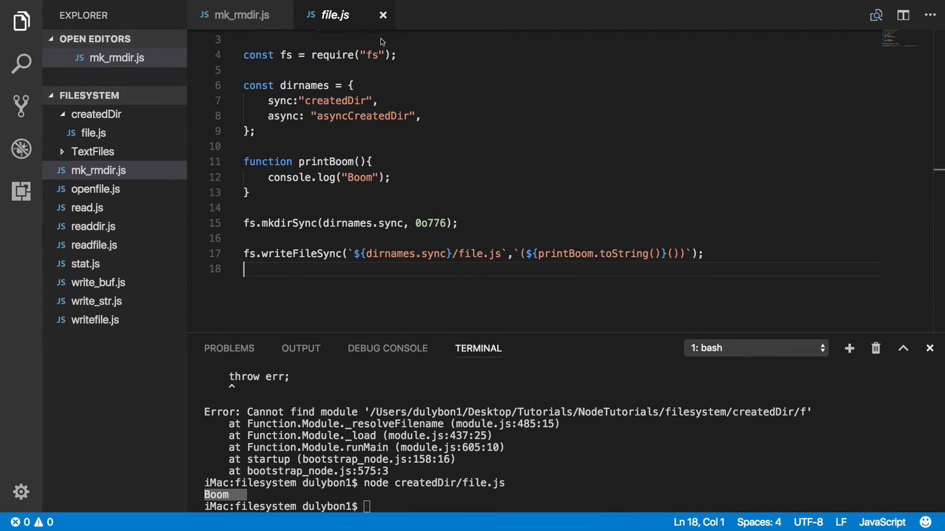
Close the generated file.js tab and collapse createdDir in the Explorer.
left_click(241, 14)
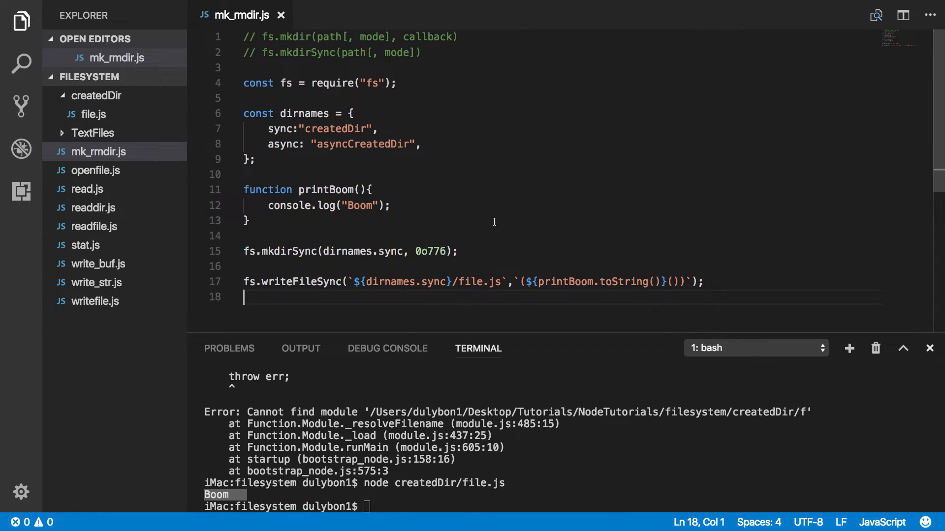
mouse_move(534, 255)
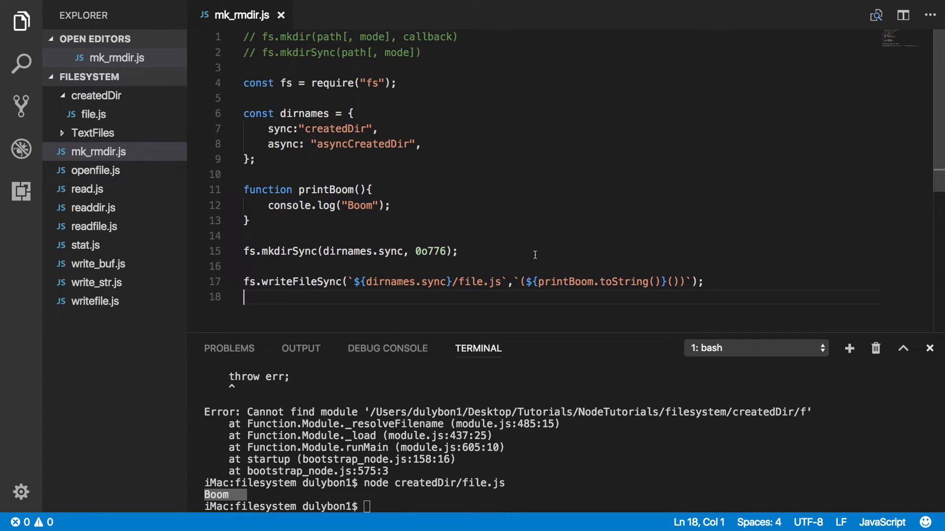
left_click(96, 95)
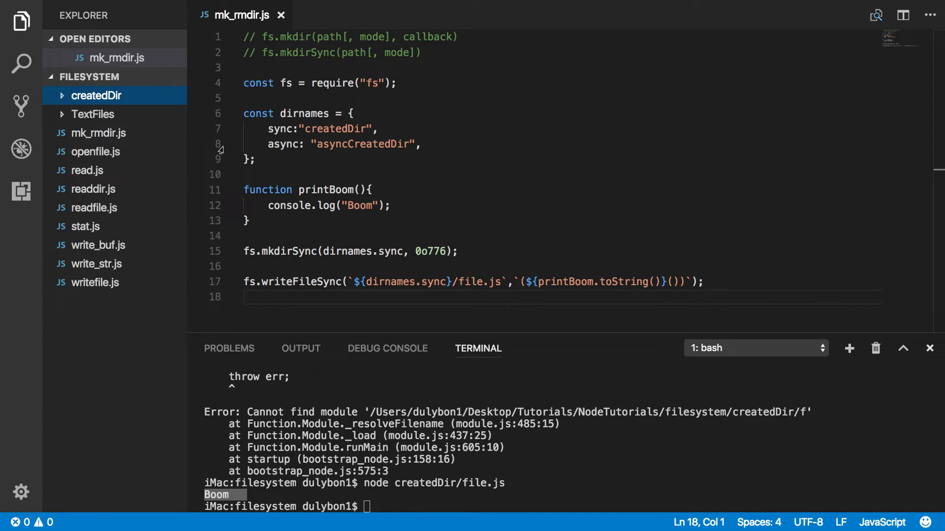
mouse_move(299, 245)
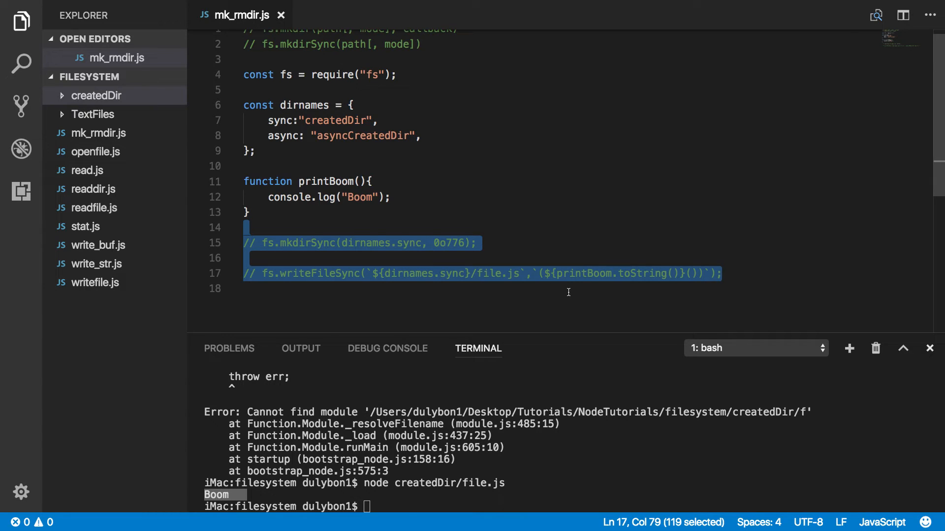
Start an fs.mkdir(dirnames.async, (err) => { }) call below the commented-out lines.
key("enter")
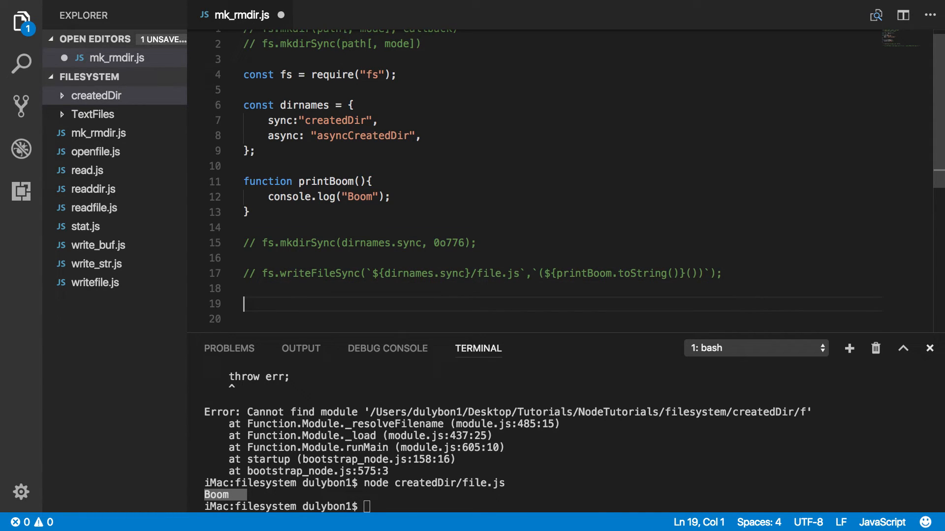
type("f")
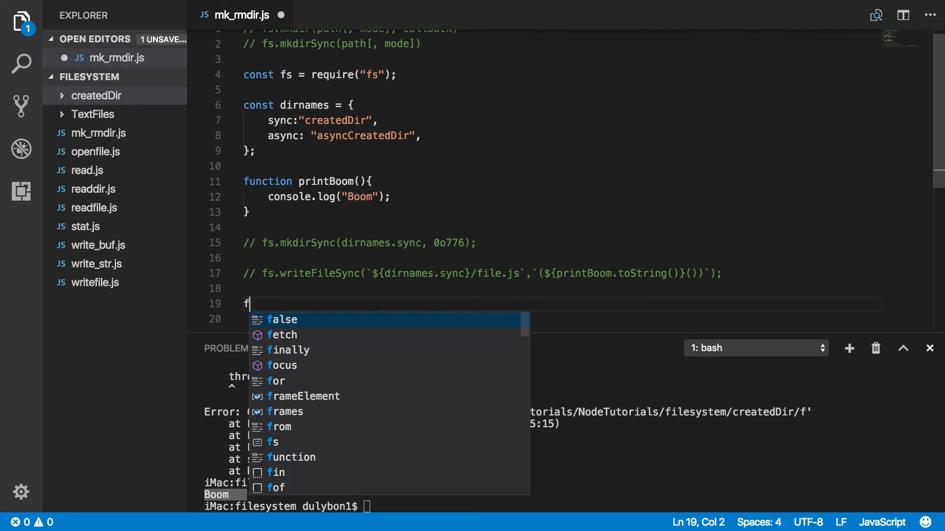
type("s.mkdir(")
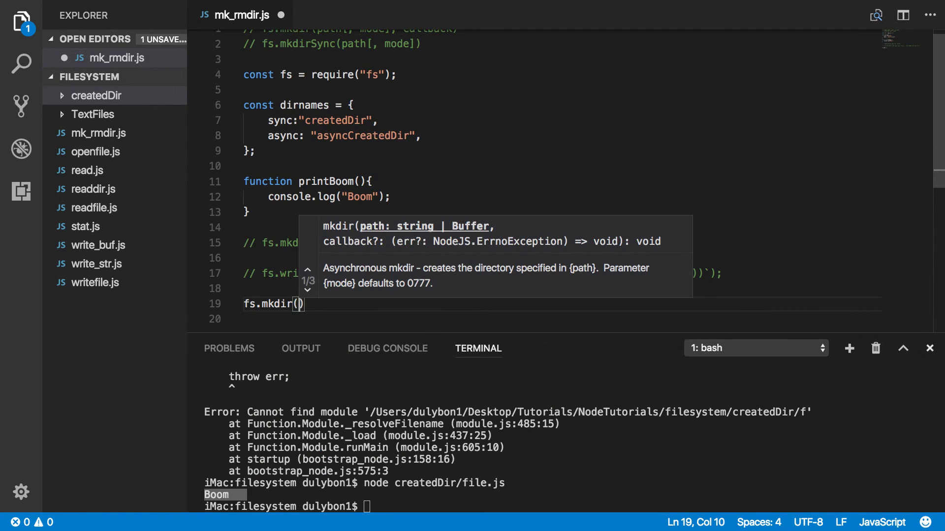
type("dirnames.async,")
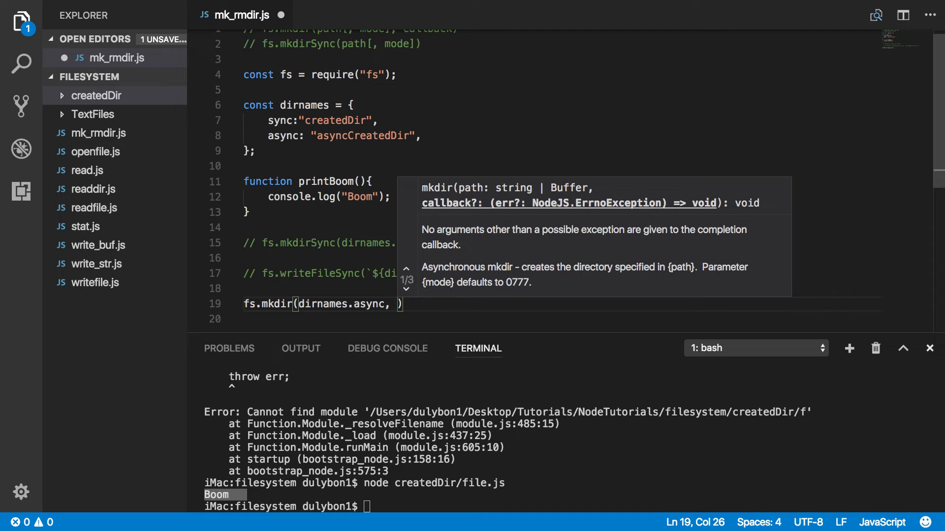
type("(err")
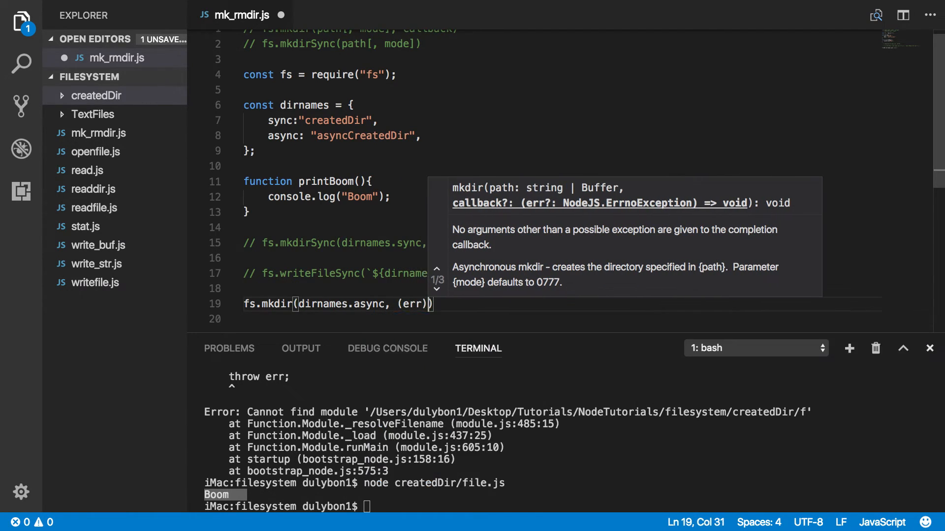
type("=>{")
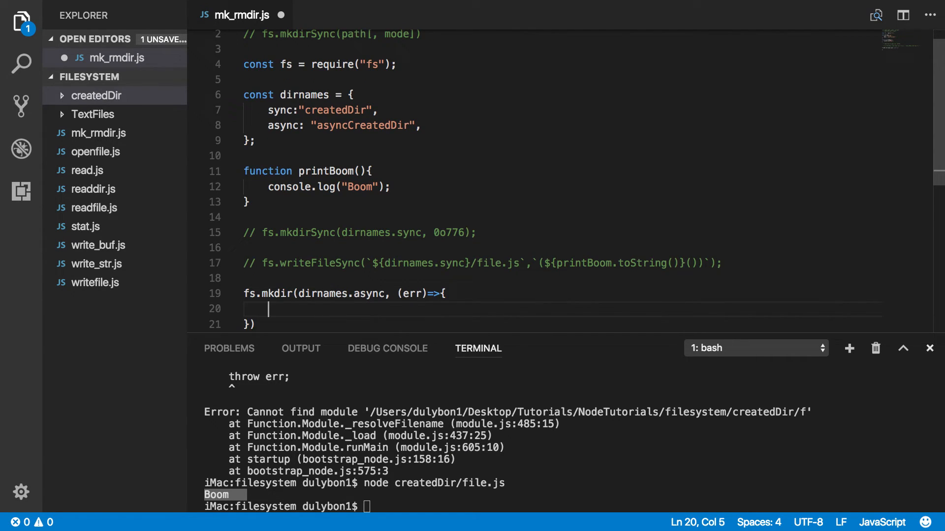
Inside the callback add if (err) { console.log(err.message); }.
type("if (condition) {")
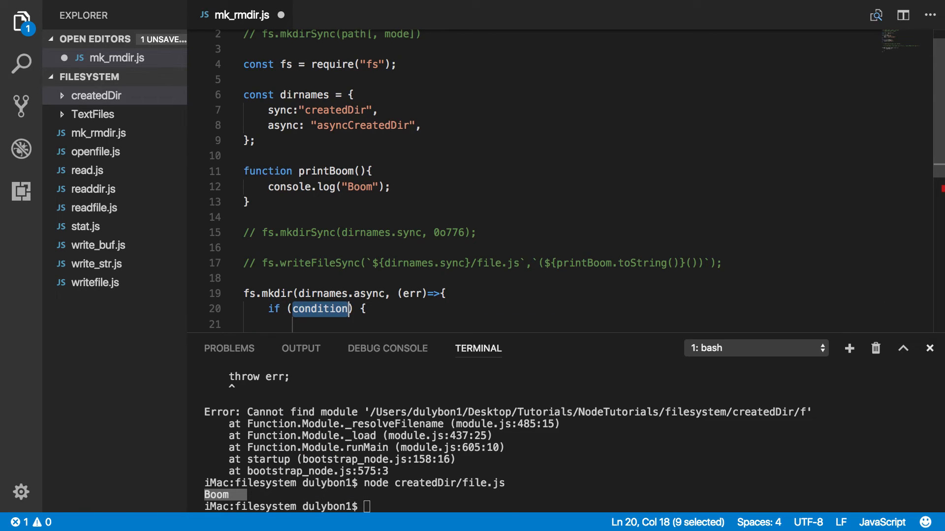
type("err) {")
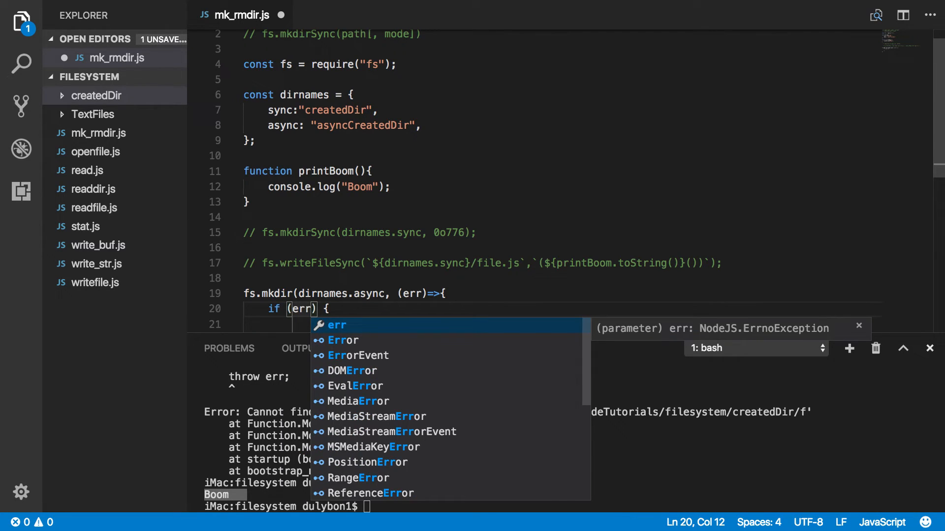
type("console.log")
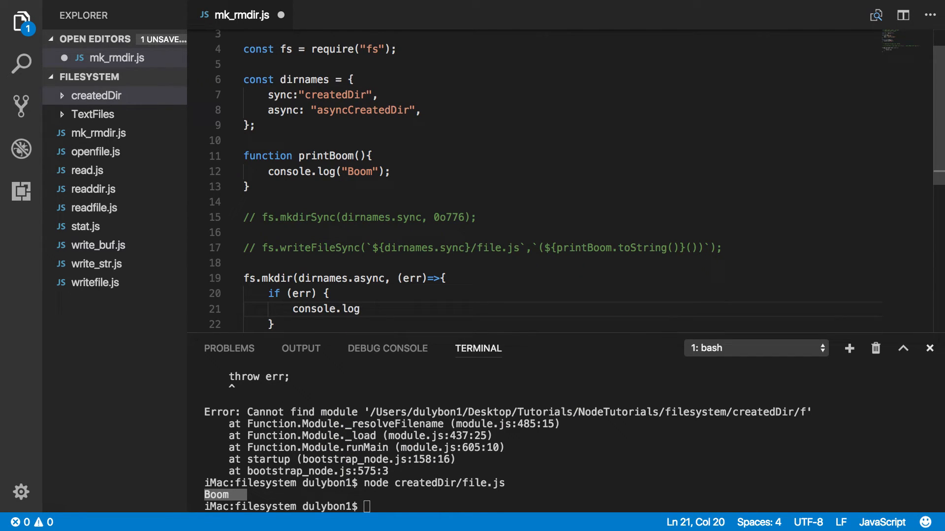
type("err")
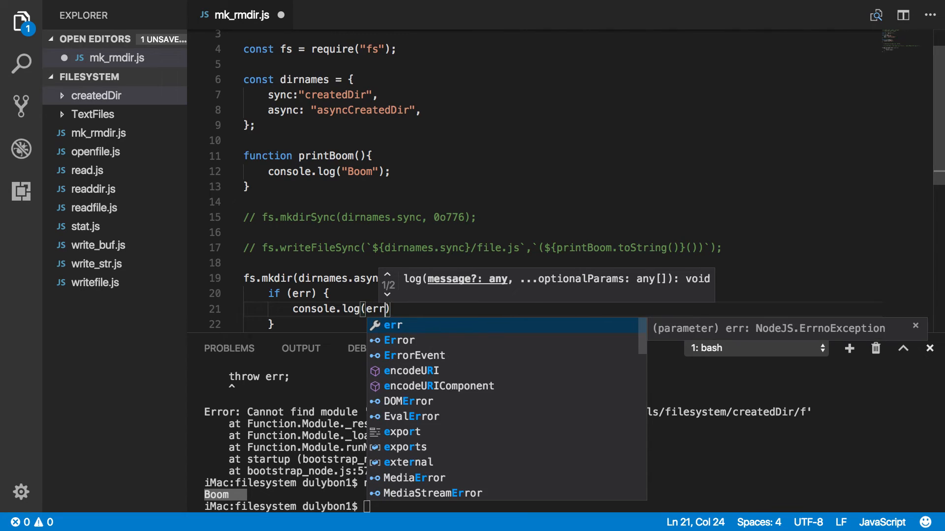
type(".message")
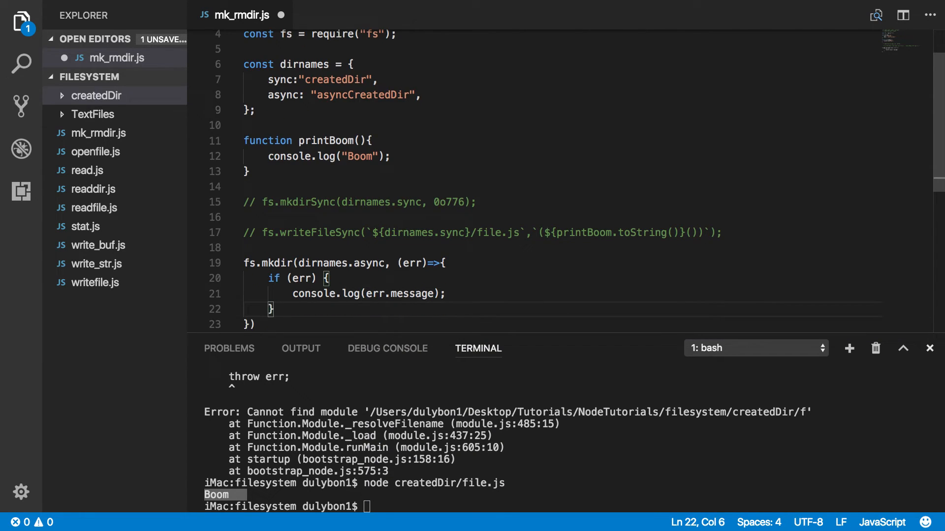
Add the else branch logging `${dirnames.async} created!!` and save.
type("else{")
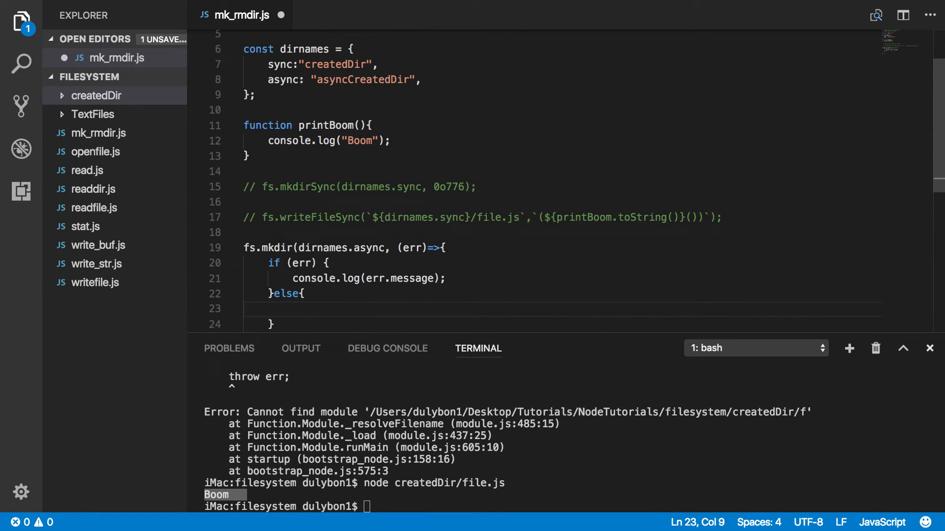
type("cons")
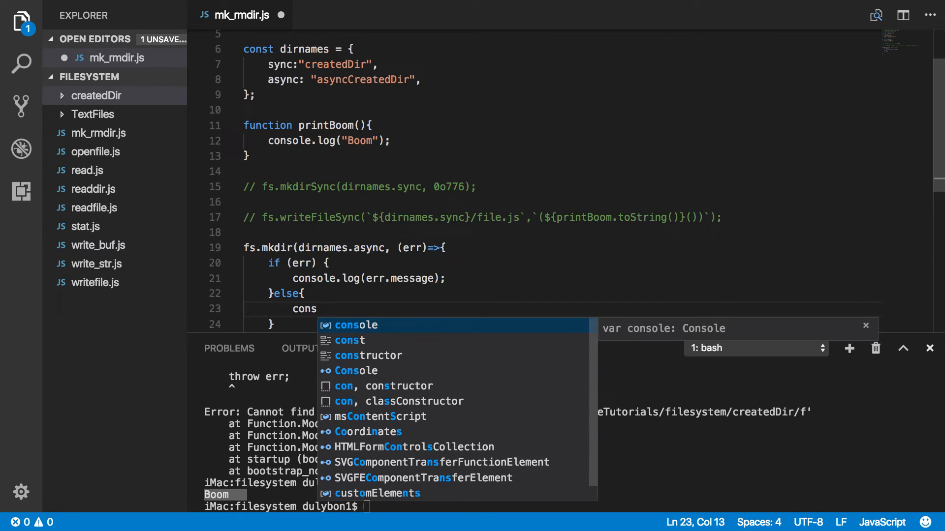
type("ole.log(`")
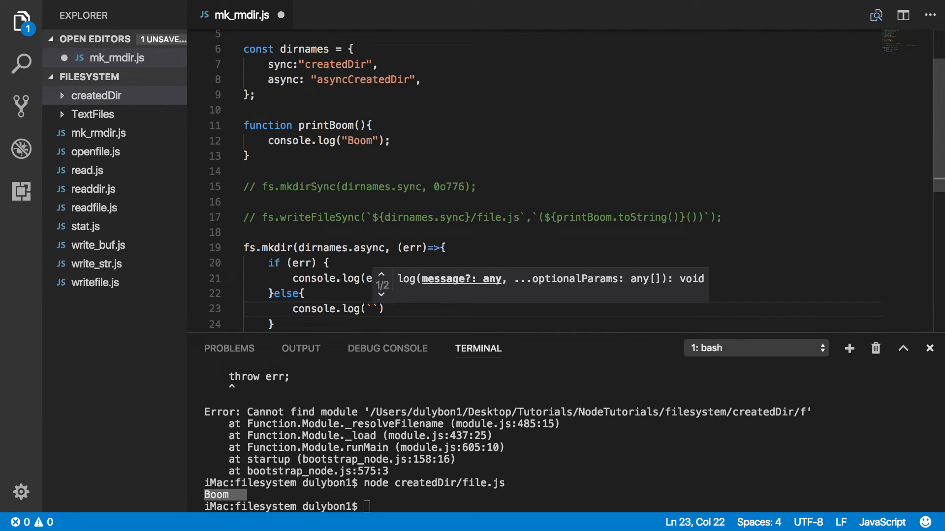
type("4{")
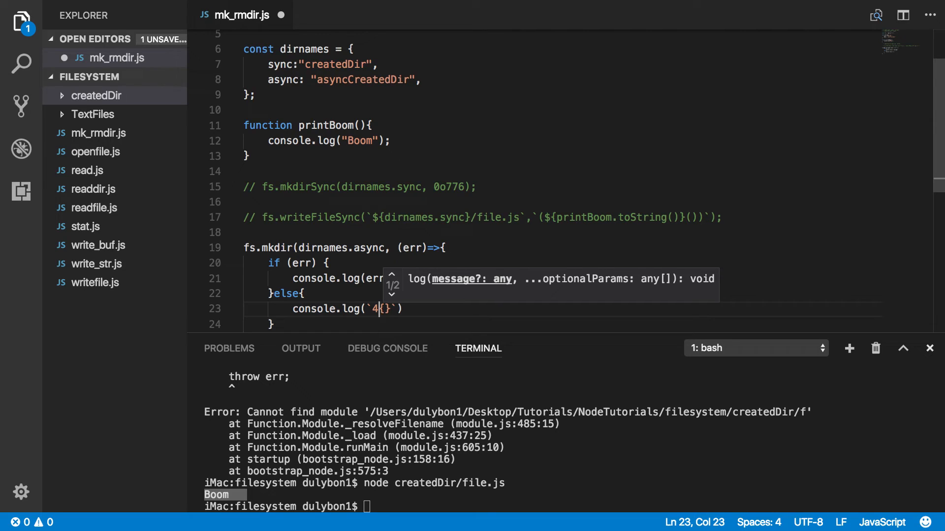
type("${")
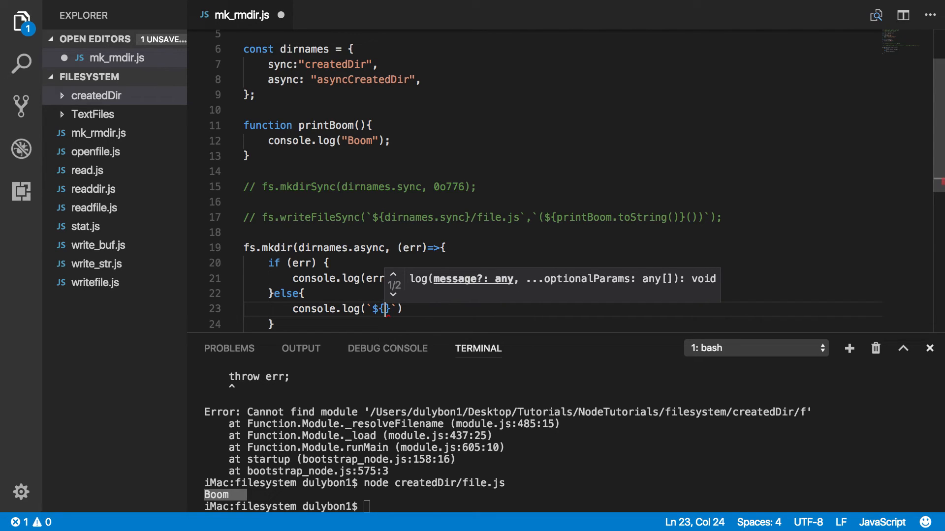
type("dir")
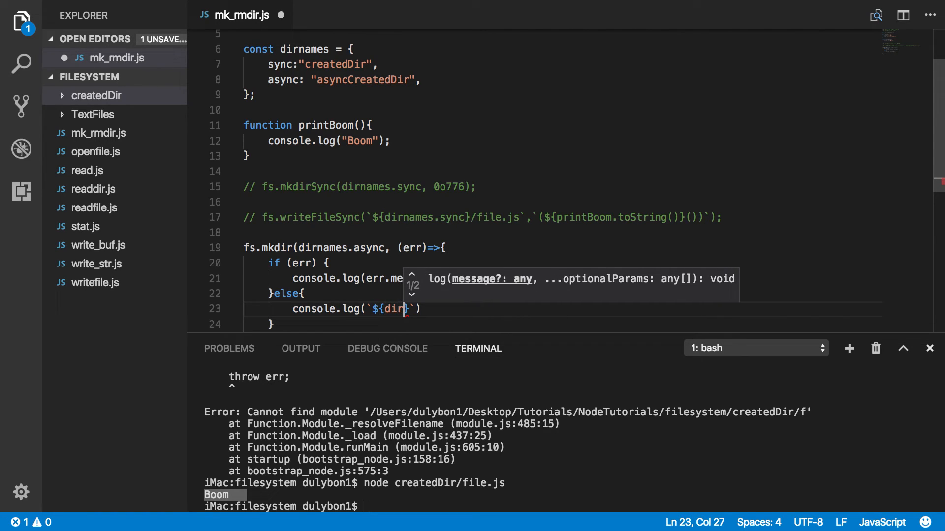
type("names.async")
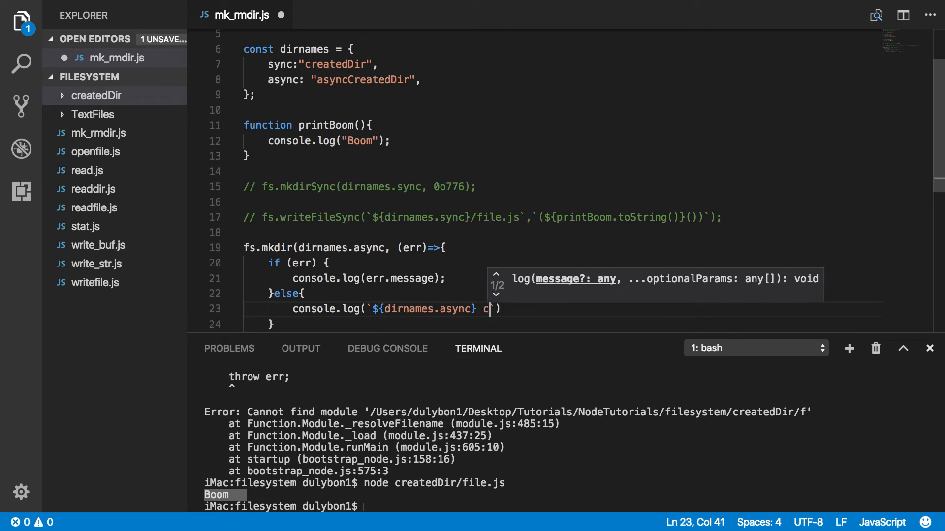
type("reated")
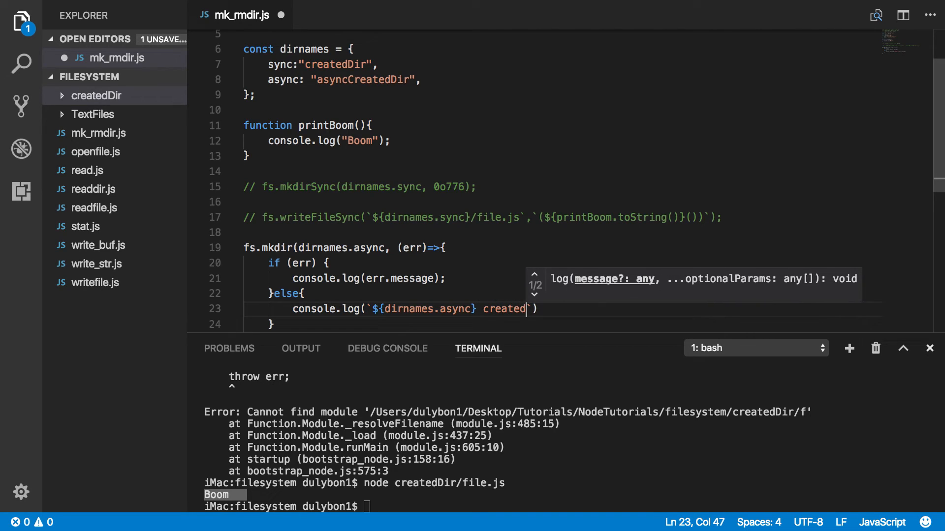
type("`")
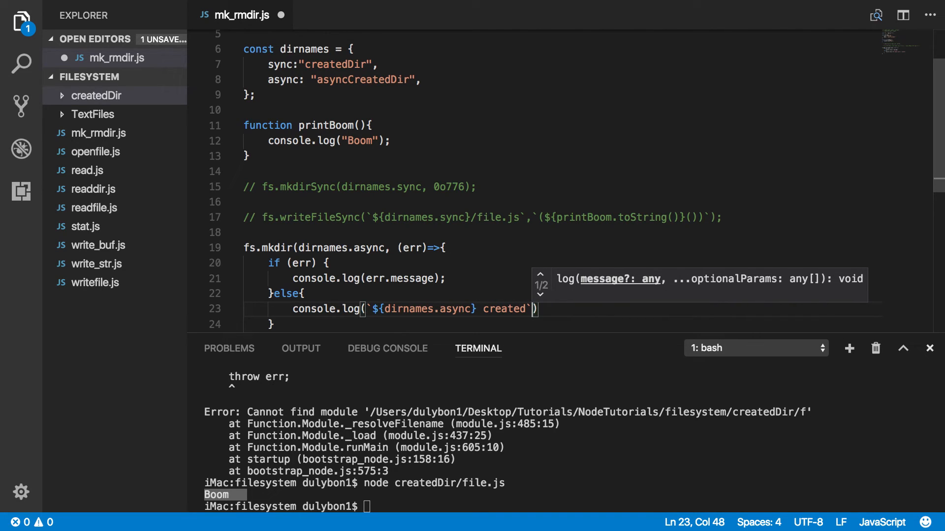
type("!!")
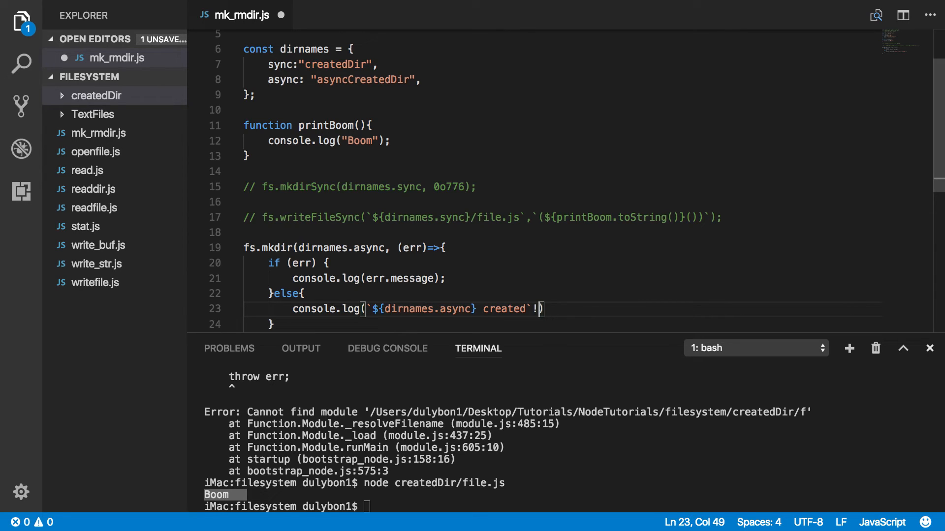
key("Backspace")
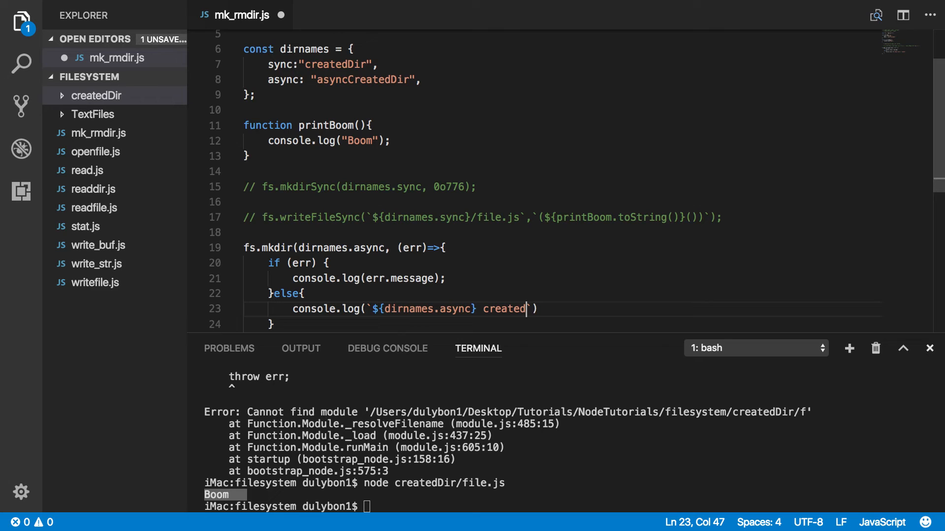
type("!!`);")
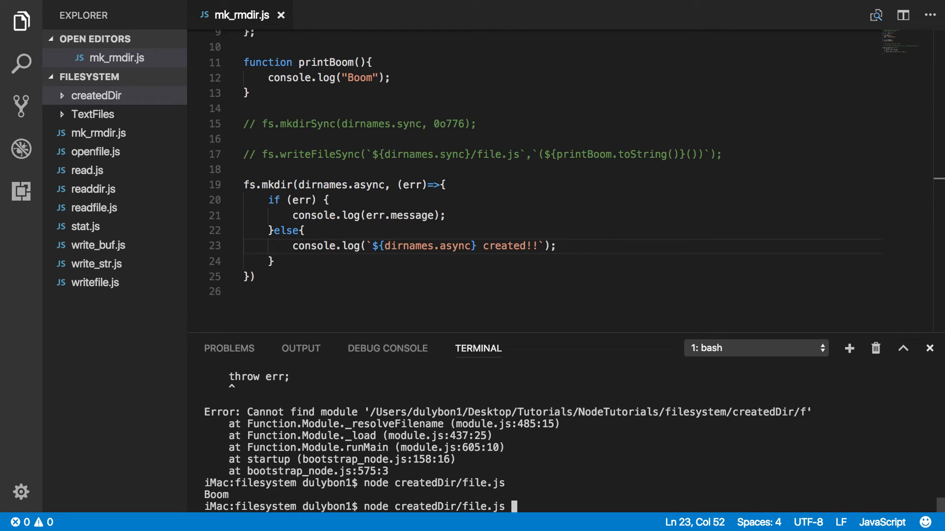
Run node mk_rmdir.js so asyncCreatedDir is created and reported, then select the commented writeFileSync line.
key("Backspace")
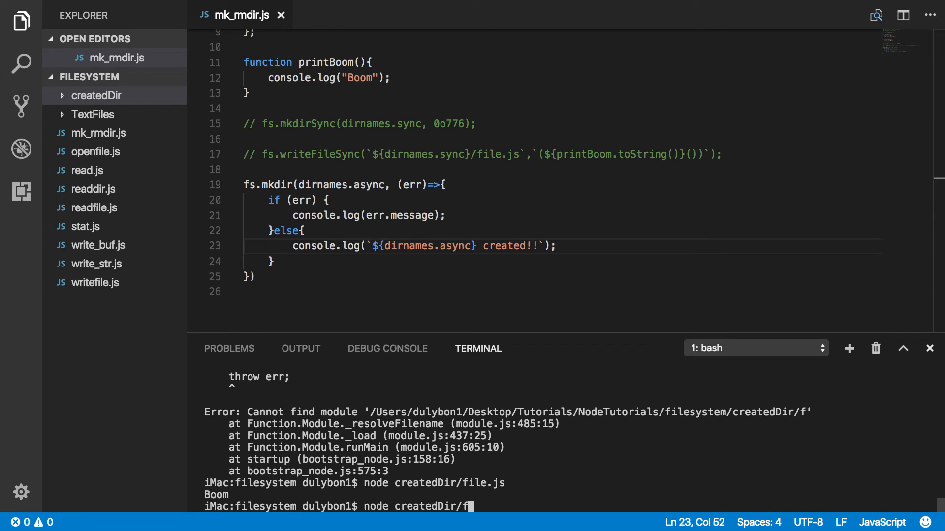
key("Return")
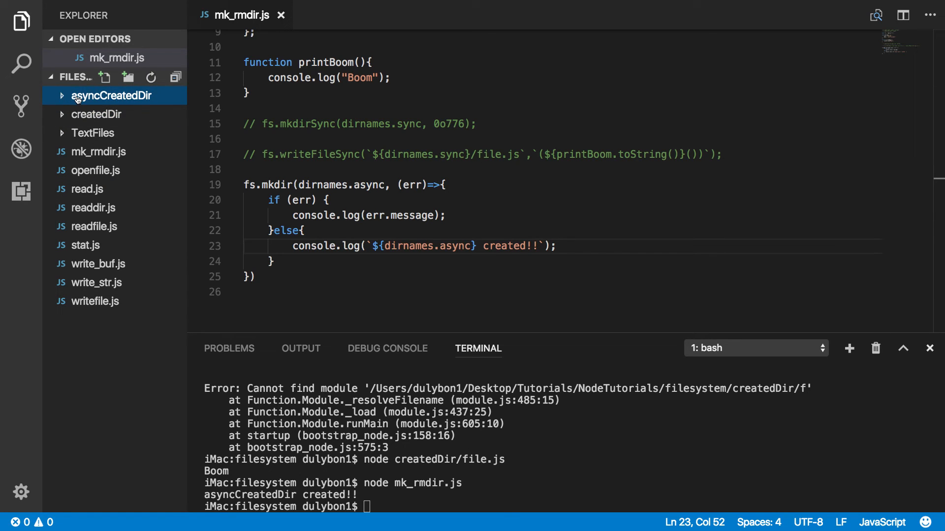
double_click(313, 154)
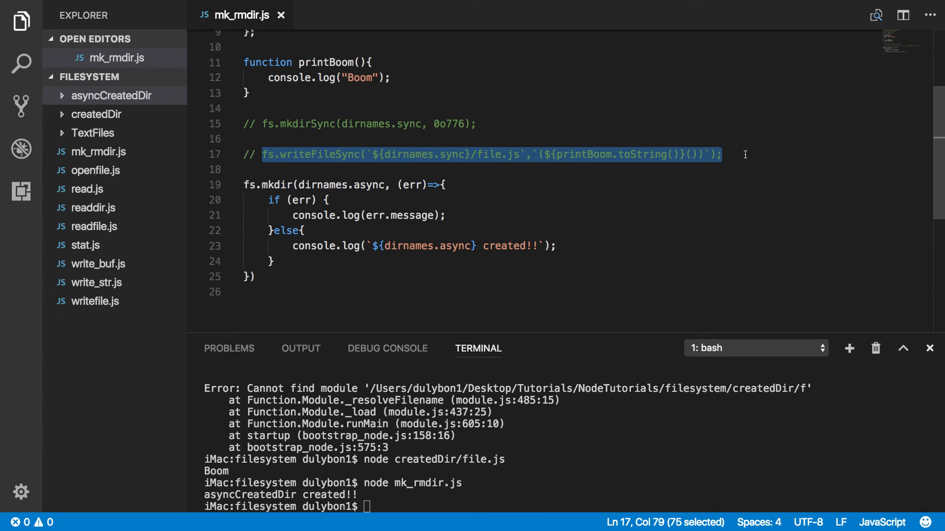
Add a writeFileSync line after fs.mkdir writing the self-invoking printBoom to file.js, and inspect asyncCreatedDir.
left_click(579, 246)
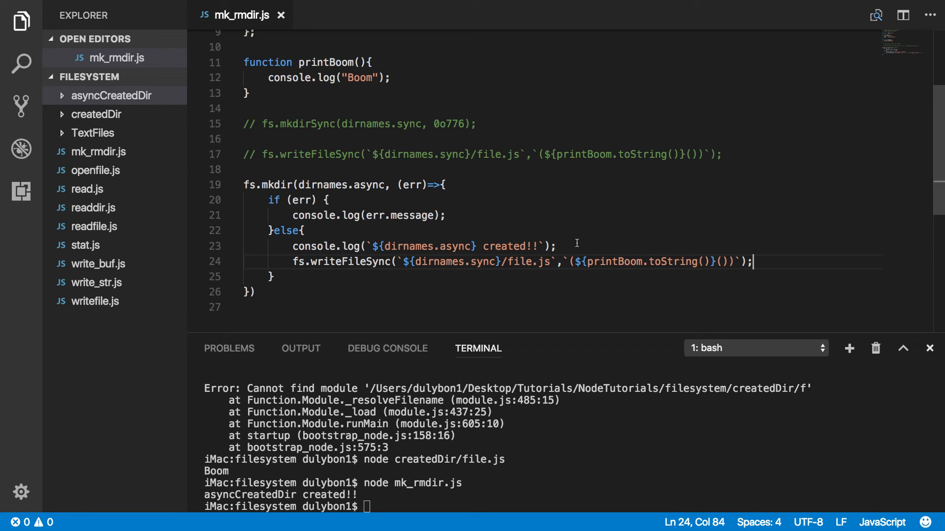
left_click(310, 280)
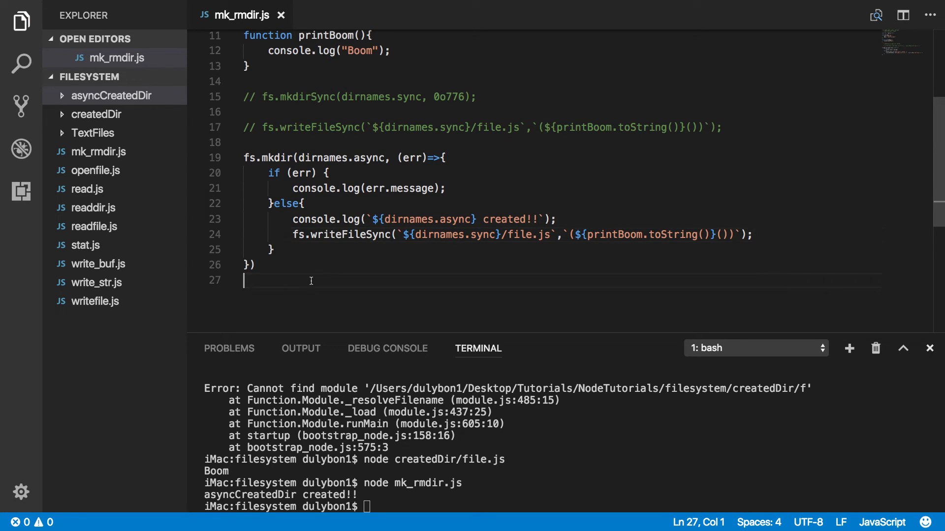
type("fs.writeFileSync(`${dirnames.sync}/file.js`,`(${printBoom.toString()}())`);")
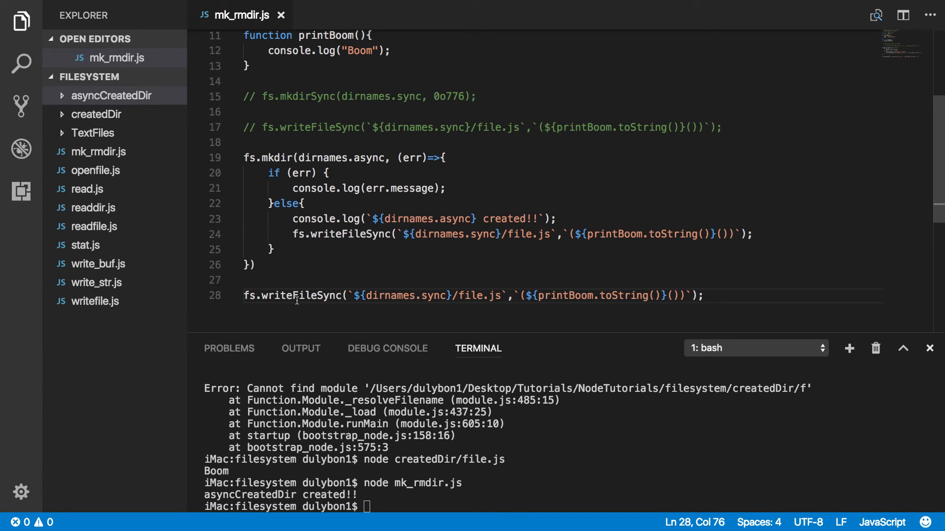
mouse_move(237, 145)
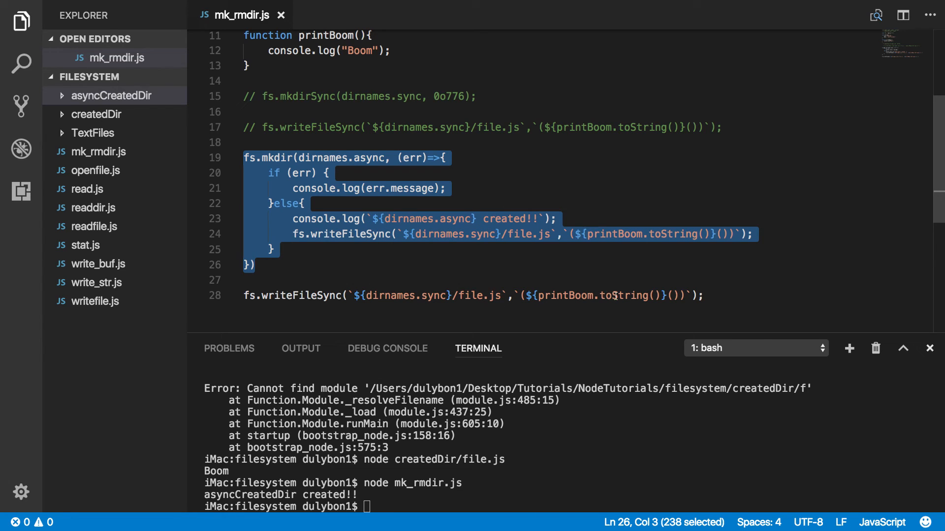
mouse_move(114, 77)
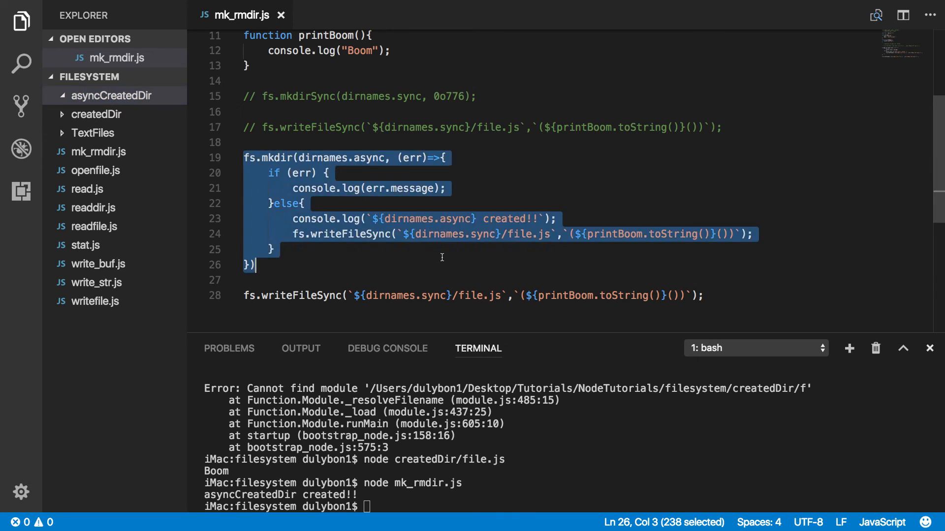
left_click(272, 249)
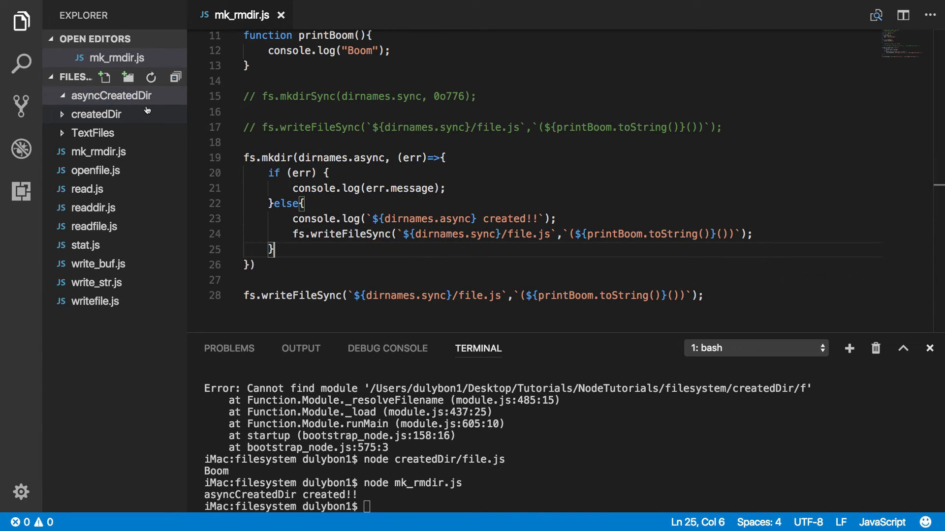
mouse_move(111, 96)
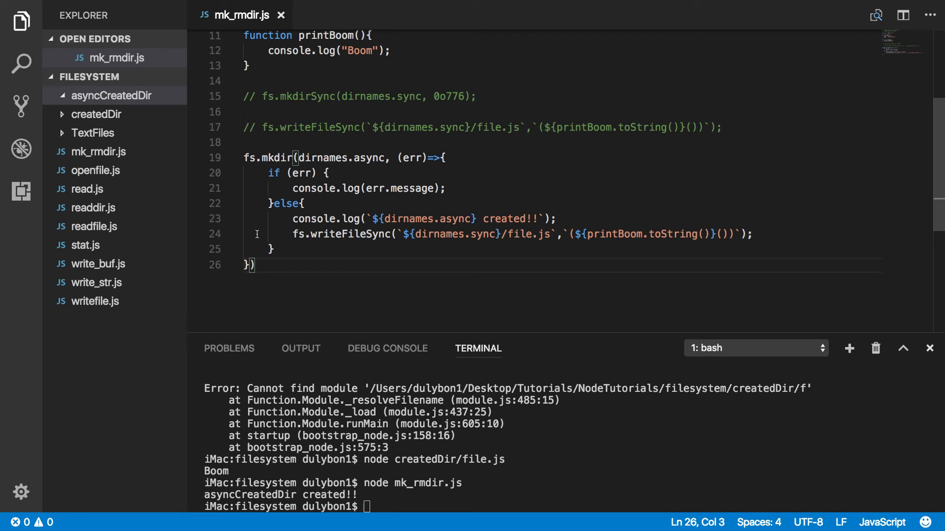
Delete asyncCreatedDir via Move to Trash and enter node mk_rmdir.js in the terminal.
right_click(111, 95)
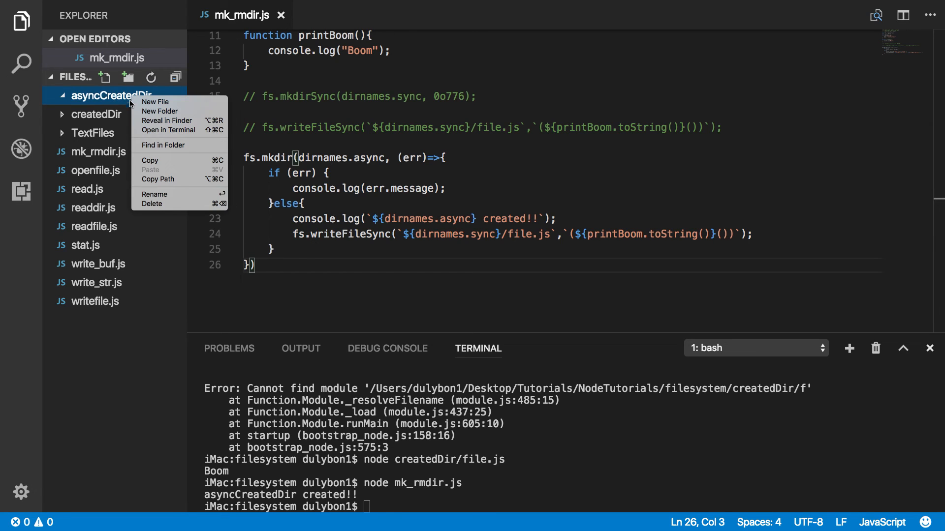
left_click(153, 204)
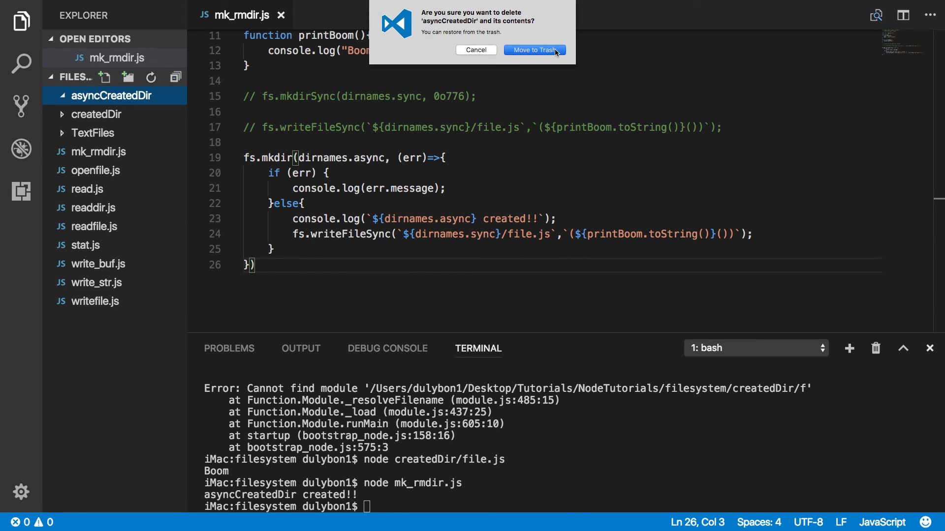
left_click(533, 51)
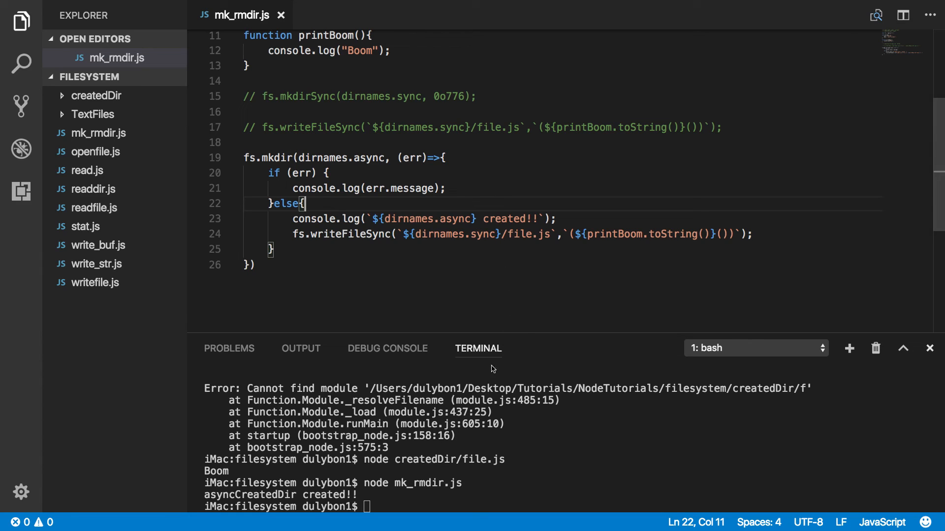
type("node mk_rmdir.js")
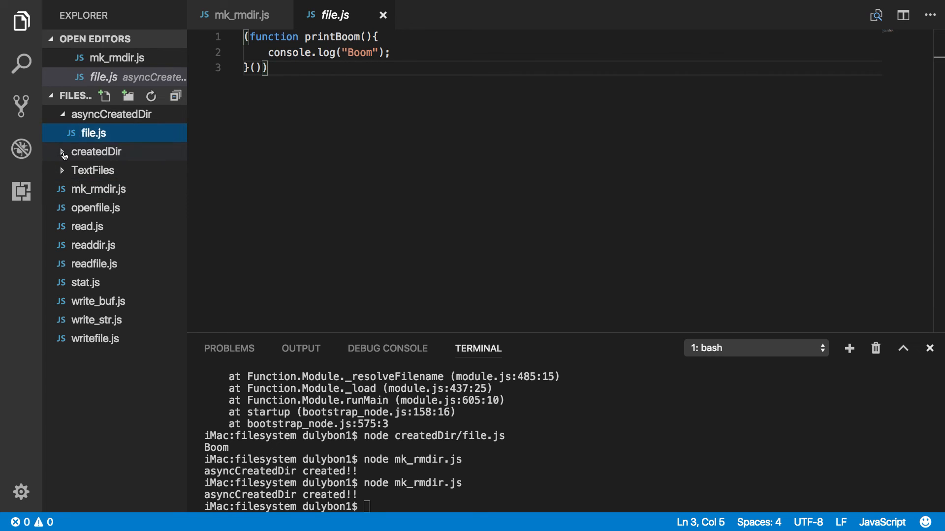
Check createdDir's contents in the Explorer and return to mk_rmdir.js.
left_click(95, 152)
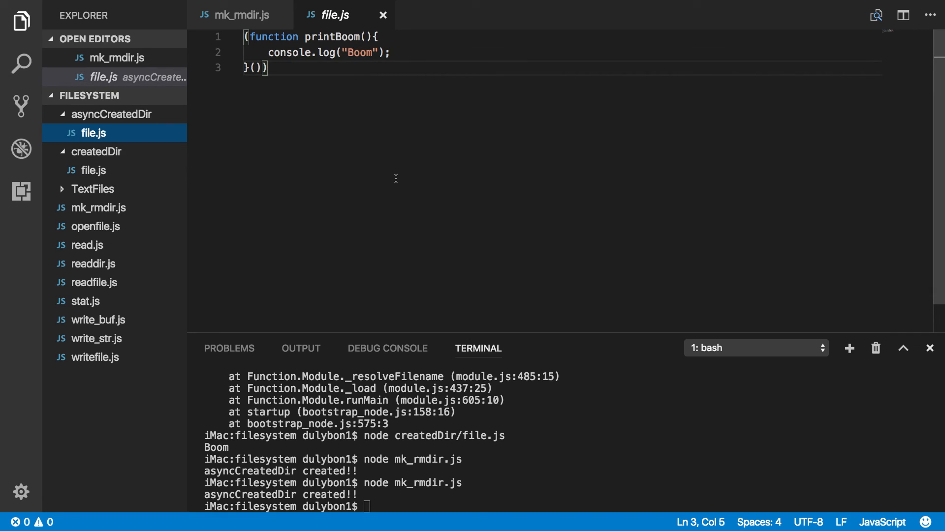
left_click(238, 15)
type("node mk_rmdir.js")
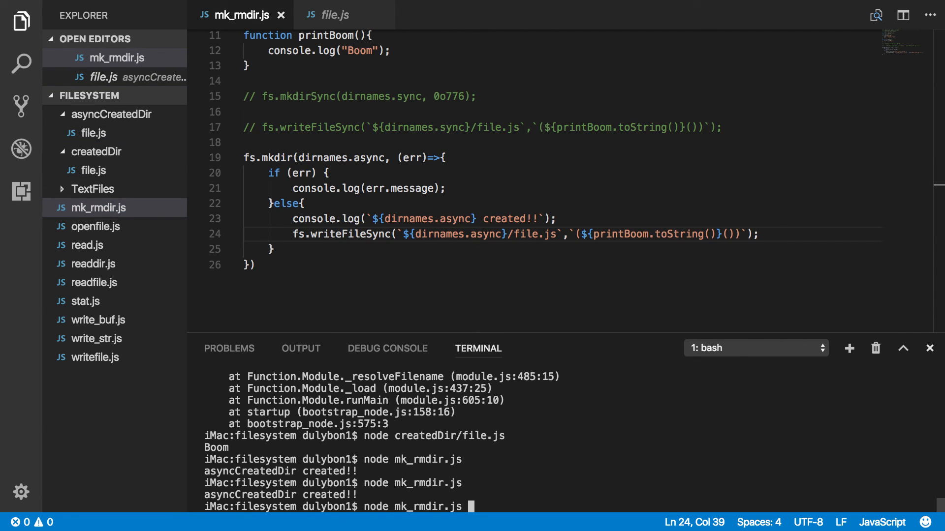
Run node createdDir/file.js and node asyncCreatedDir/file.js, each printing Boom, then collapse the folders.
type("node createDir/file.js")
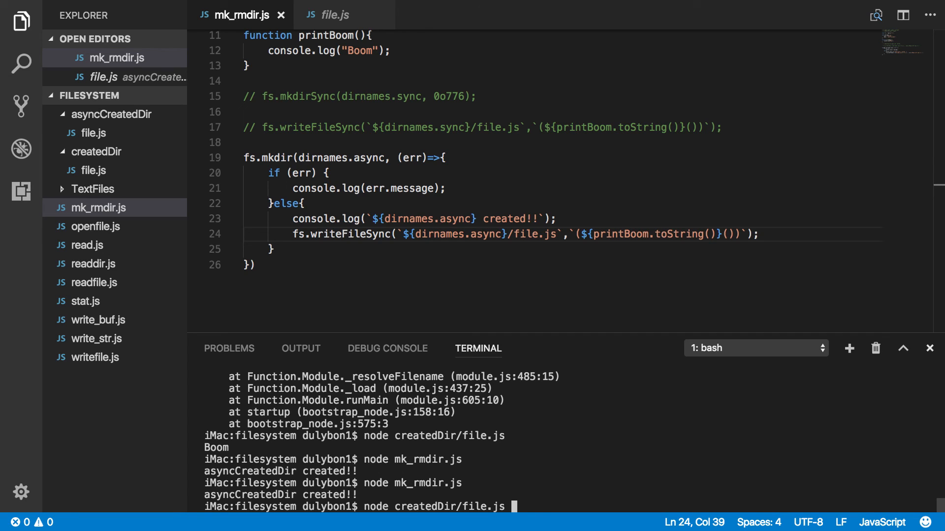
key("Return")
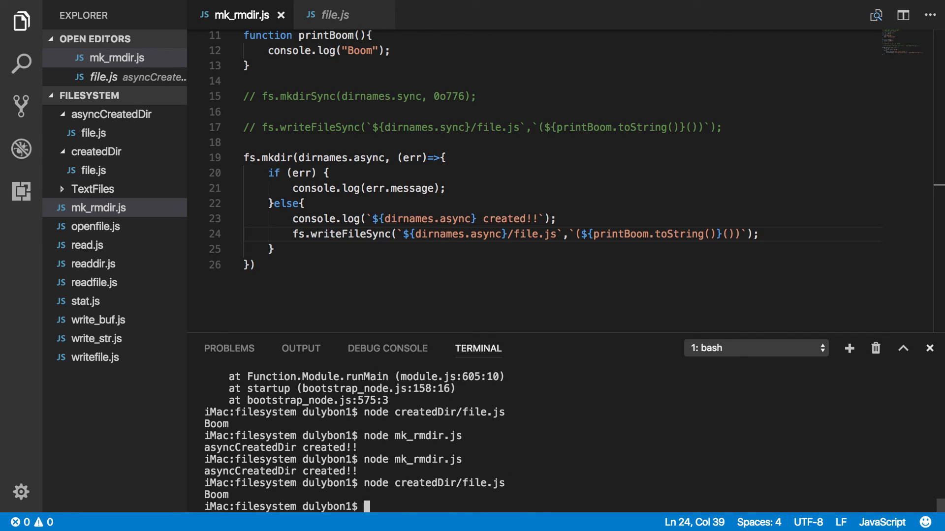
type("node createdDir/file.js")
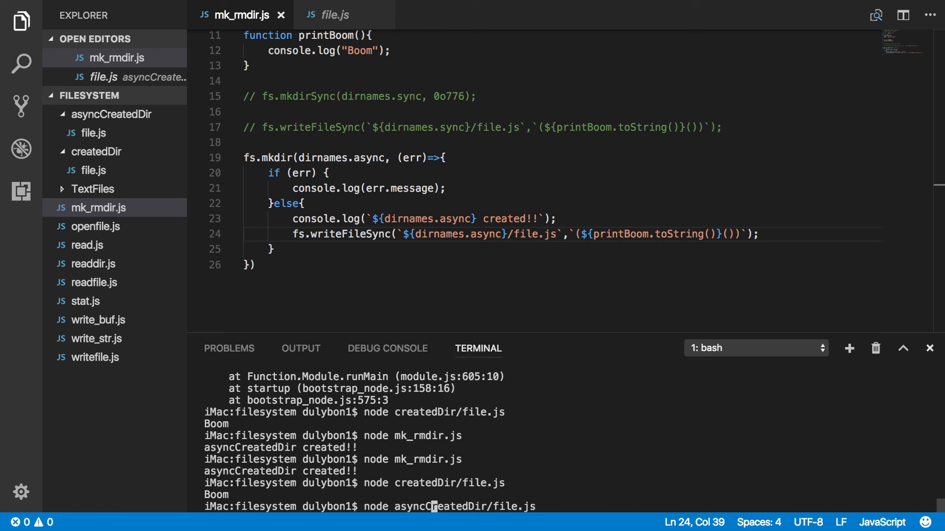
key("Return")
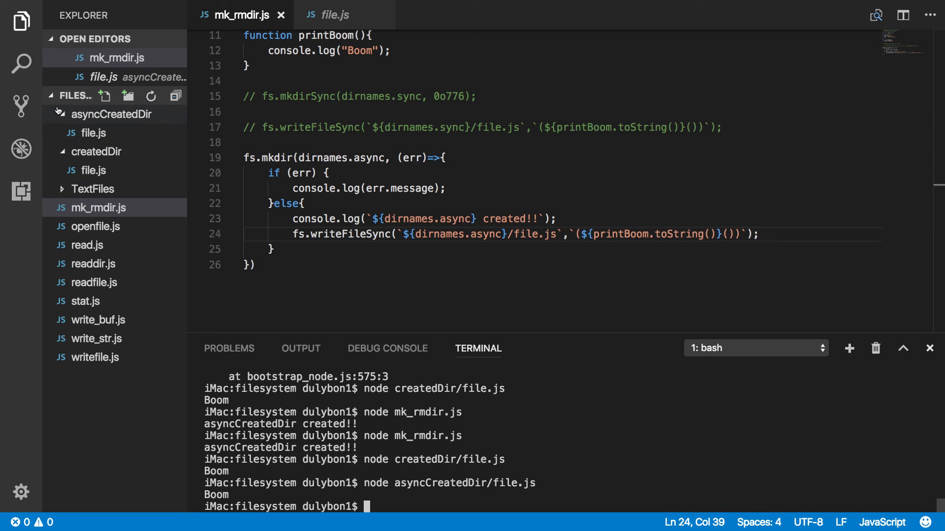
left_click(96, 152)
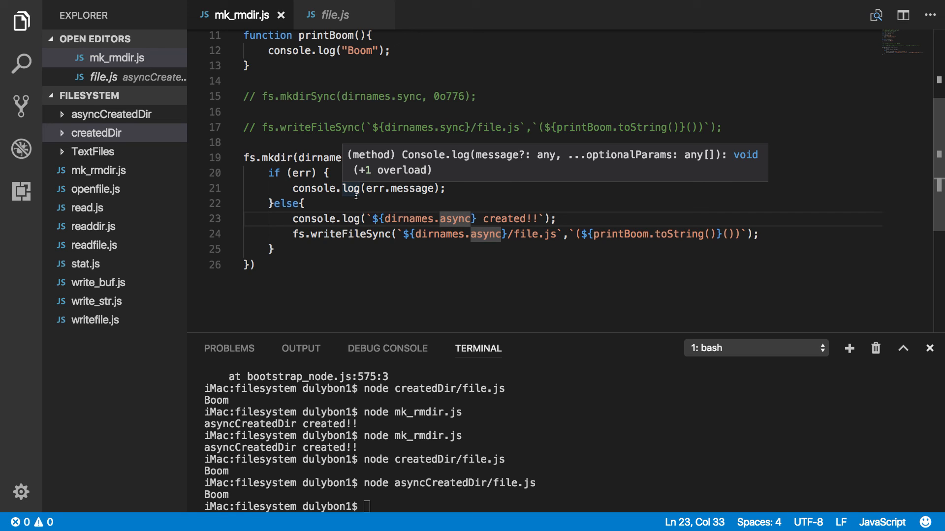
scroll("up", 3)
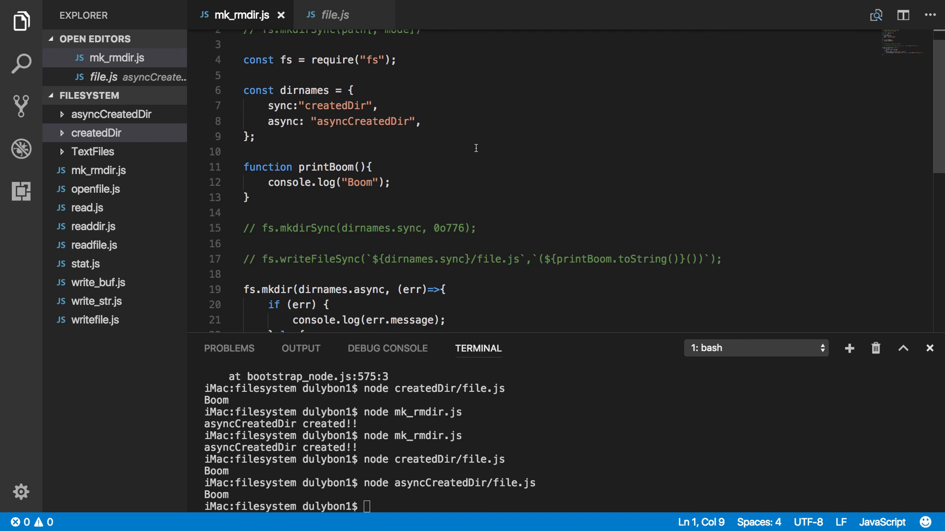
scroll("down", 3)
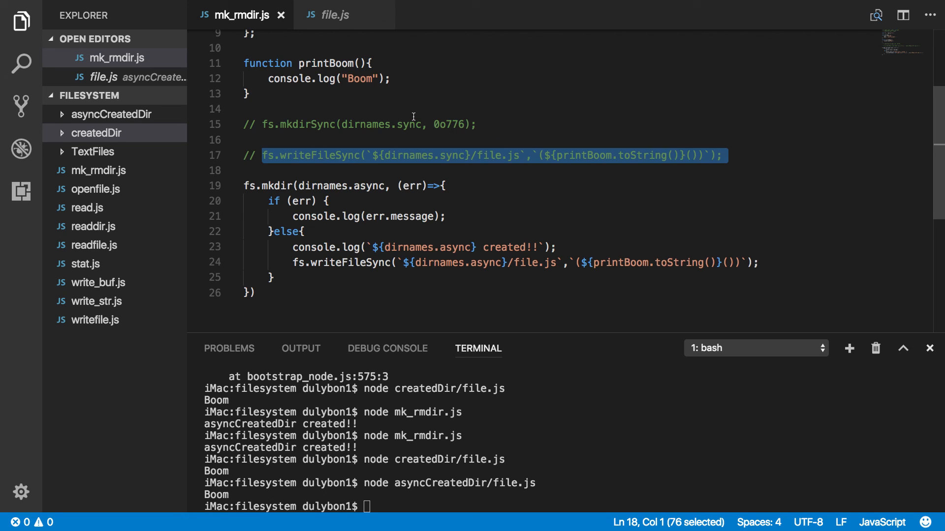
mouse_move(576, 229)
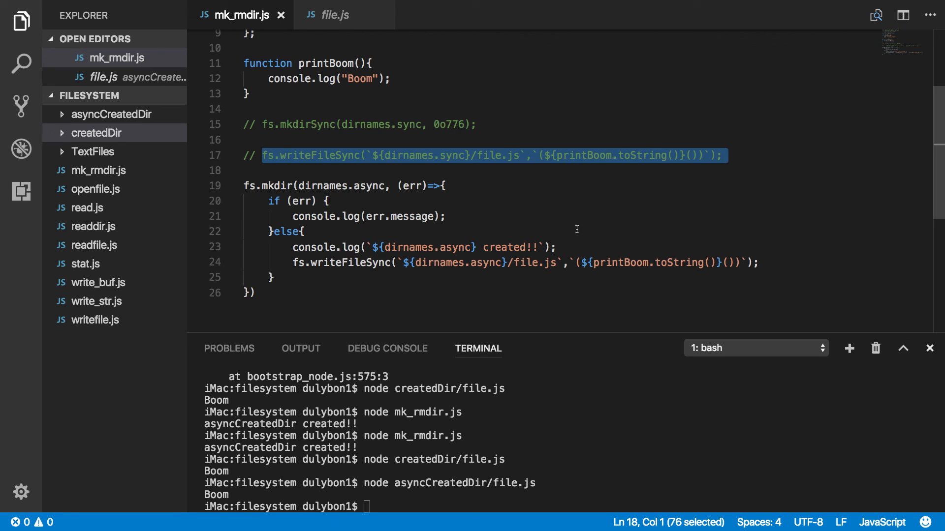
mouse_move(570, 185)
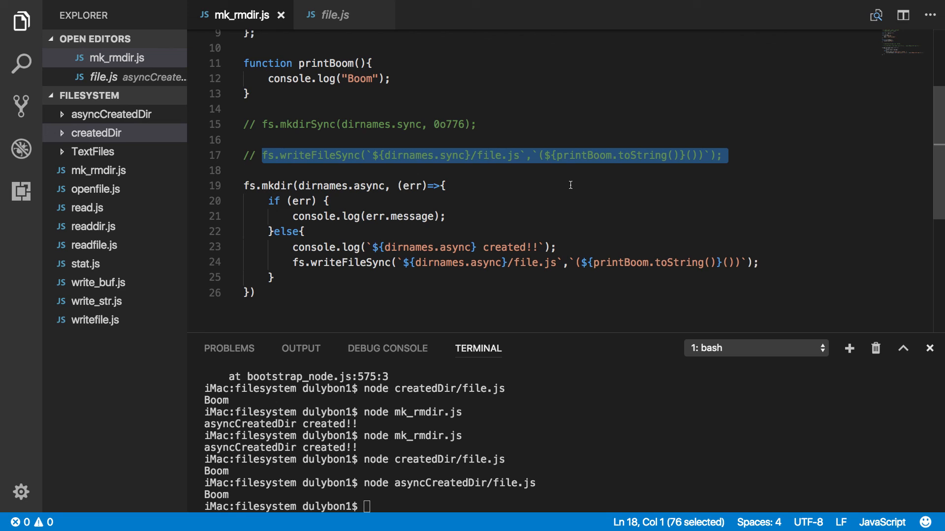
scroll("up", 3)
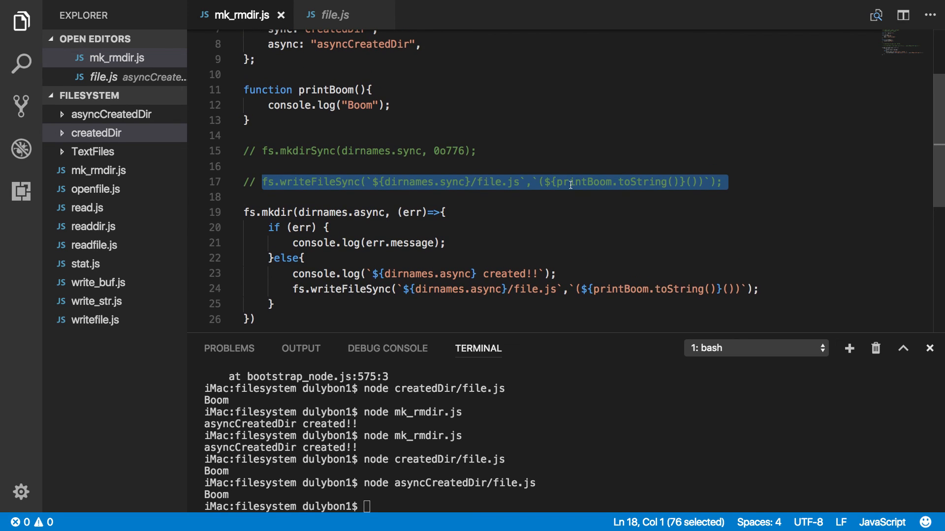
scroll("up", 3)
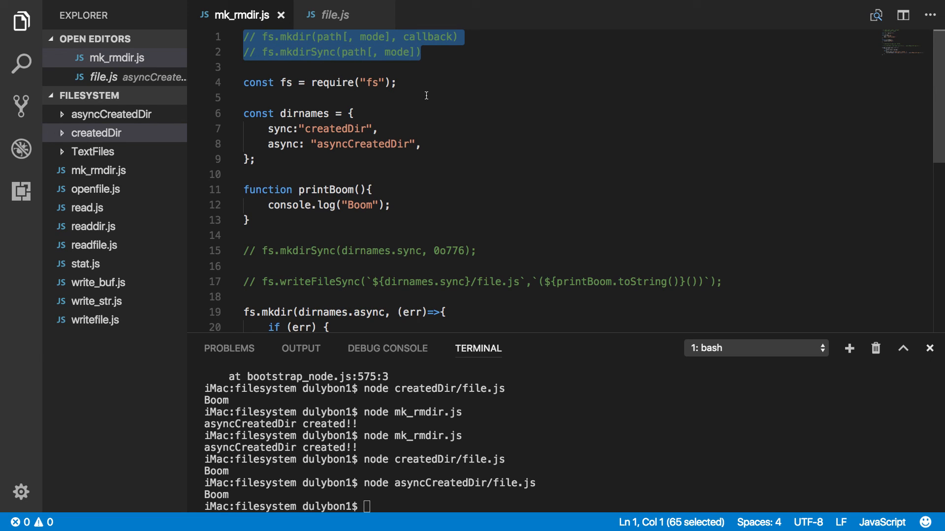
mouse_move(448, 93)
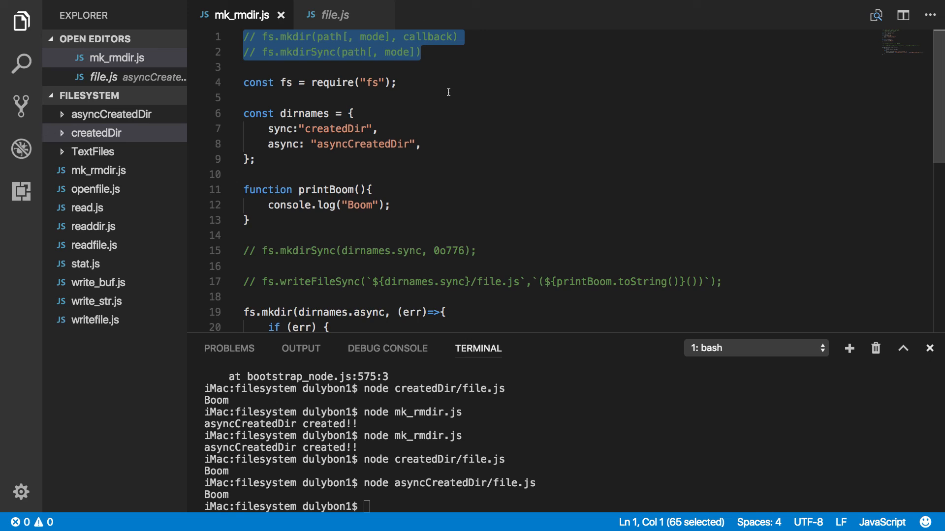
mouse_move(352, 62)
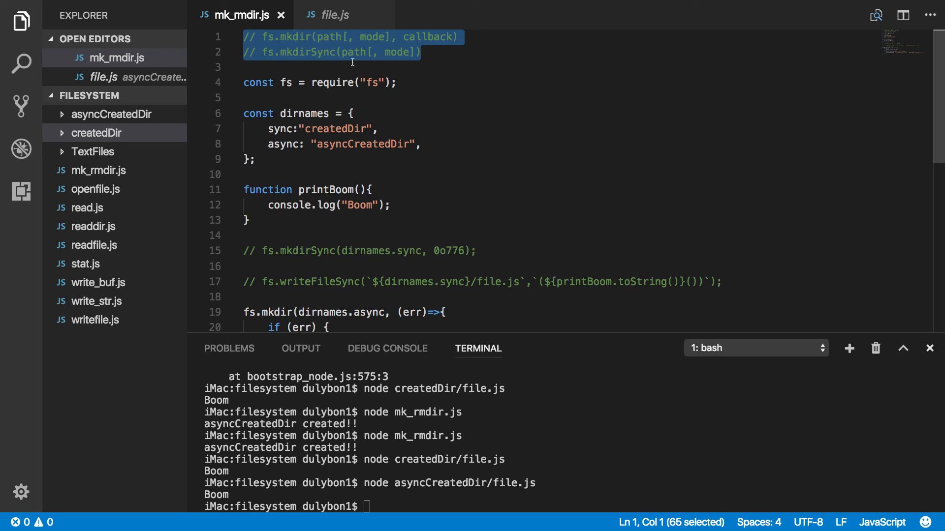
mouse_move(307, 36)
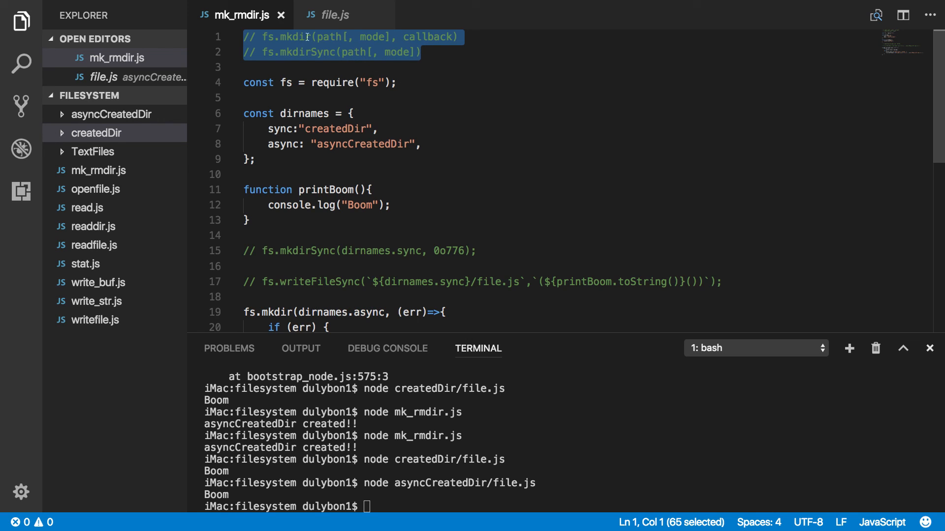
mouse_move(386, 40)
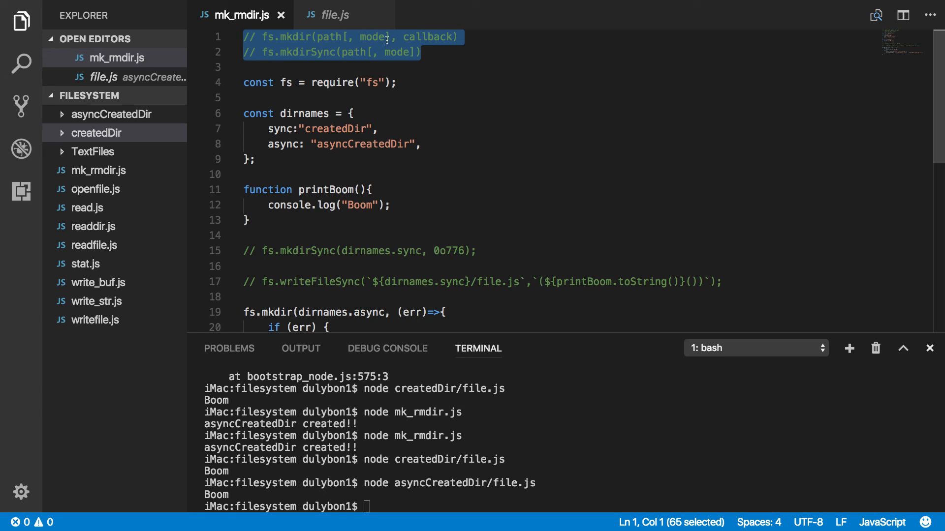
mouse_move(436, 89)
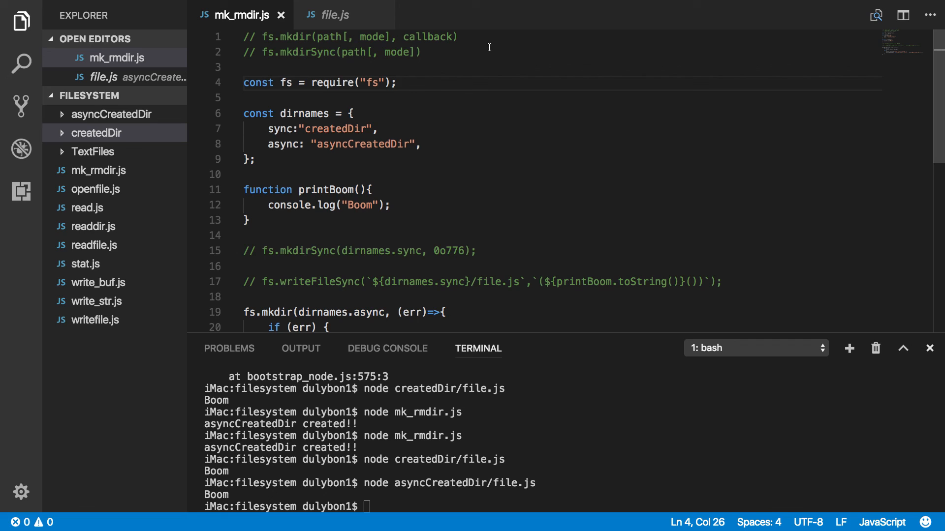
double_click(428, 36)
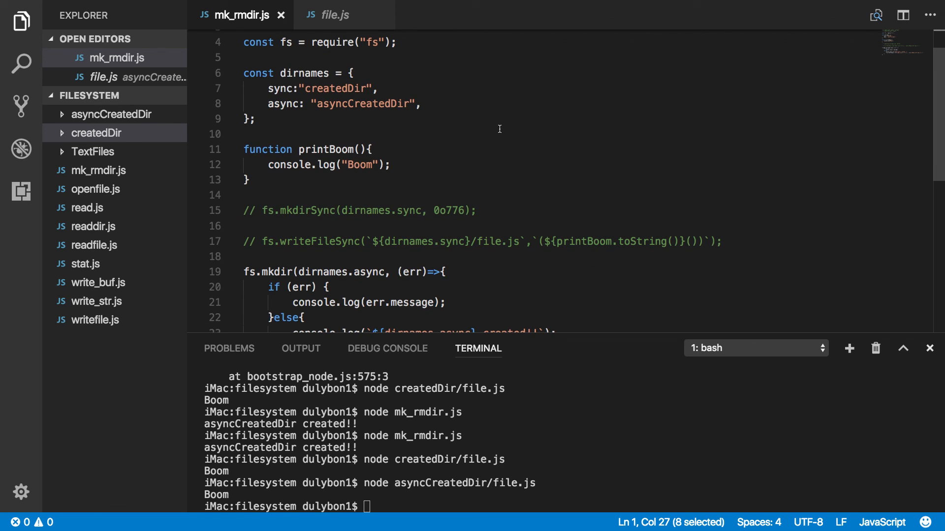
scroll("up", 3)
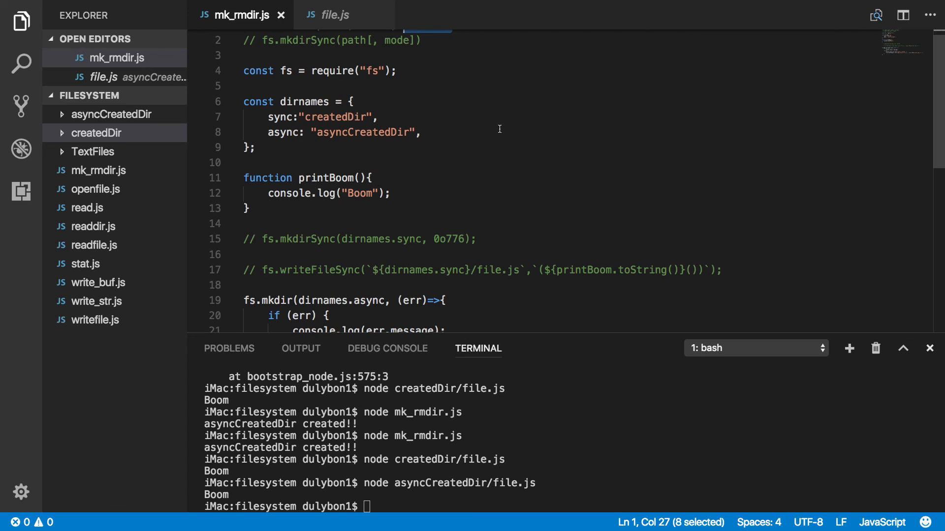
scroll("up", 3)
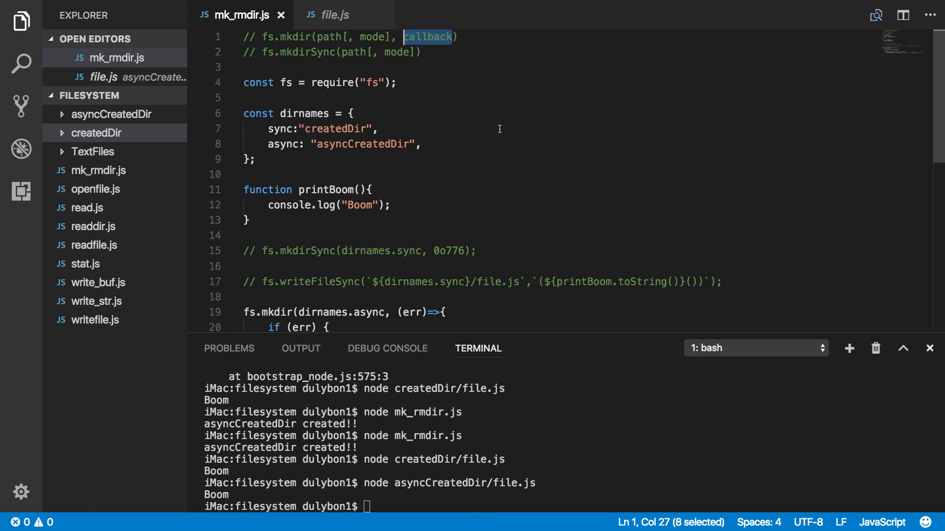
mouse_move(523, 141)
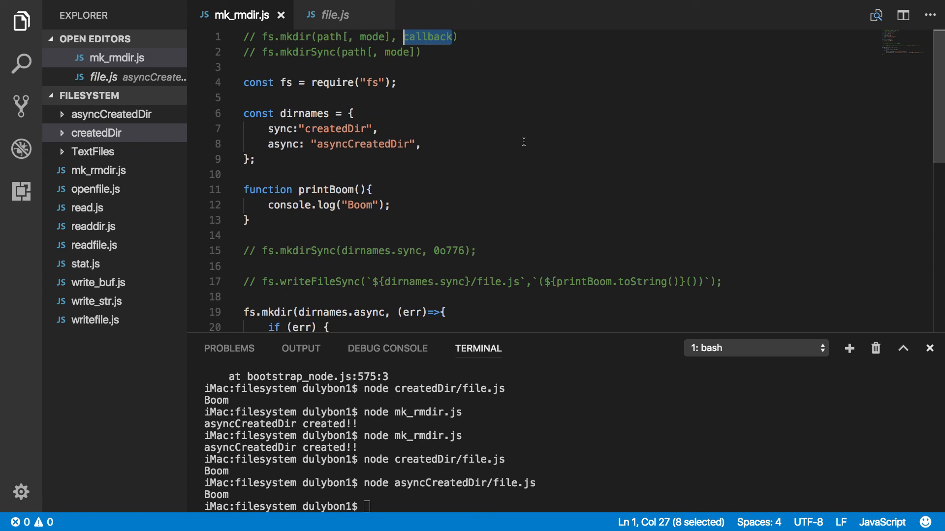